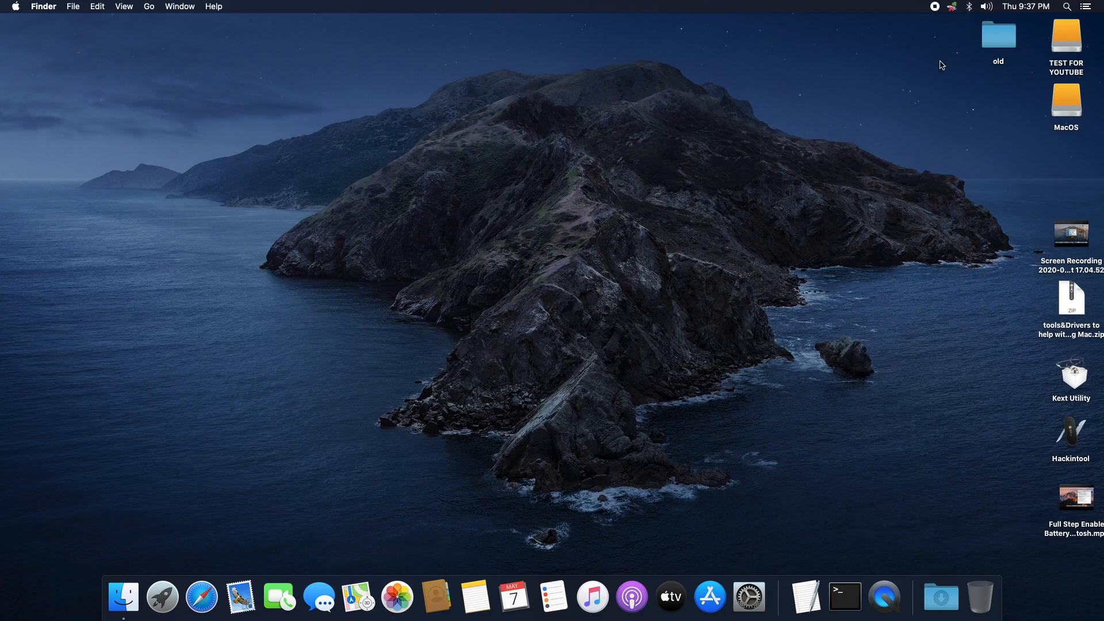
mouse_move(839, 269)
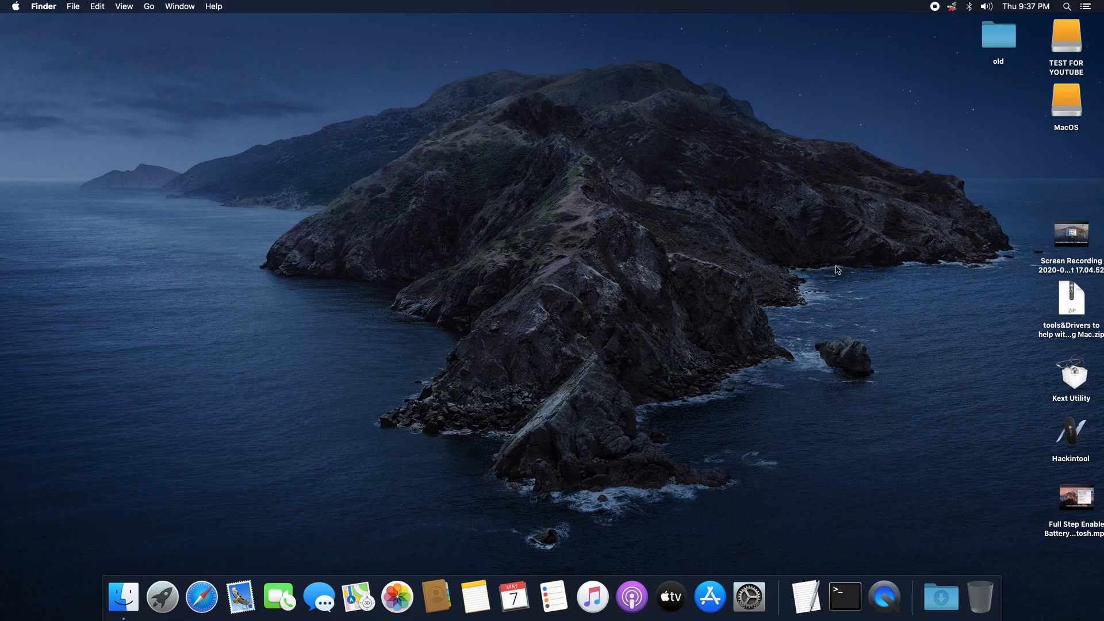
mouse_move(735, 538)
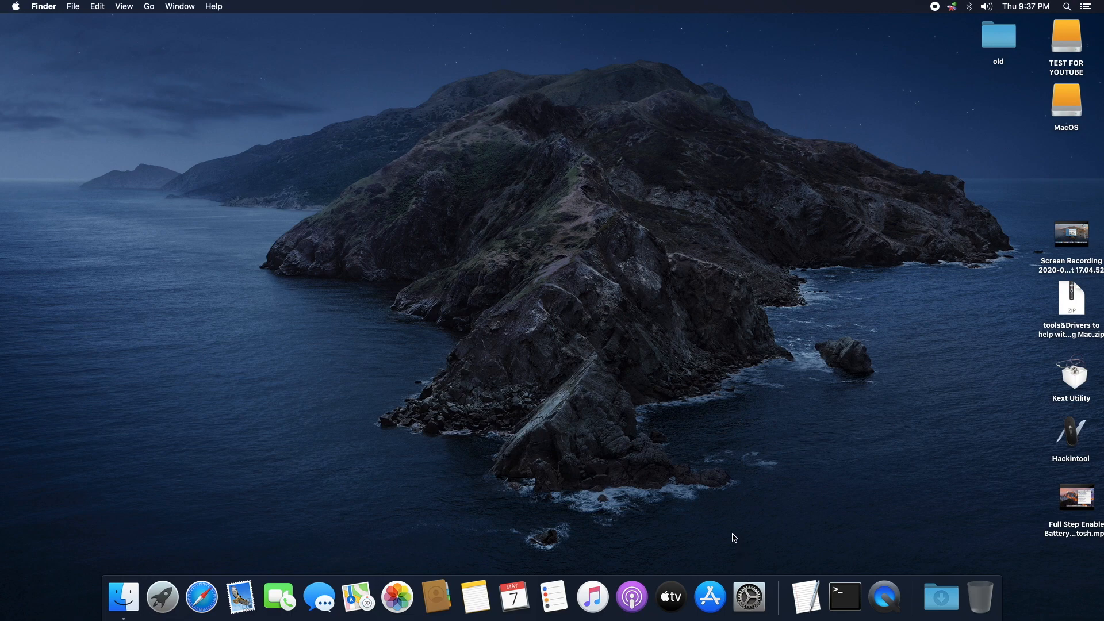
Step: Launch Clover Configurator via Spotlight so its start screen shows
key("cmd+space")
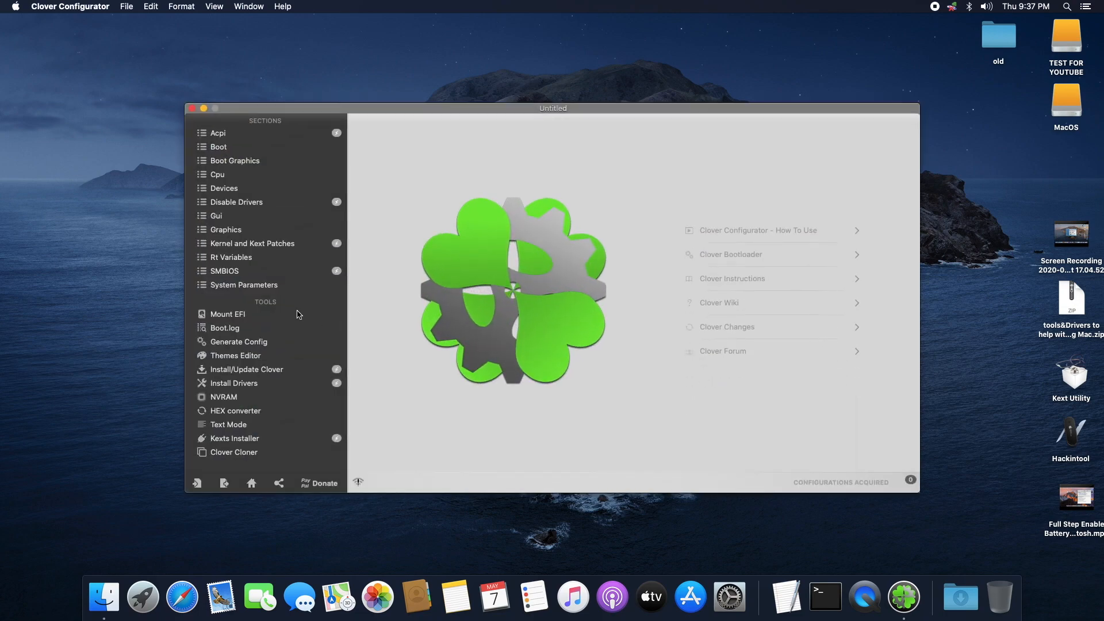
Step: Mount the external disk's EFI partition via Mount EFI, authorising with the password
left_click(227, 314)
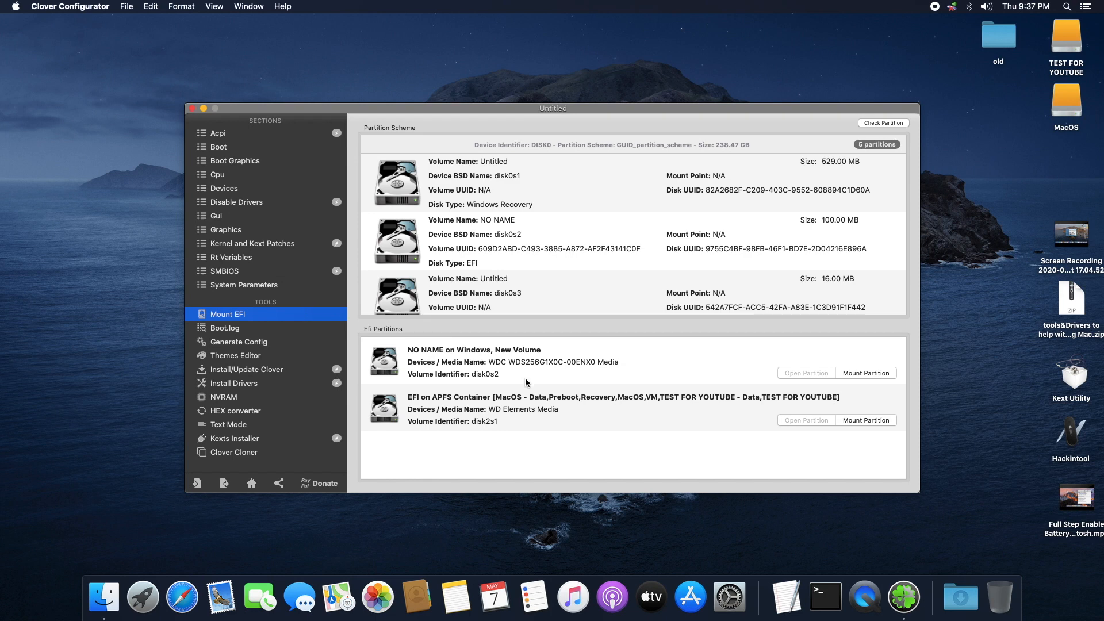
left_click(866, 421)
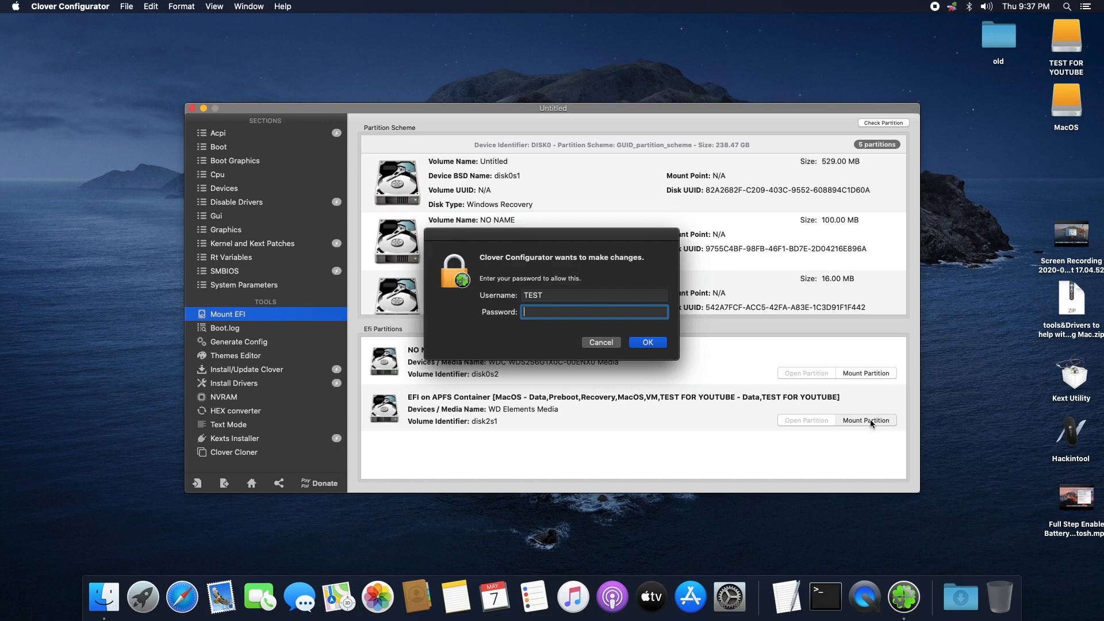
type("password")
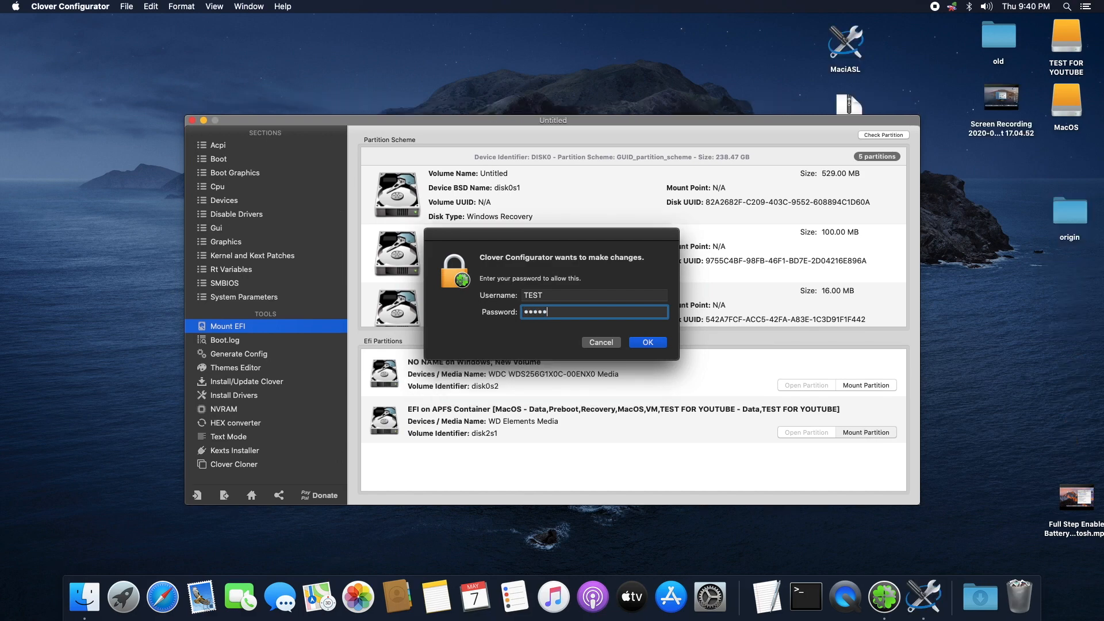
left_click(646, 342)
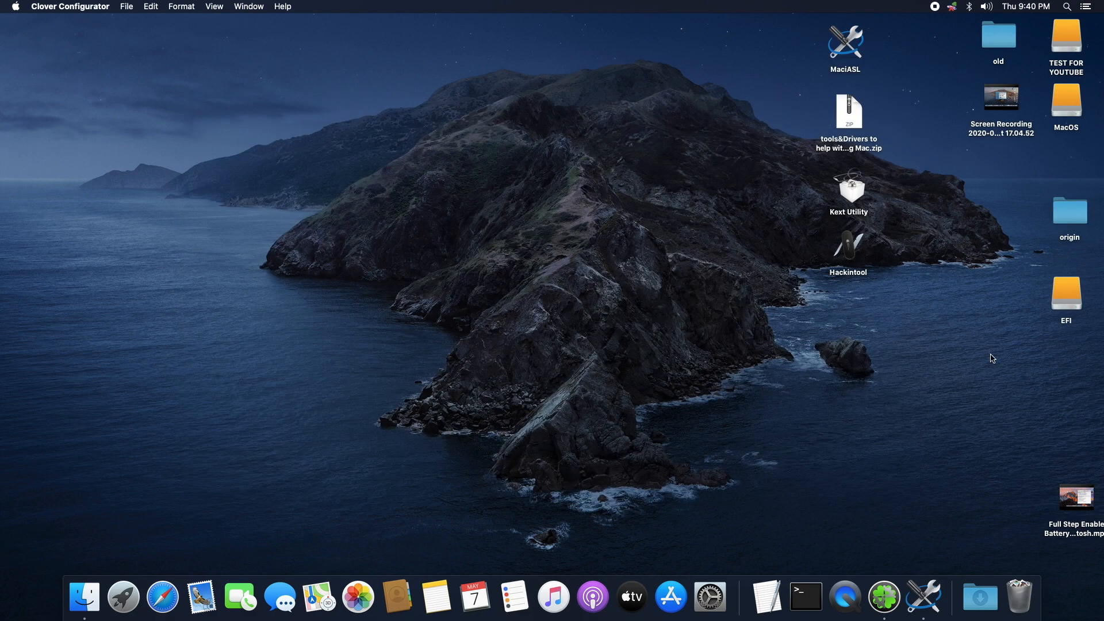
Step: Navigate into EFI > CLOVER > ACPI > origin on the mounted volume
double_click(1065, 292)
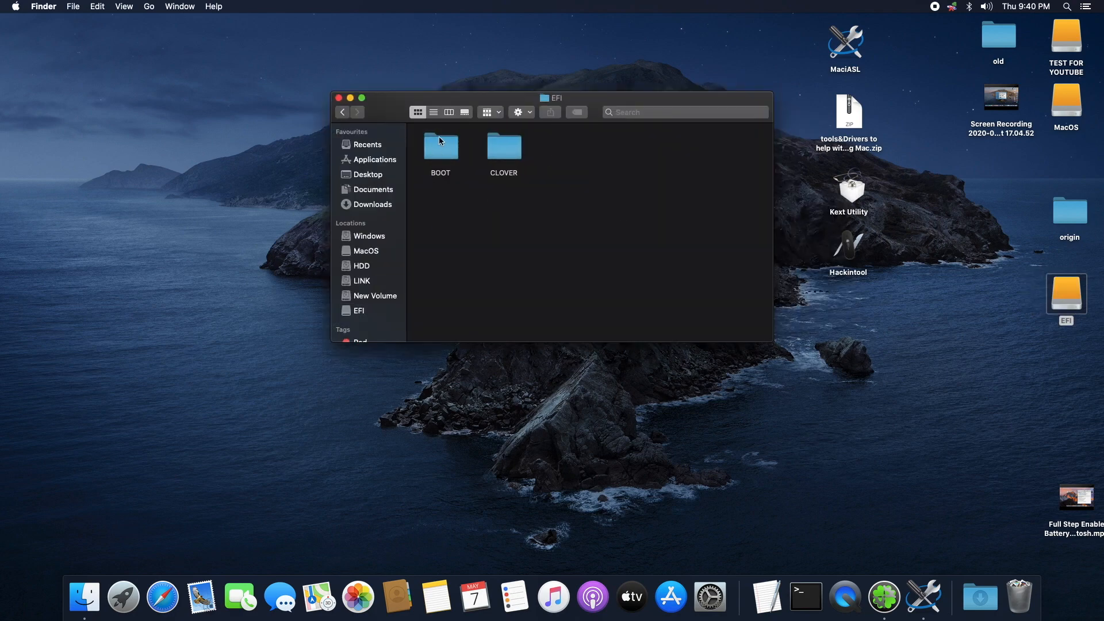
double_click(504, 146)
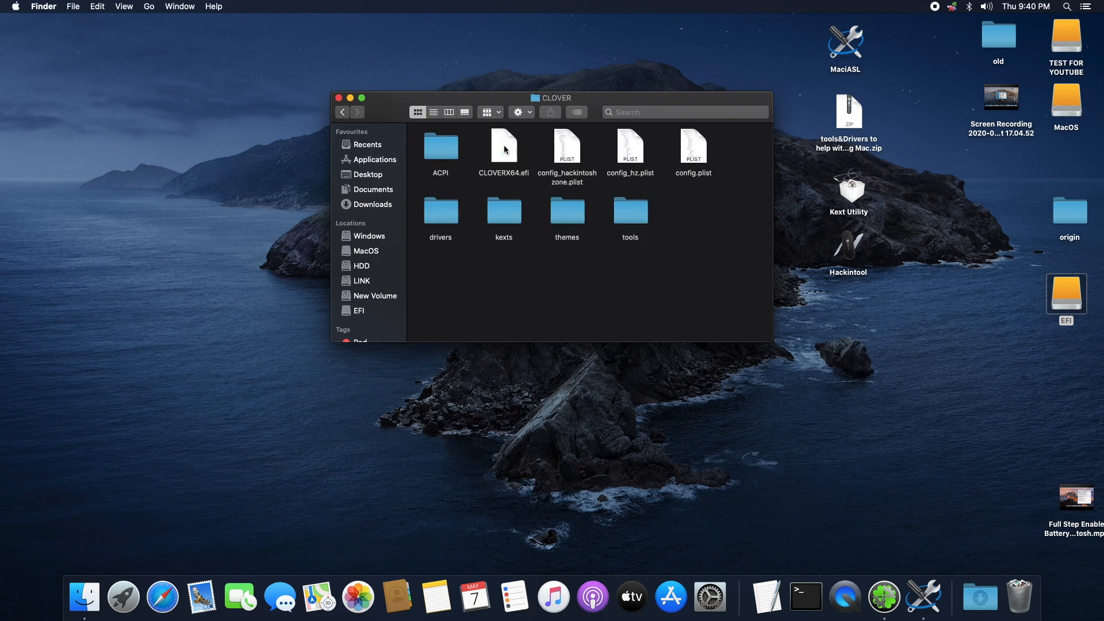
double_click(441, 146)
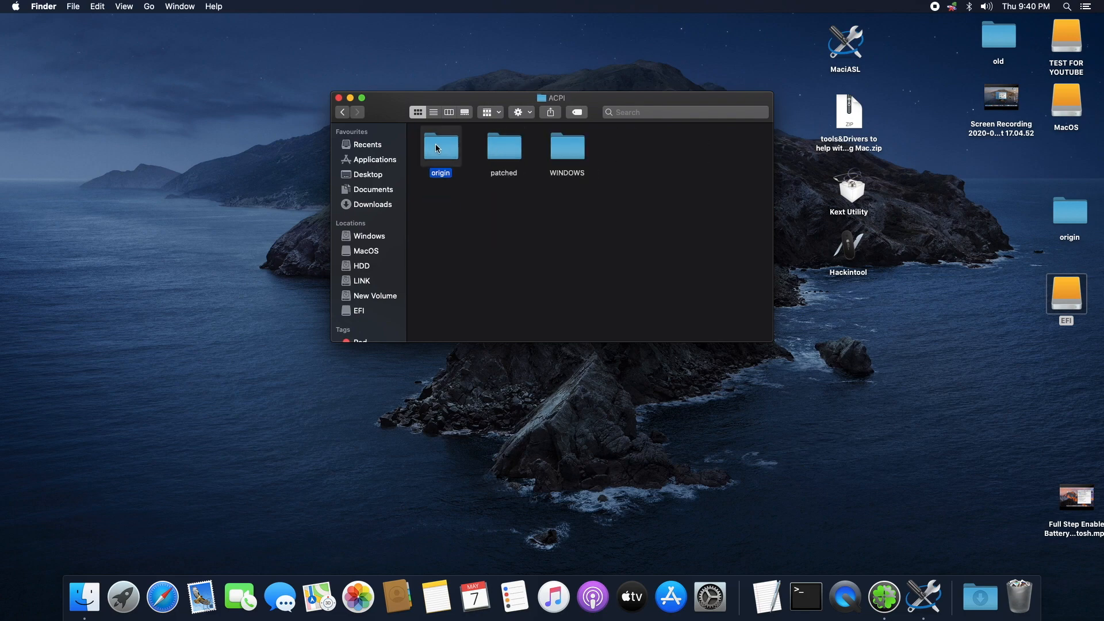
double_click(440, 146)
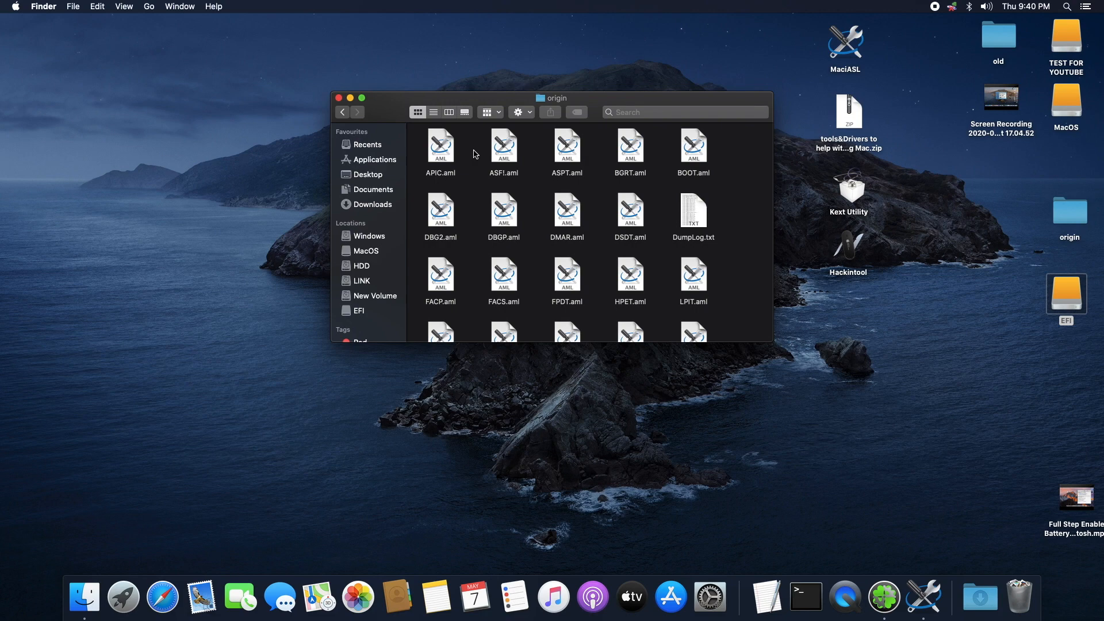
Step: Copy DSDT.aml and bring it into the origin folder on the desktop
left_click(631, 212)
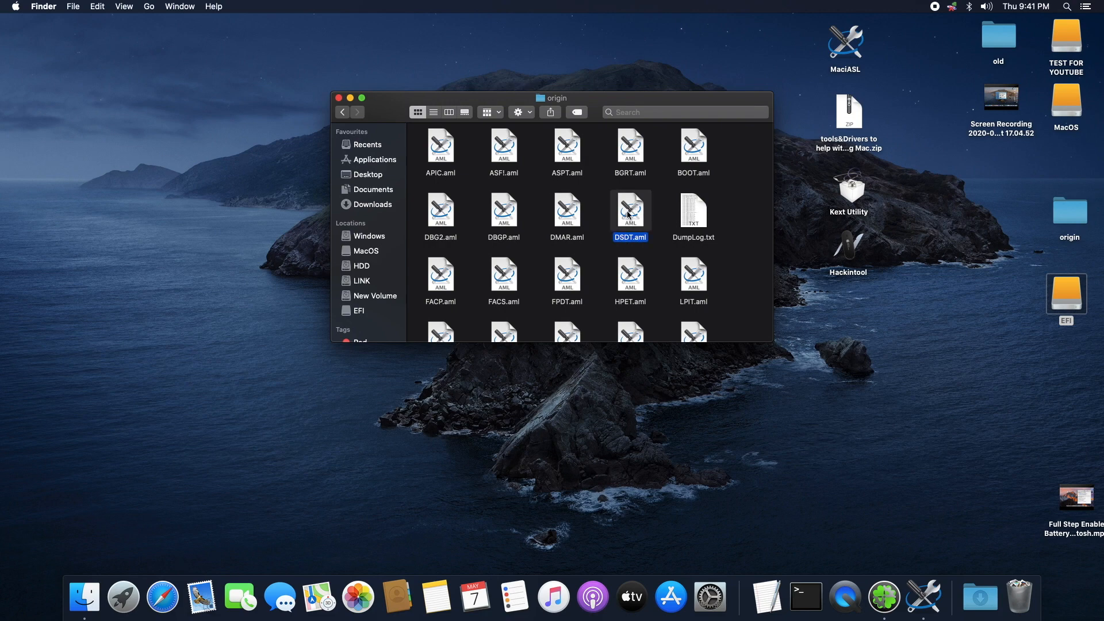
right_click(629, 211)
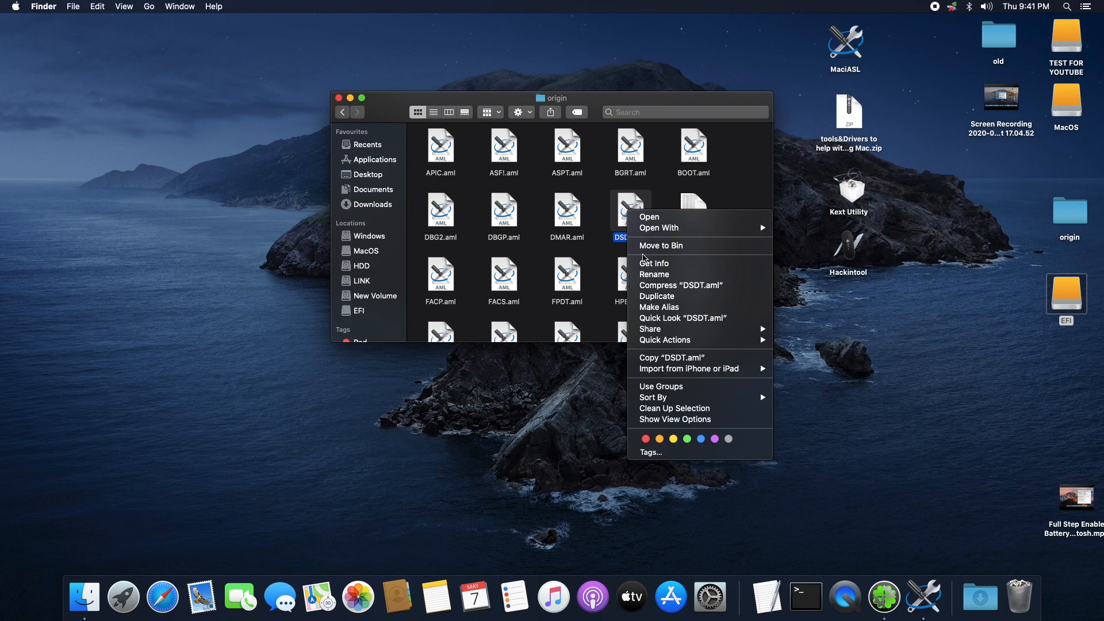
mouse_move(671, 358)
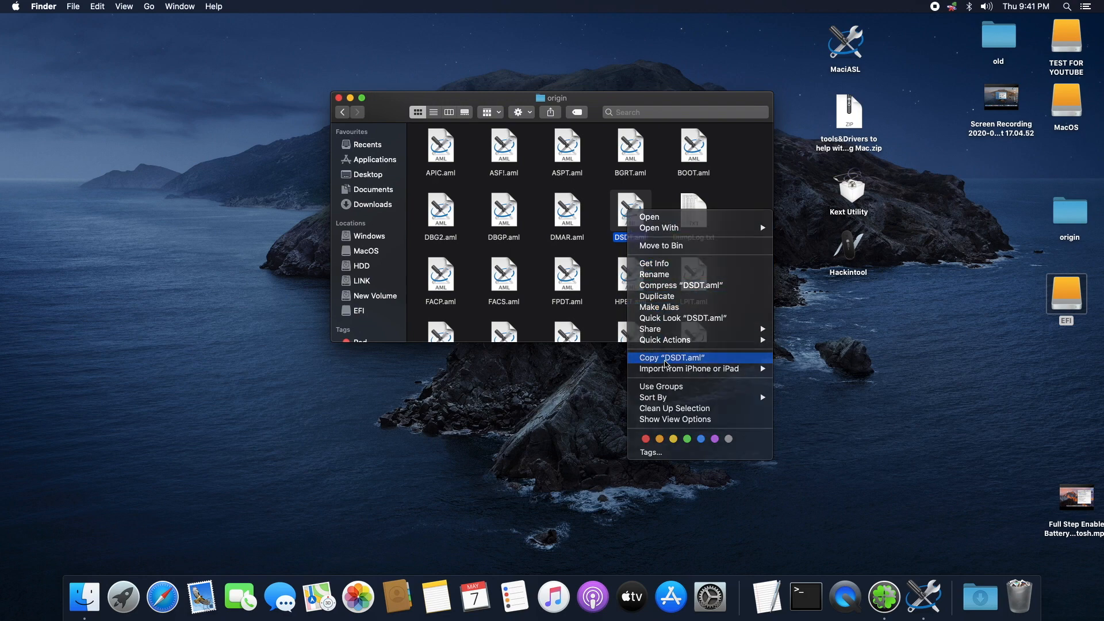
left_click(671, 358)
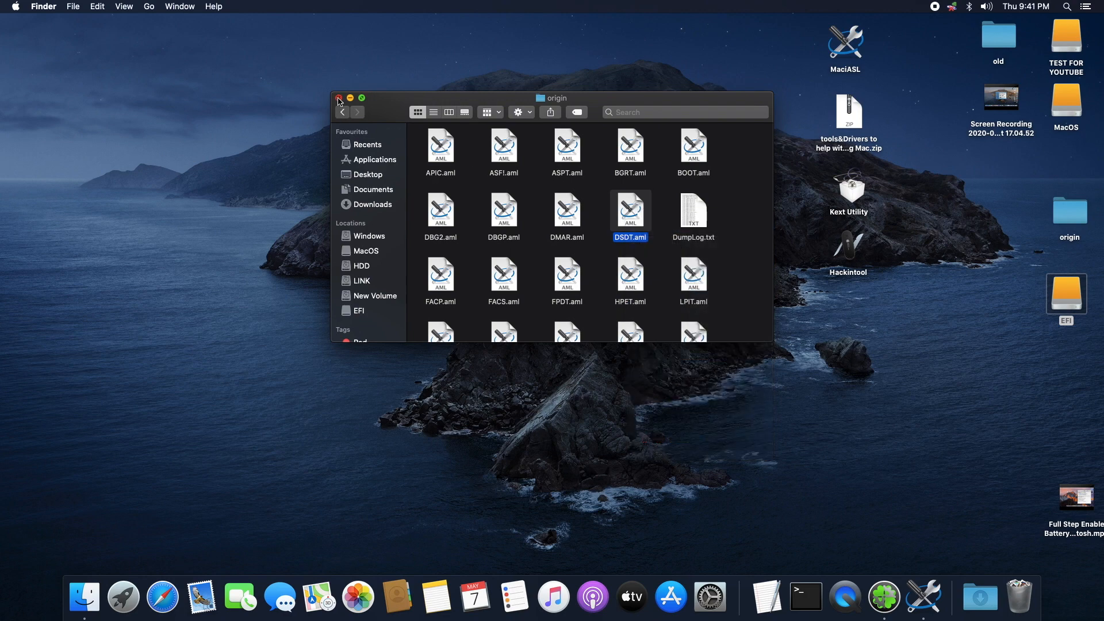
left_click(339, 98)
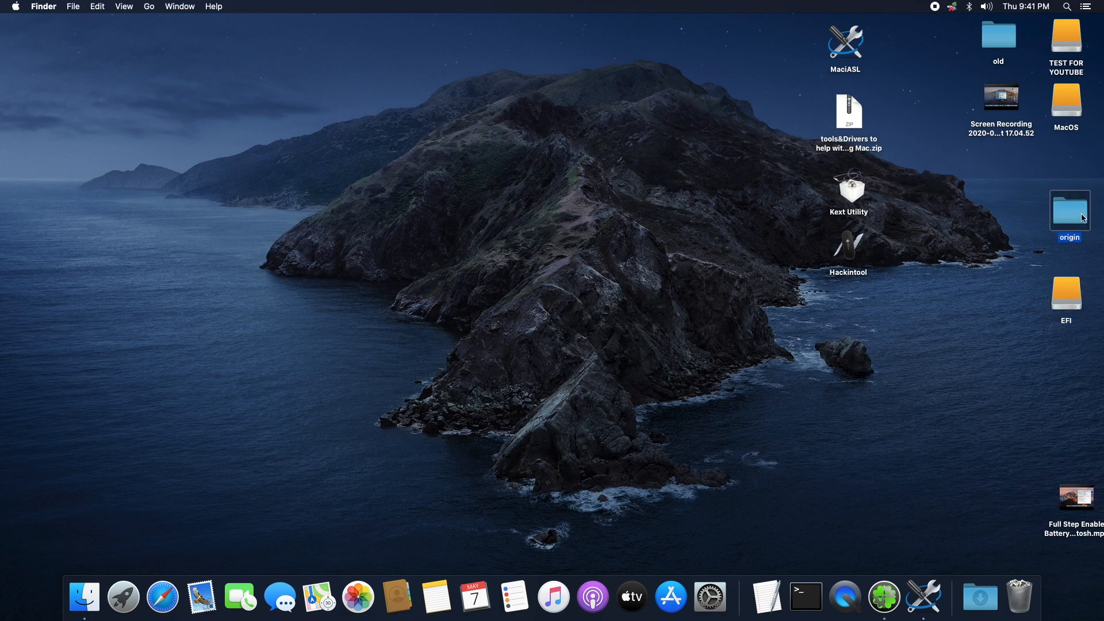
double_click(1069, 210)
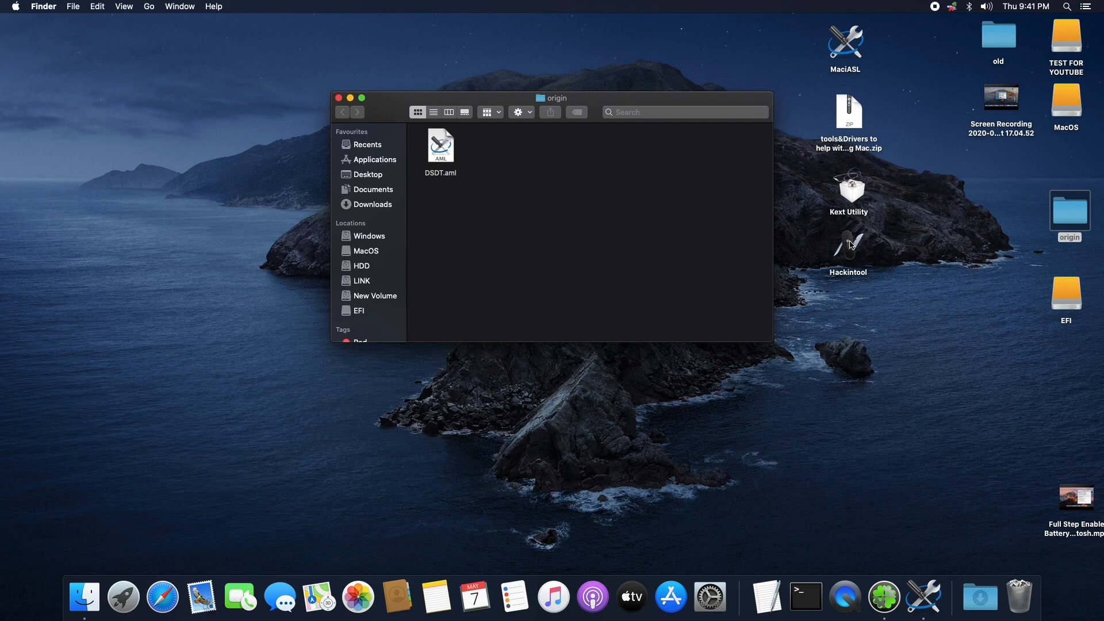
Step: Use Hackintool's Tools to disable Gatekeeper and mount the disk read/write, confirming the prompt
double_click(849, 252)
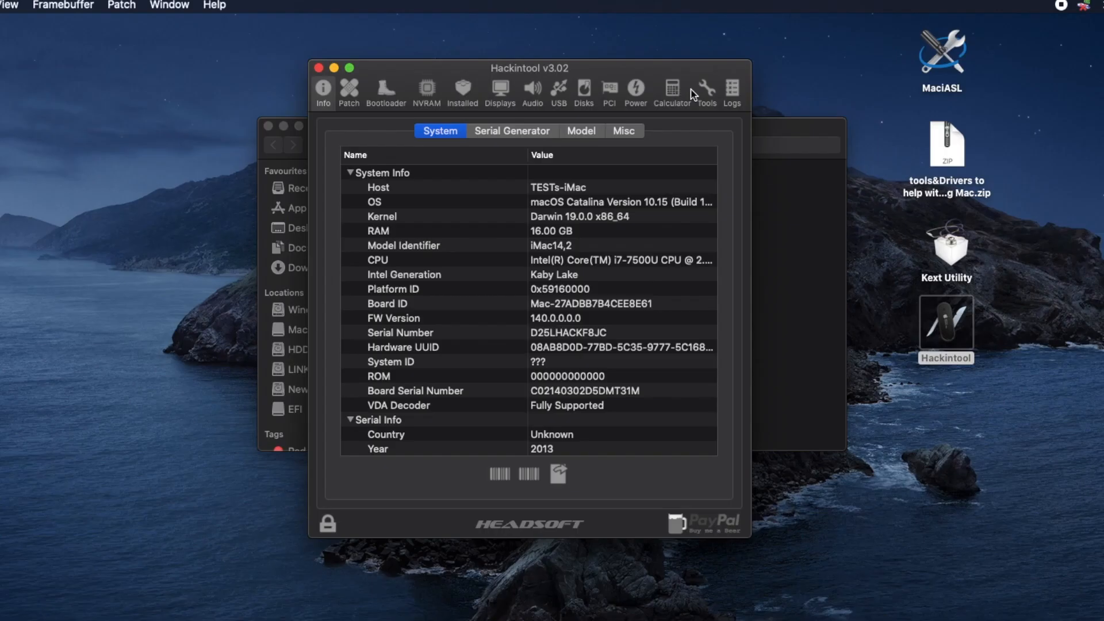
left_click(705, 92)
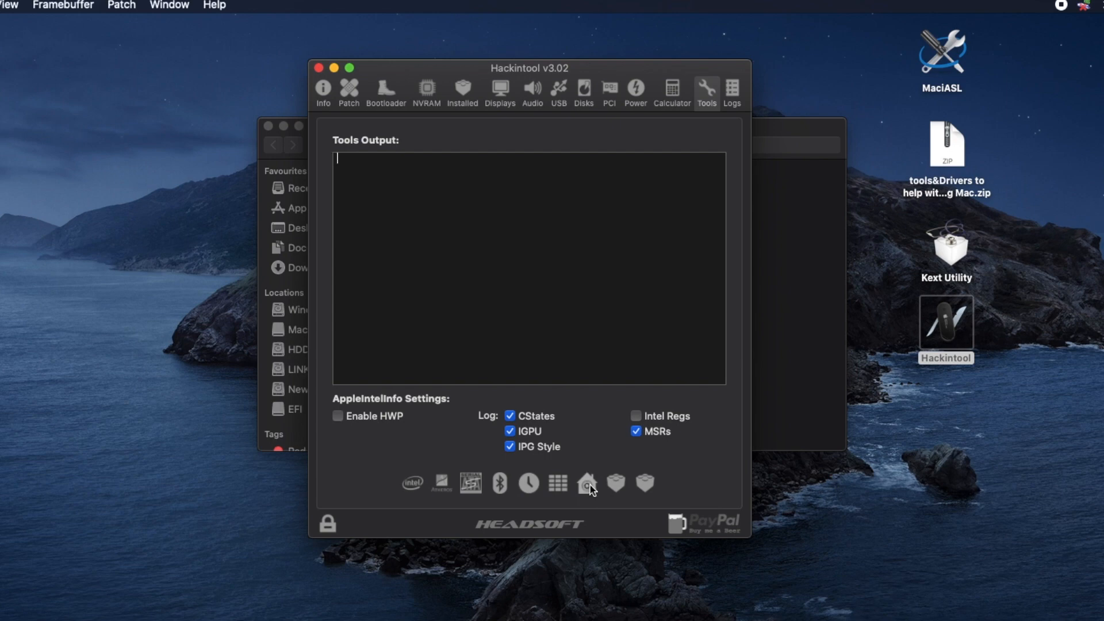
left_click(587, 483)
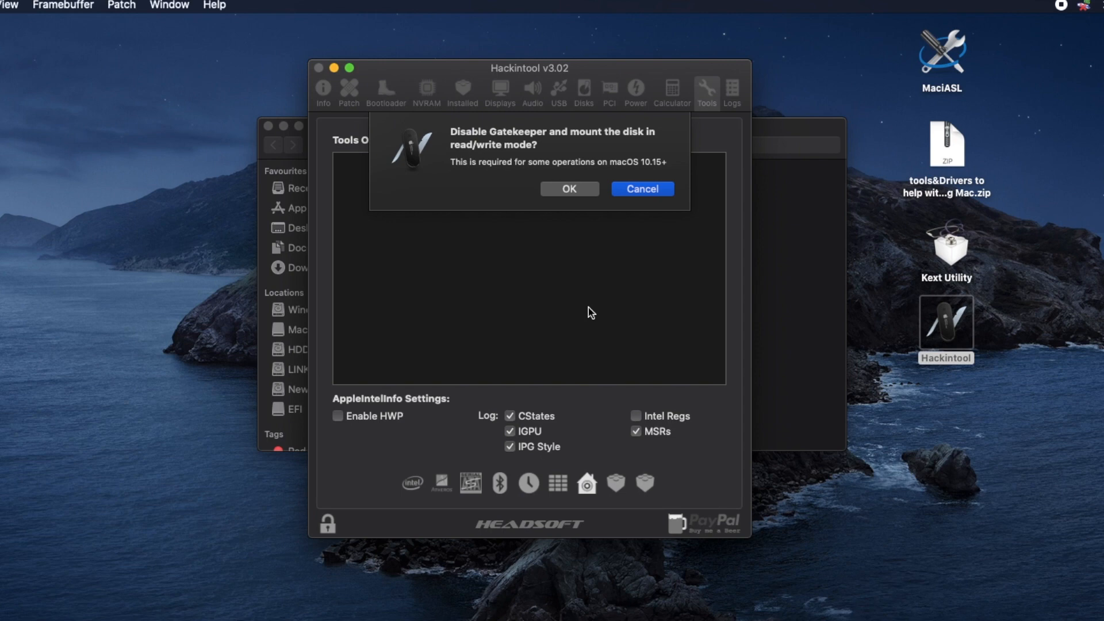
left_click(569, 189)
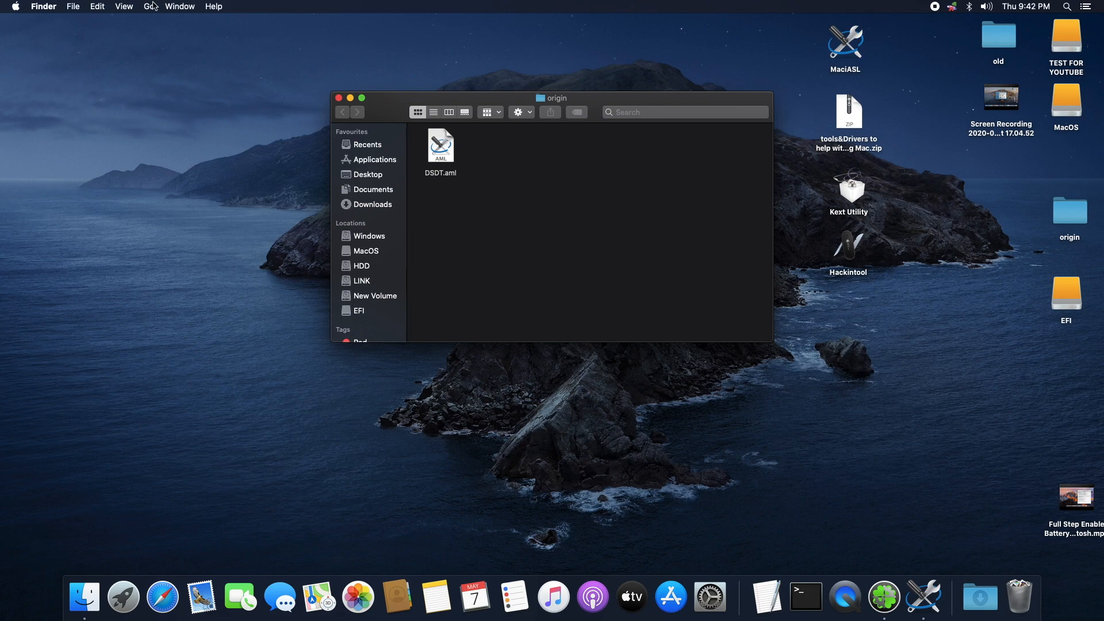
Step: Go to Computer and open the TEST FOR YOUTUBE volume
left_click(148, 7)
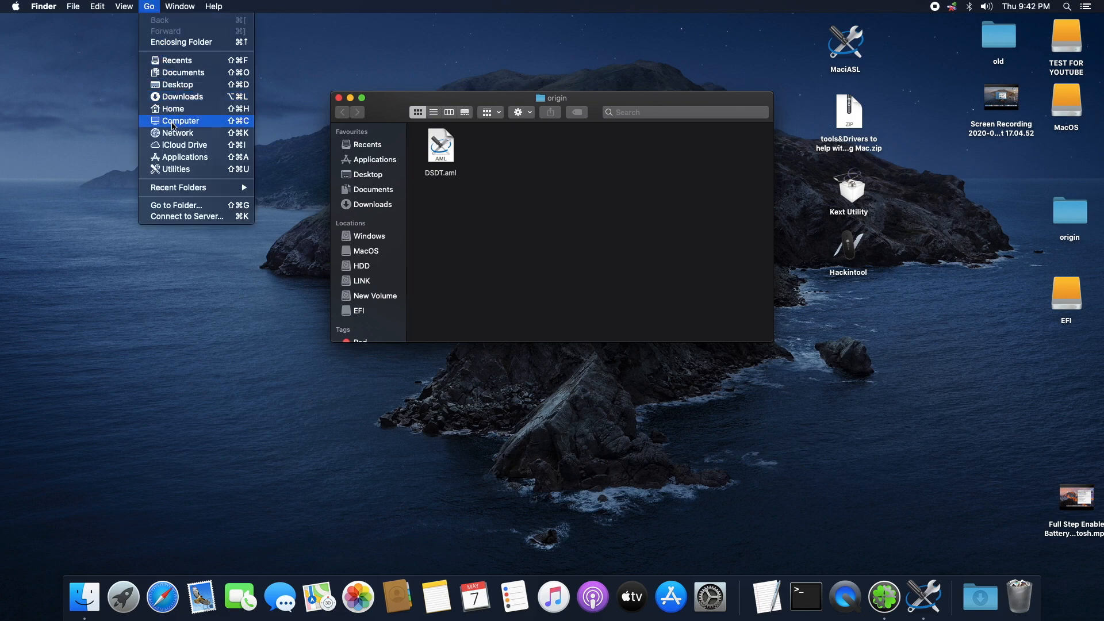
left_click(180, 121)
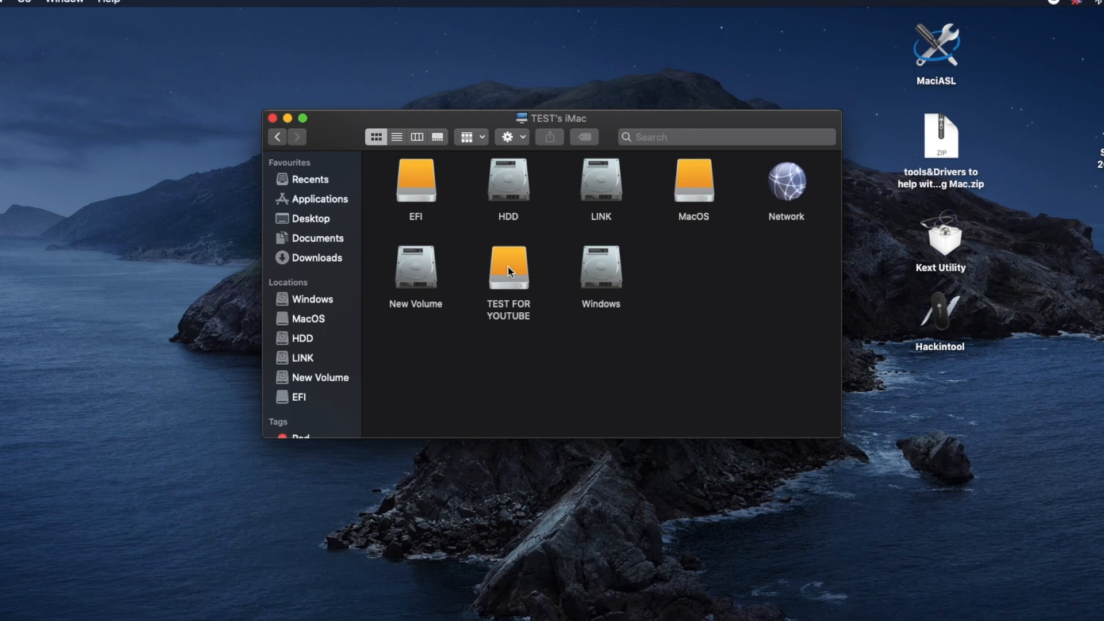
left_click(508, 268)
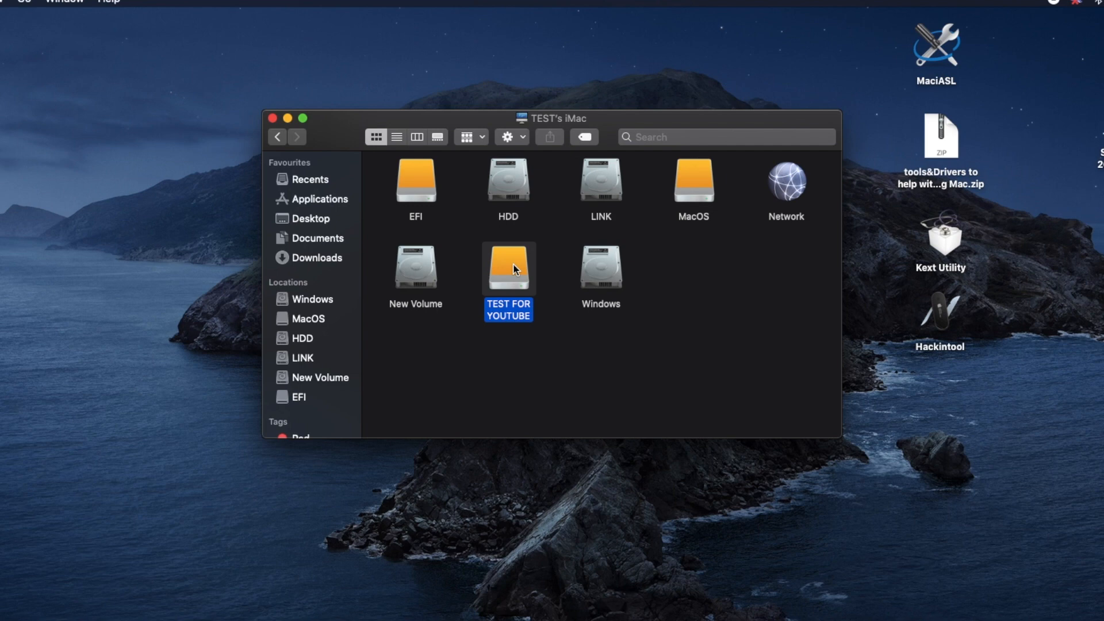
double_click(508, 268)
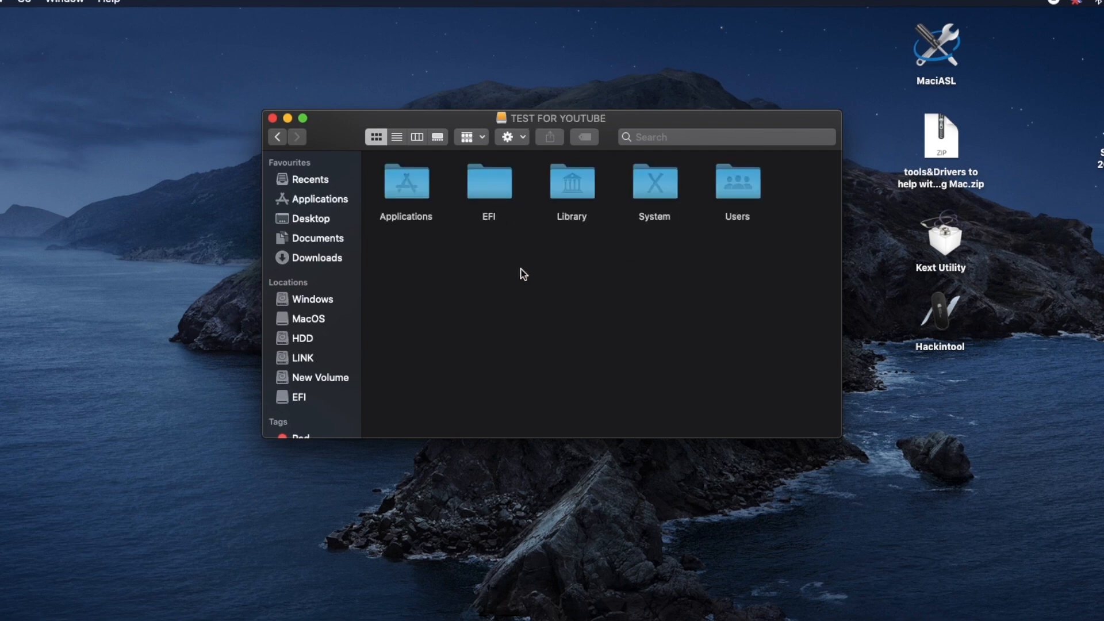
mouse_move(550, 303)
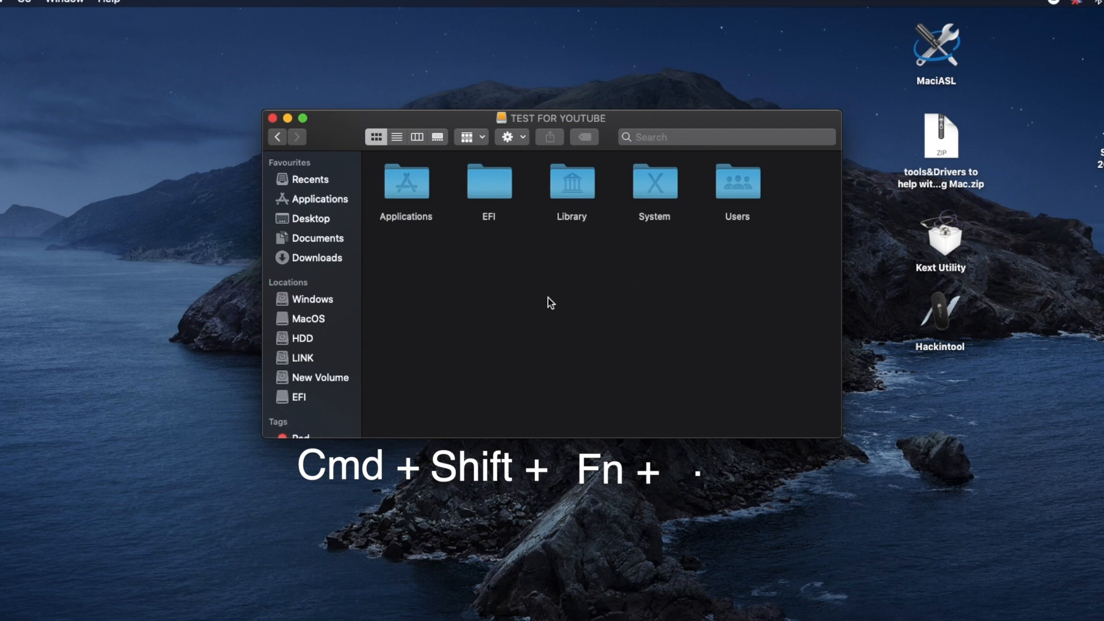
Step: Reveal hidden files with Cmd+Shift+. and enter the usr folder
key("cmd+shift+.")
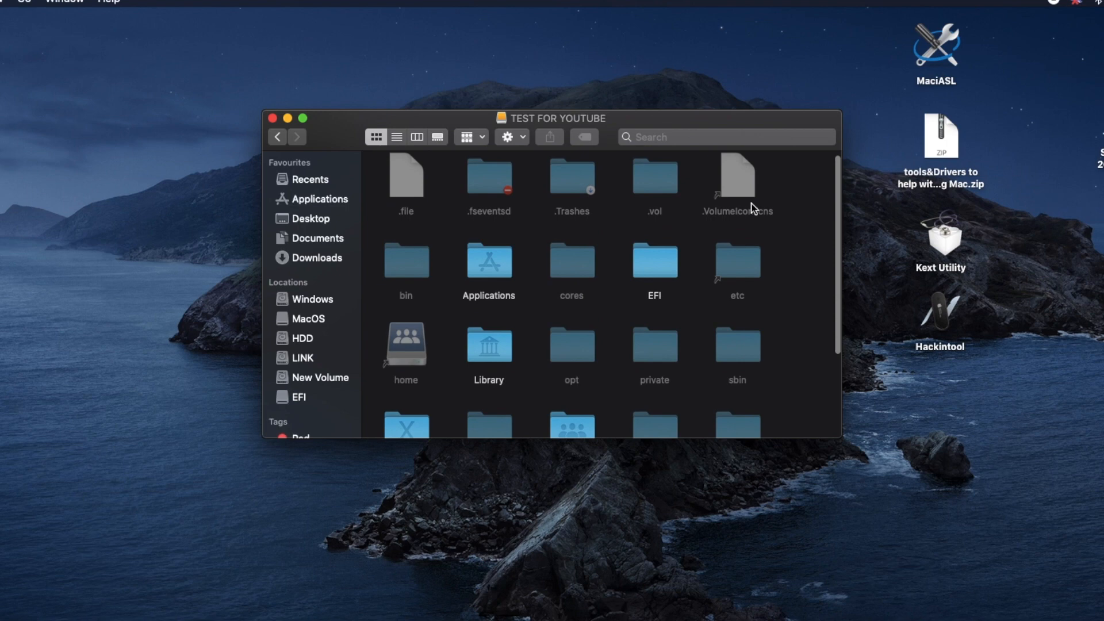
scroll("down", 3)
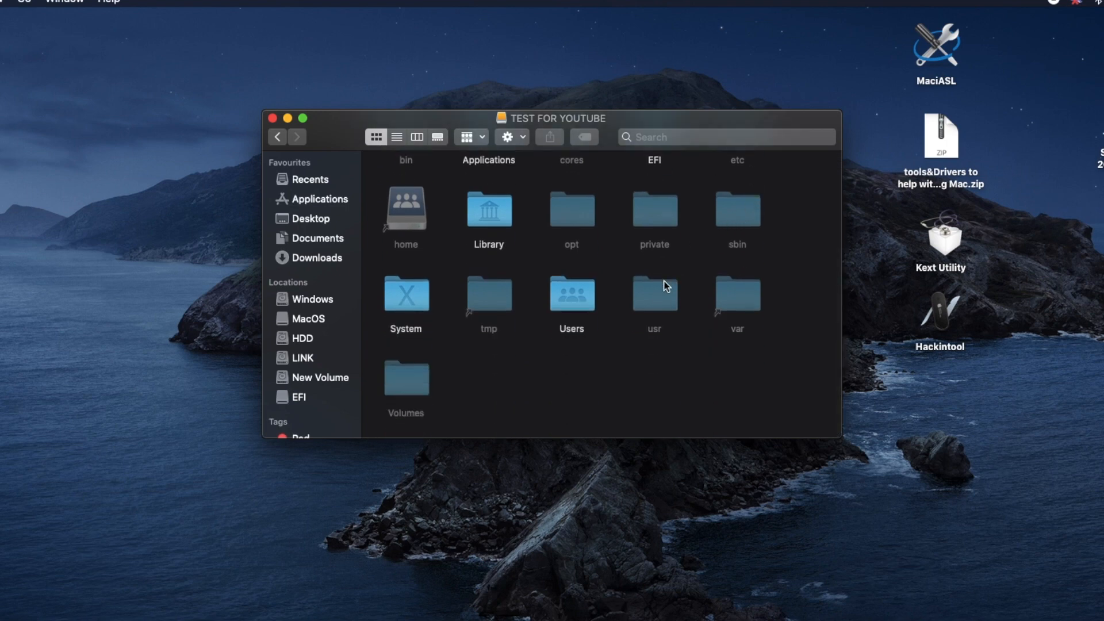
double_click(653, 294)
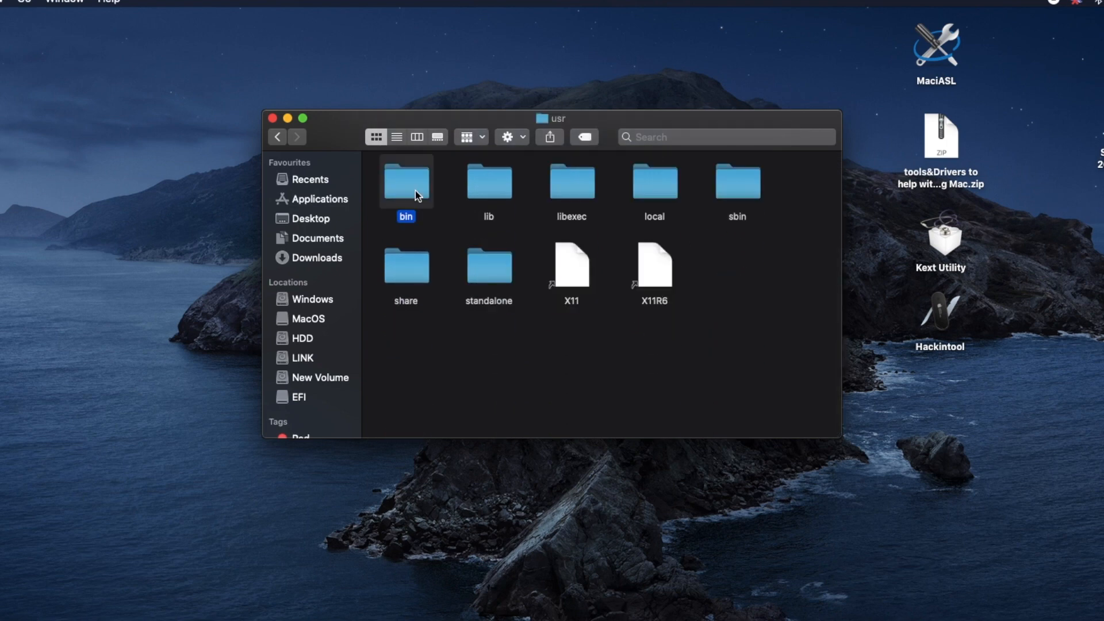
Step: Put the iasl tool from the bahan folder into usr/bin, replacing the existing copy
double_click(406, 181)
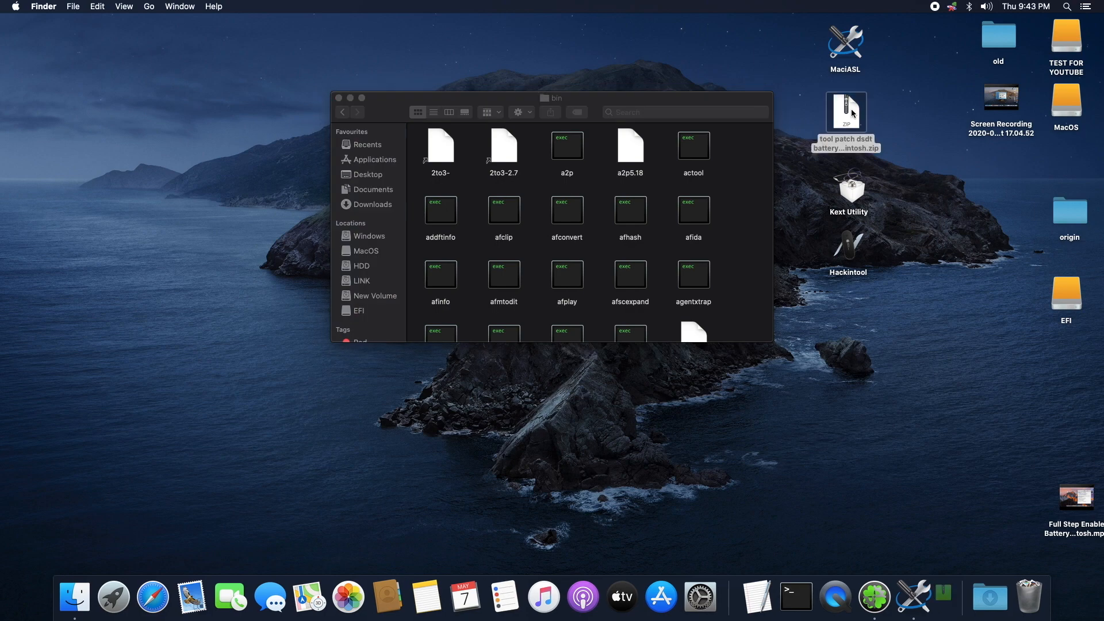
left_click(846, 113)
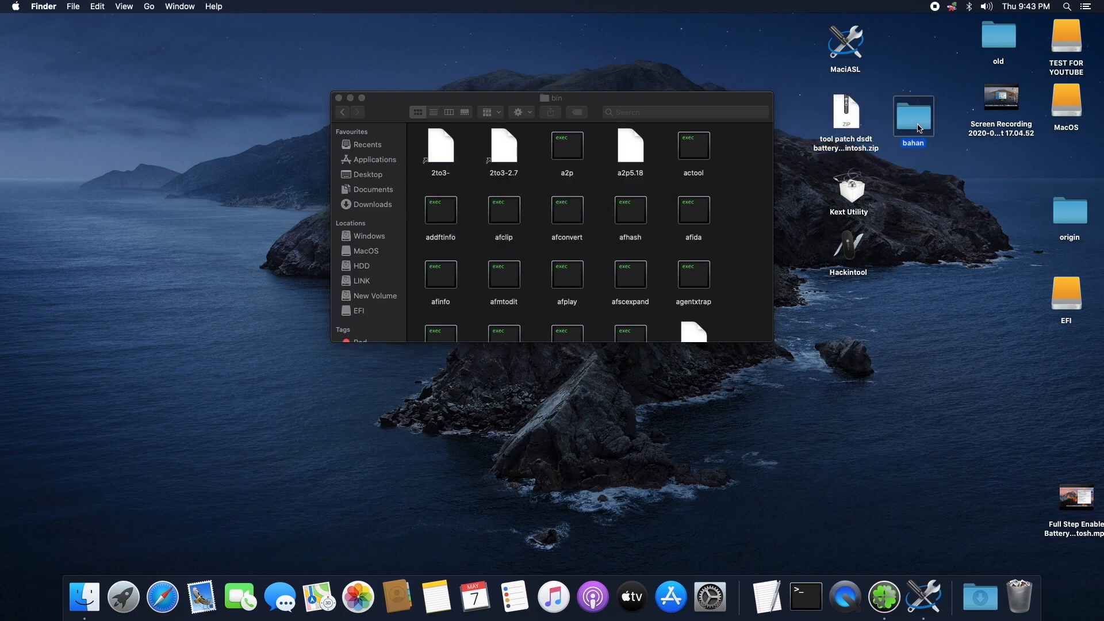
double_click(912, 115)
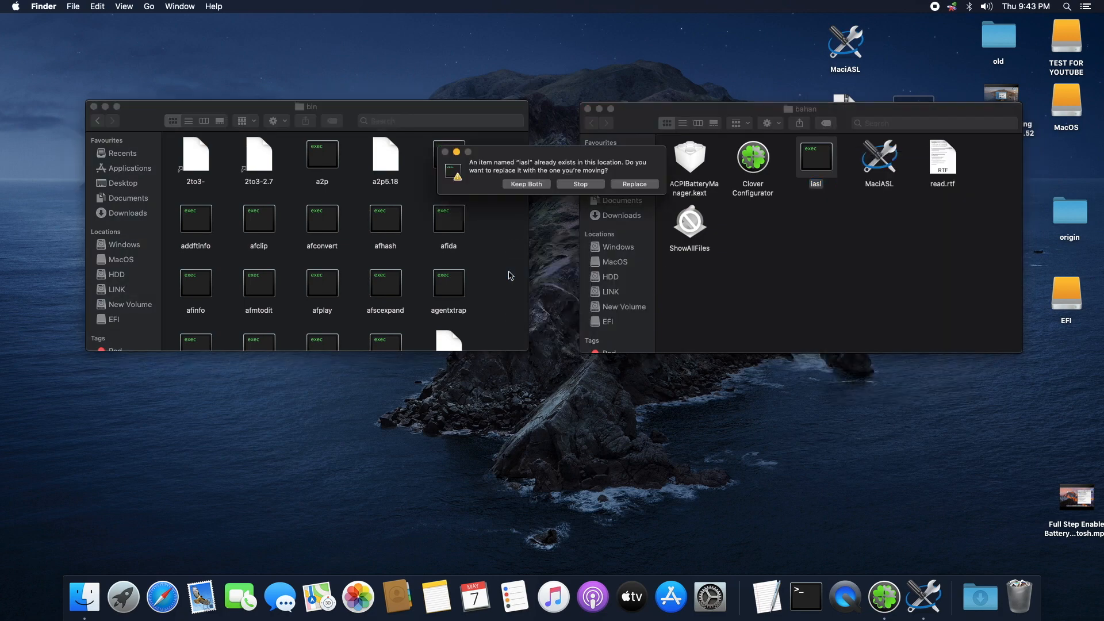
left_click(633, 184)
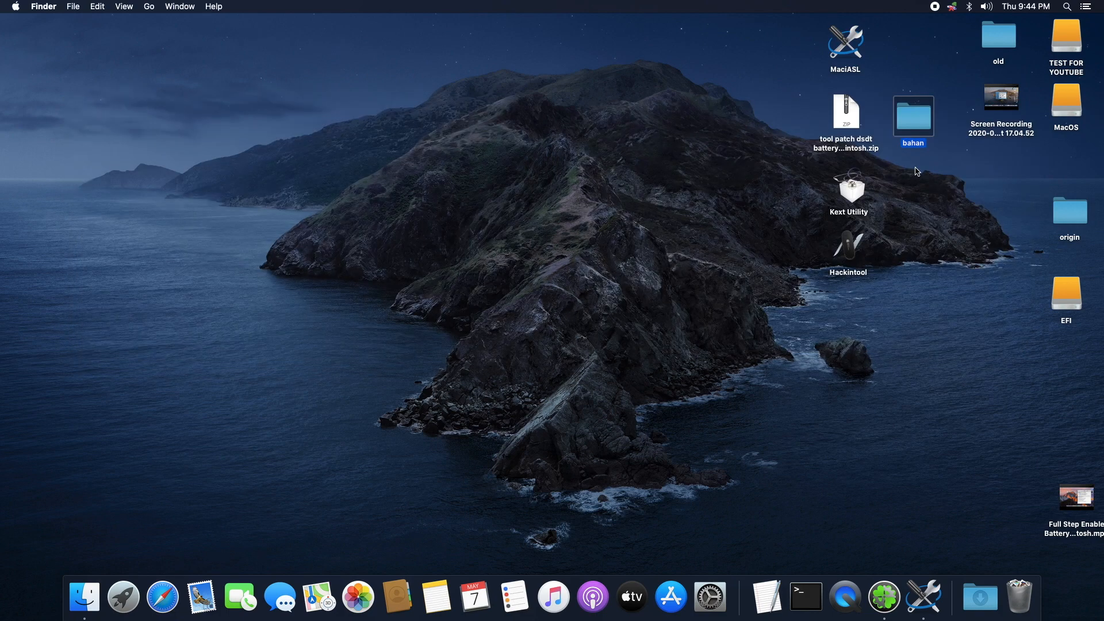
Step: Return to the desktop origin folder and start Terminal
double_click(1068, 212)
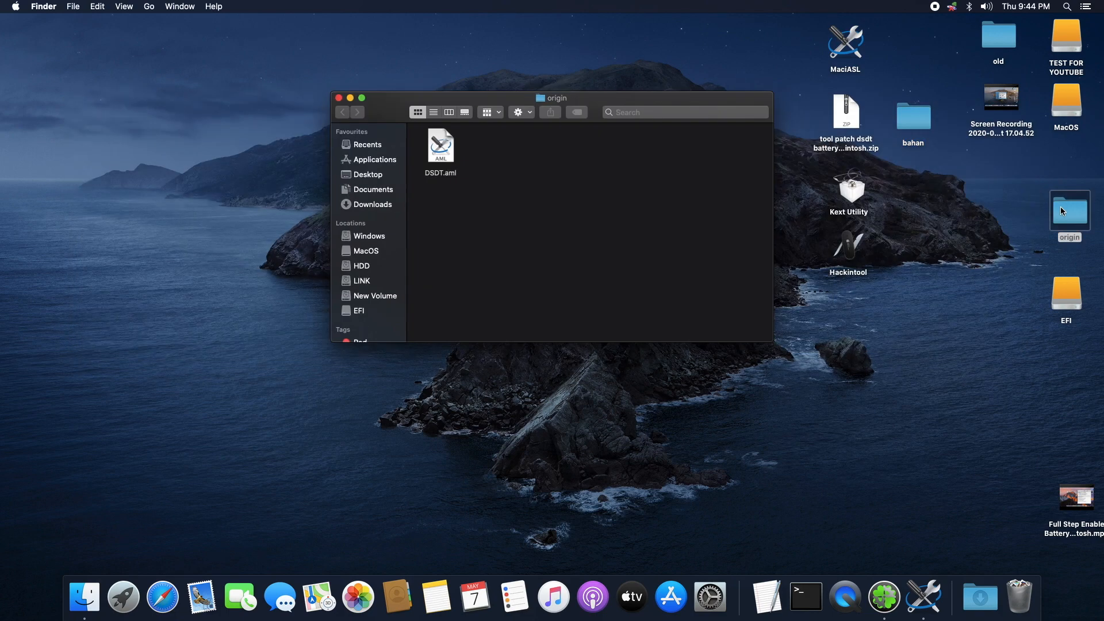
type("terminal")
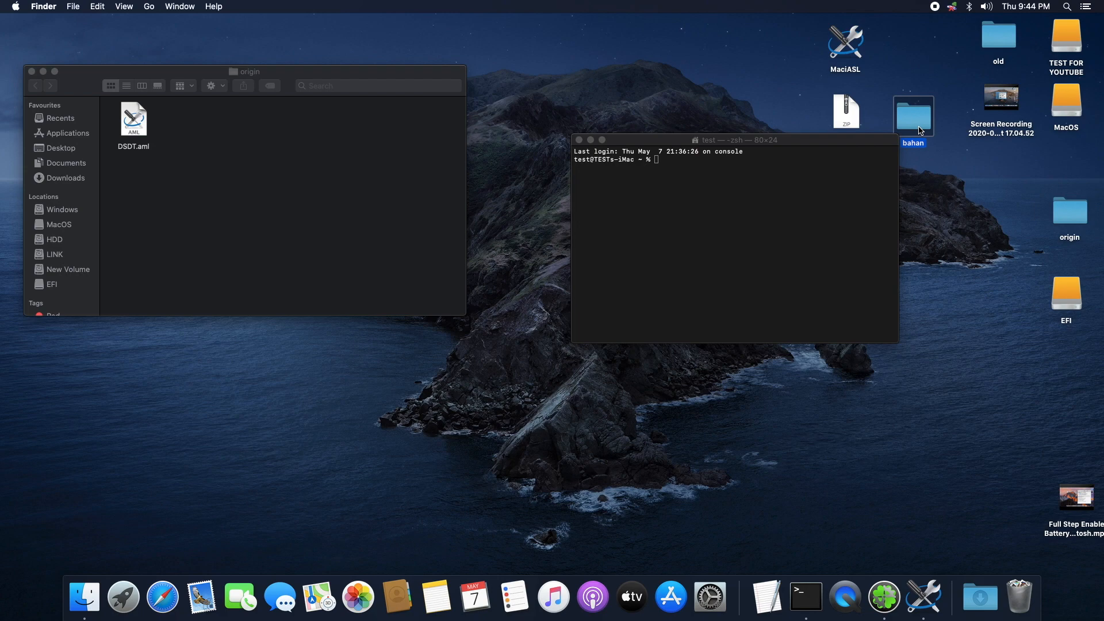
Step: Consult read.rtf in bahan and run 'iasl -da -dl *.aml' in Terminal to produce DSDT.dsl
double_click(912, 114)
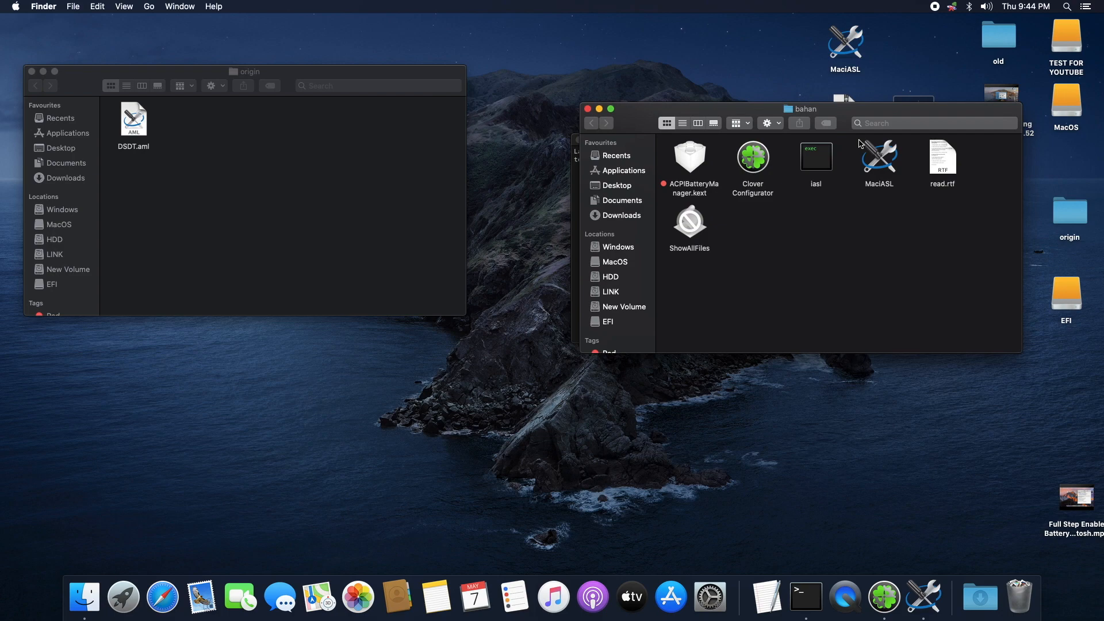
double_click(943, 158)
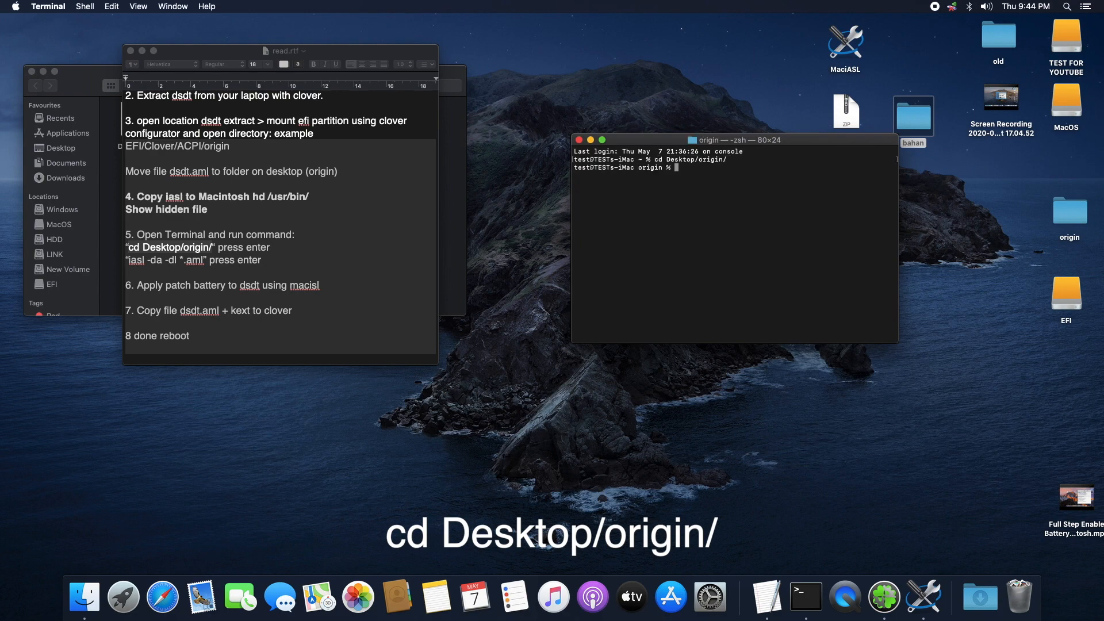
mouse_move(246, 302)
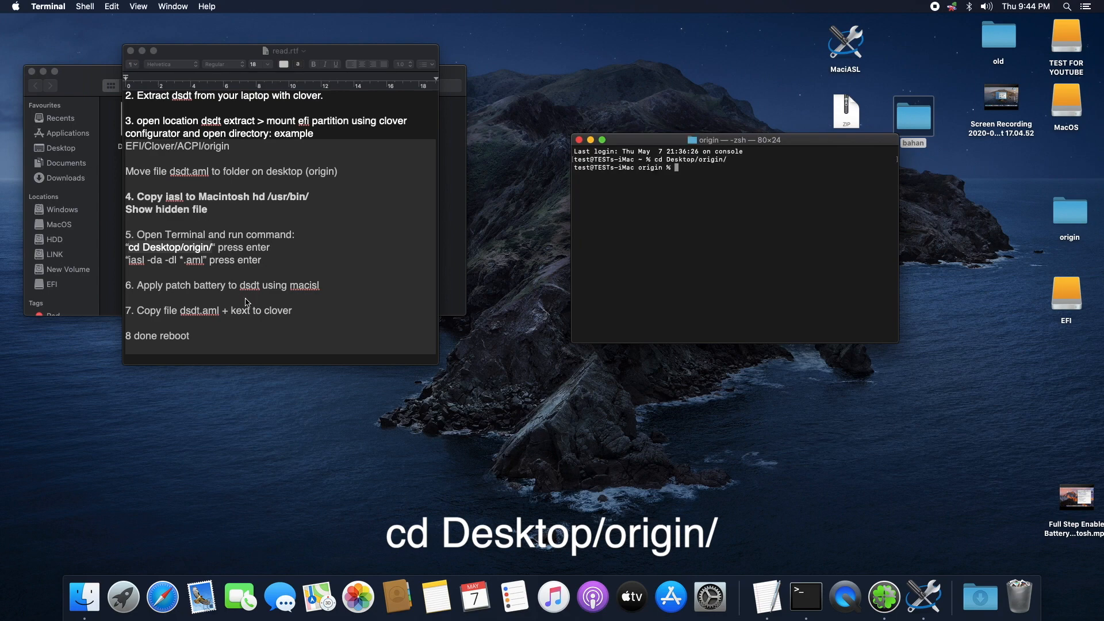
right_click(165, 260)
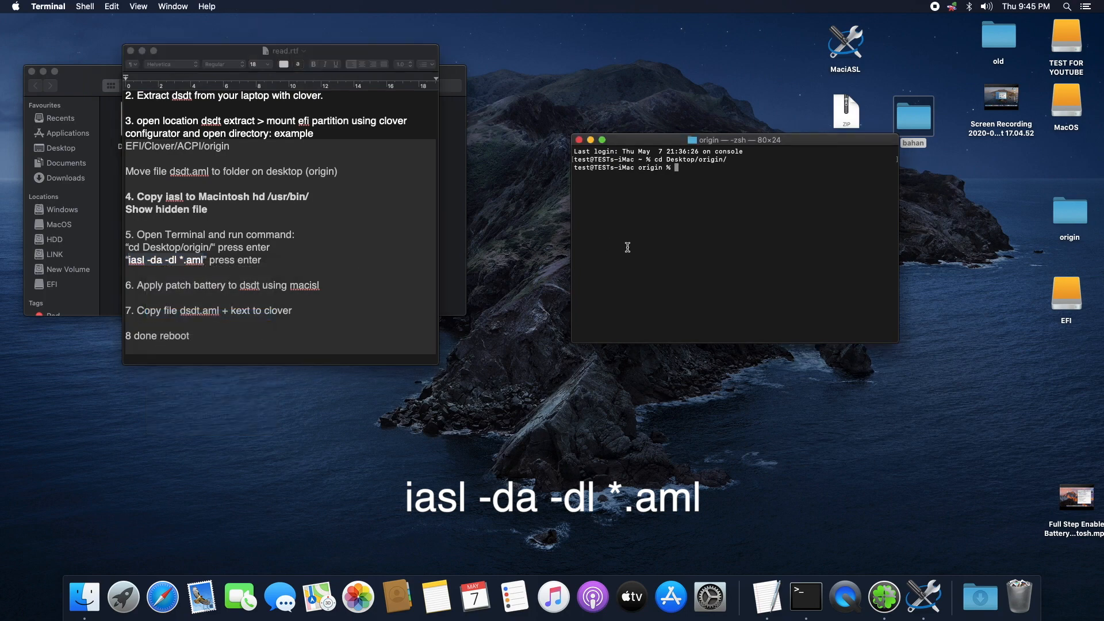
type("iasl -da -dl *.aml")
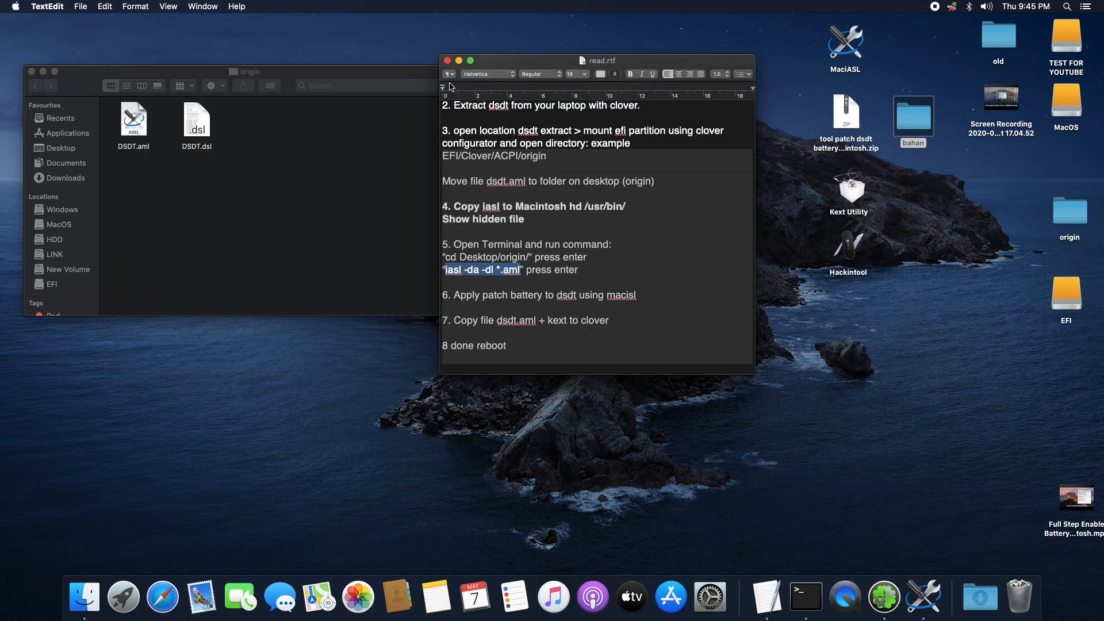
Step: Close the notes and drag DSDT.dsl out of origin onto the desktop
left_click(446, 61)
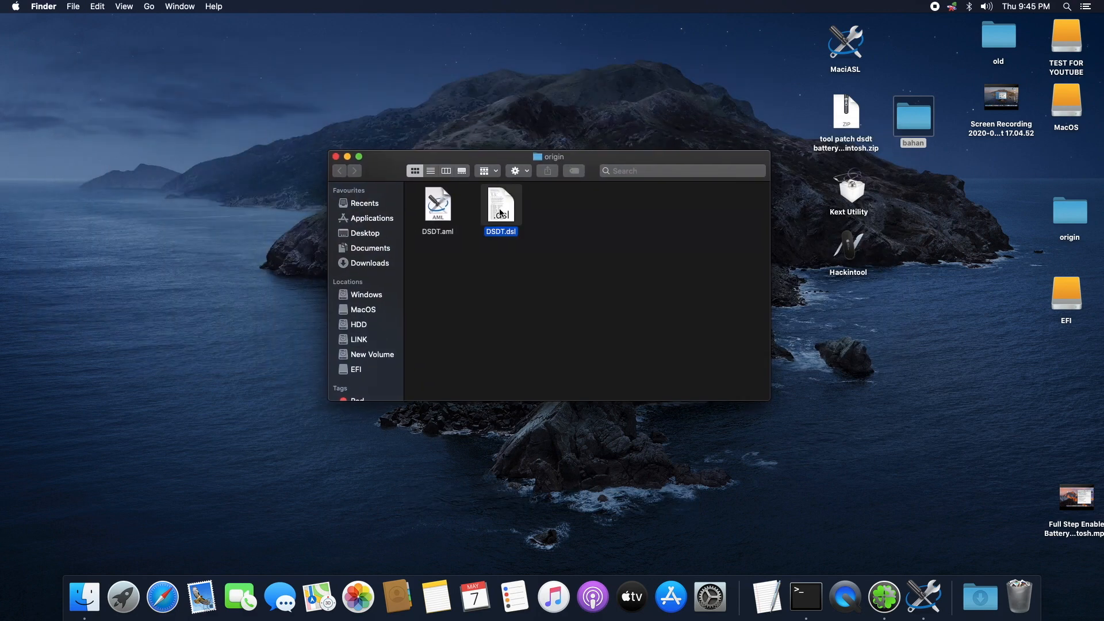
left_click_drag(501, 205, 990, 369)
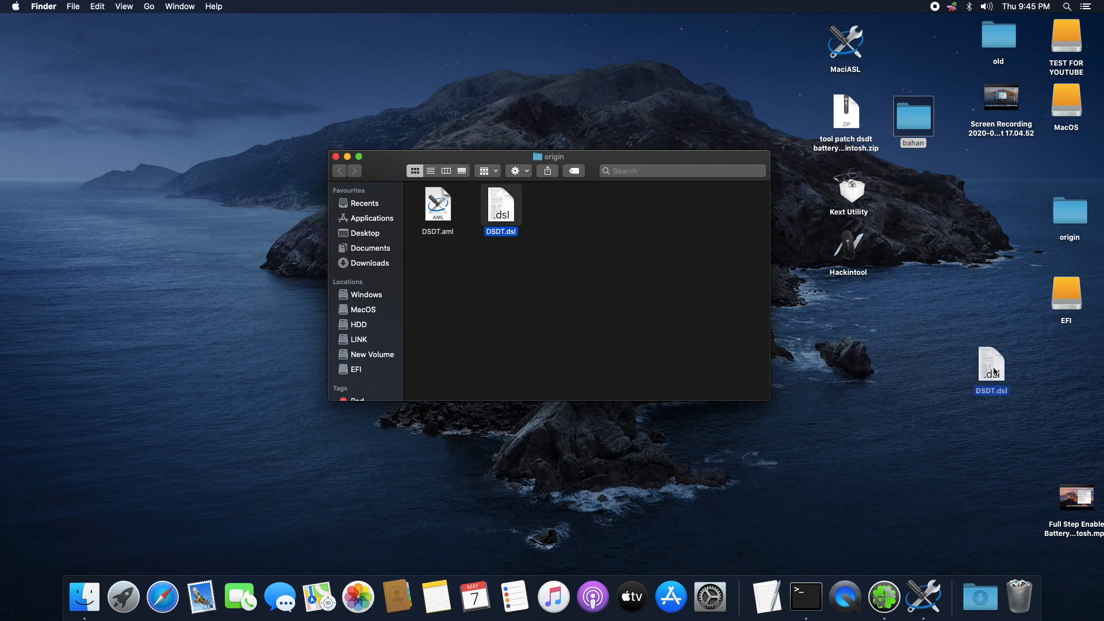
left_click_drag(500, 206, 1072, 365)
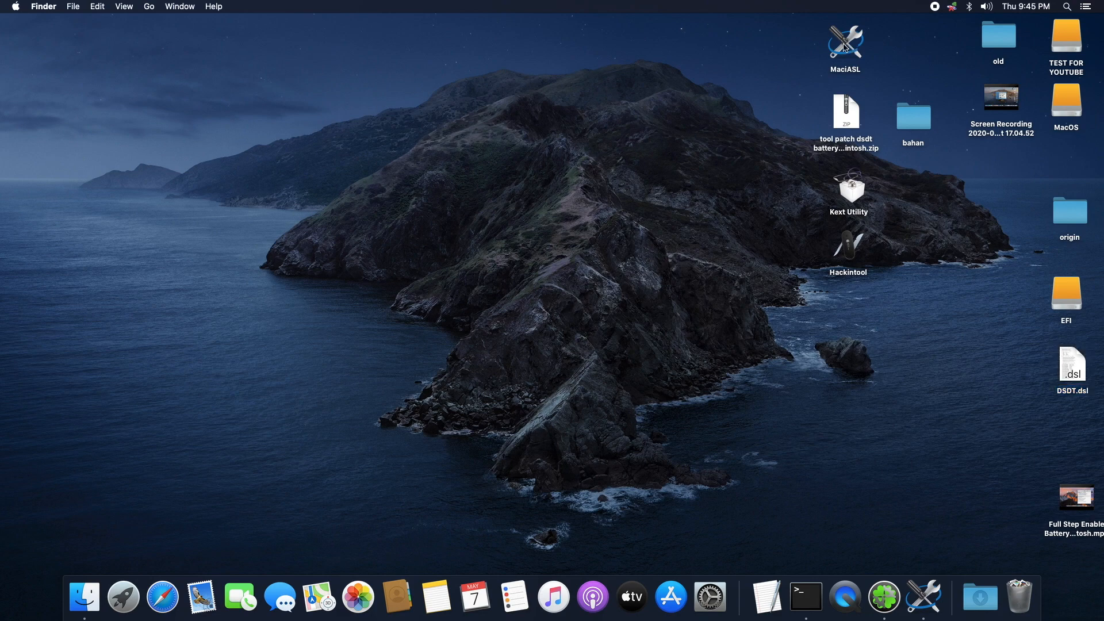
Step: Launch MaciASL and set its iASL compiler preference to ACPI 6.2a
double_click(845, 42)
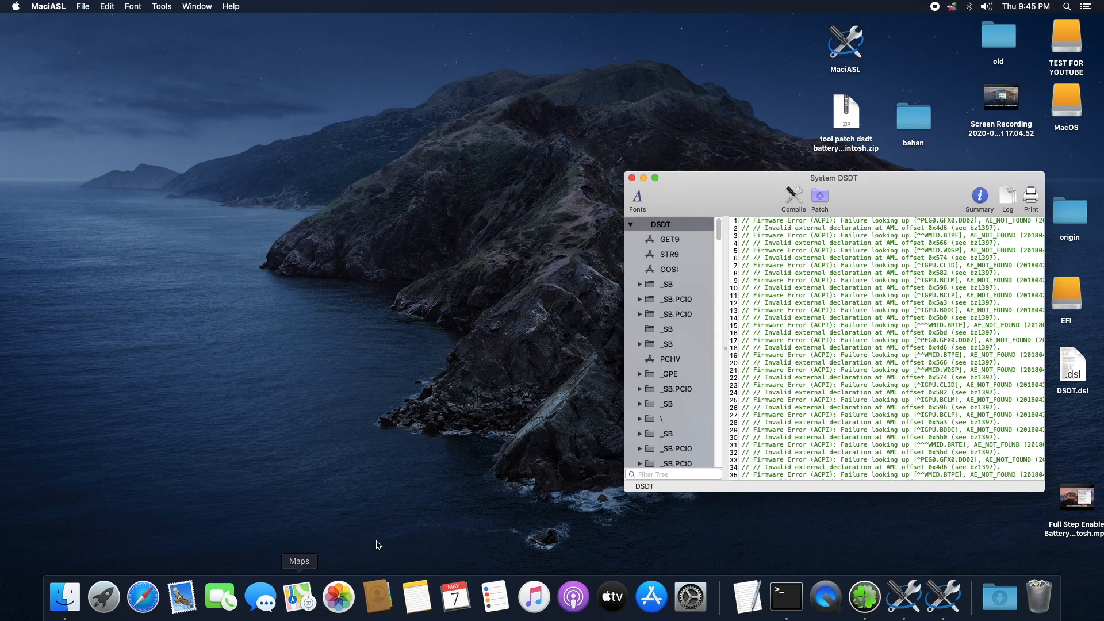
left_click_drag(833, 177, 773, 168)
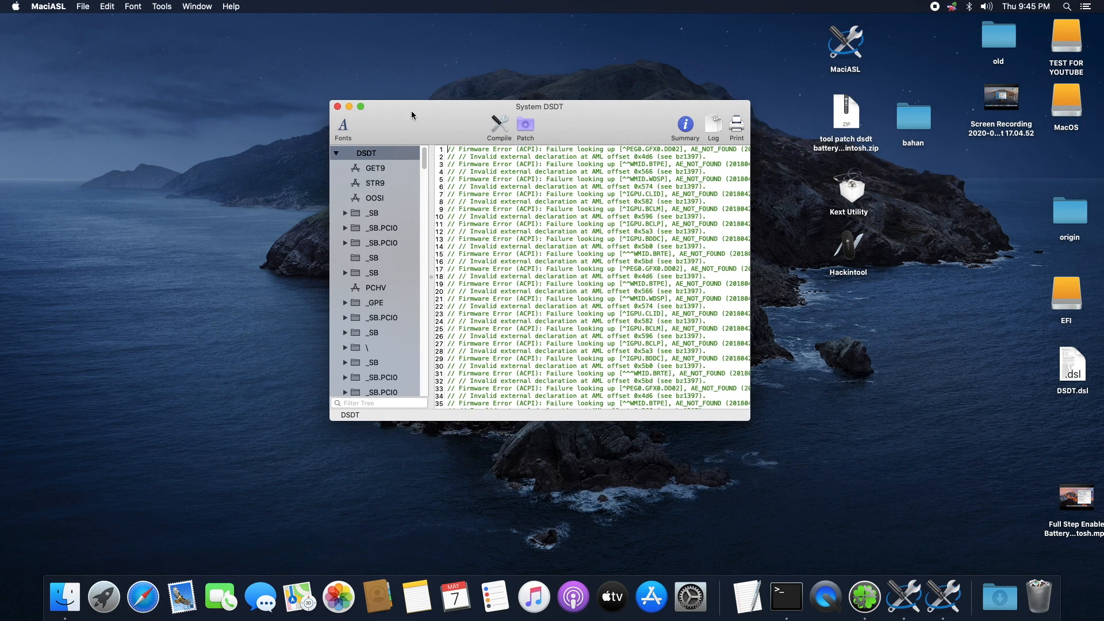
left_click(48, 7)
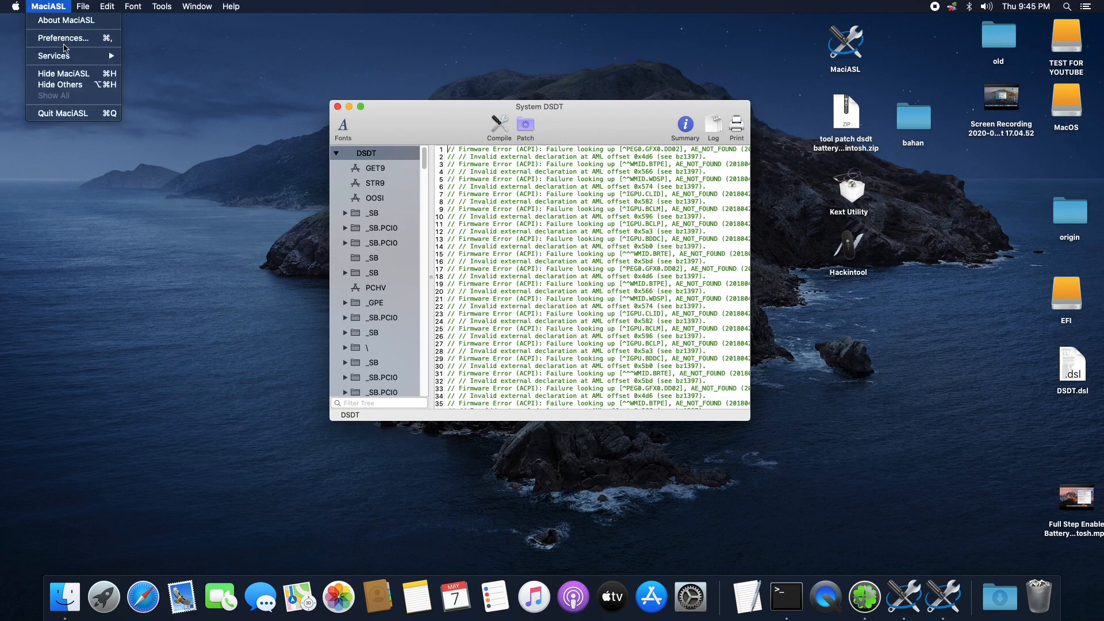
left_click(63, 36)
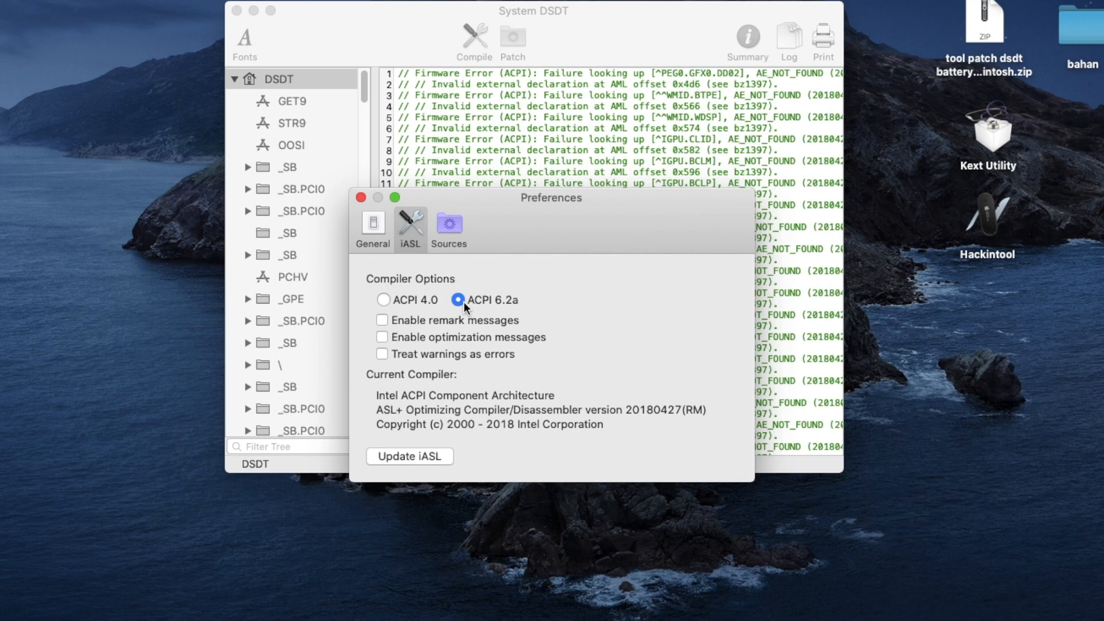
mouse_move(419, 257)
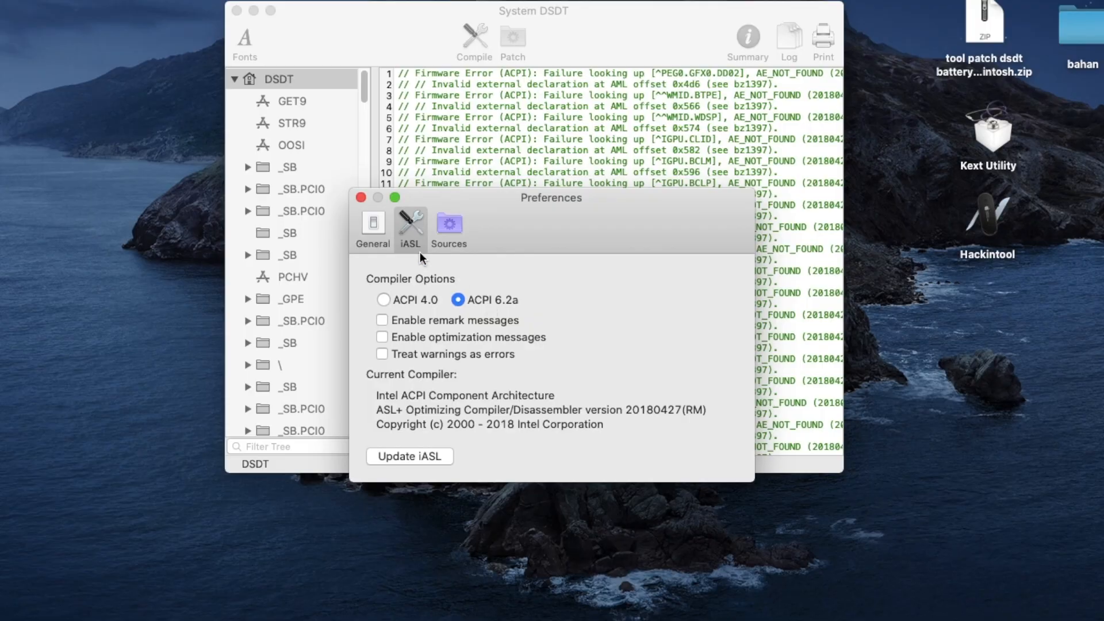
left_click(84, 7)
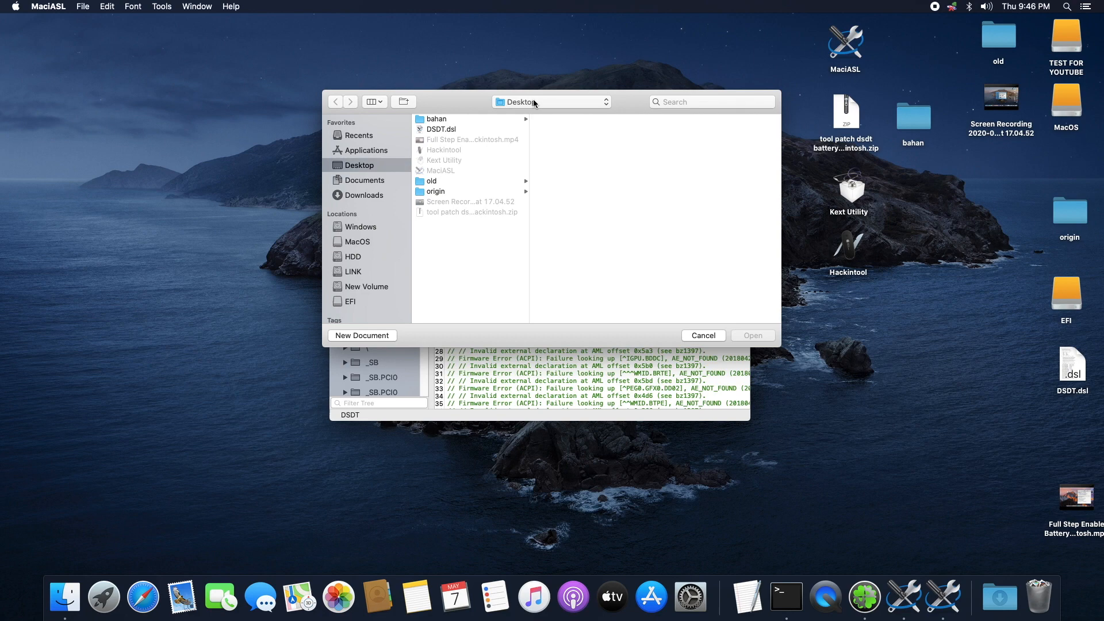
Step: Open DSDT.dsl from the Desktop in MaciASL, then switch to the browser
left_click(442, 129)
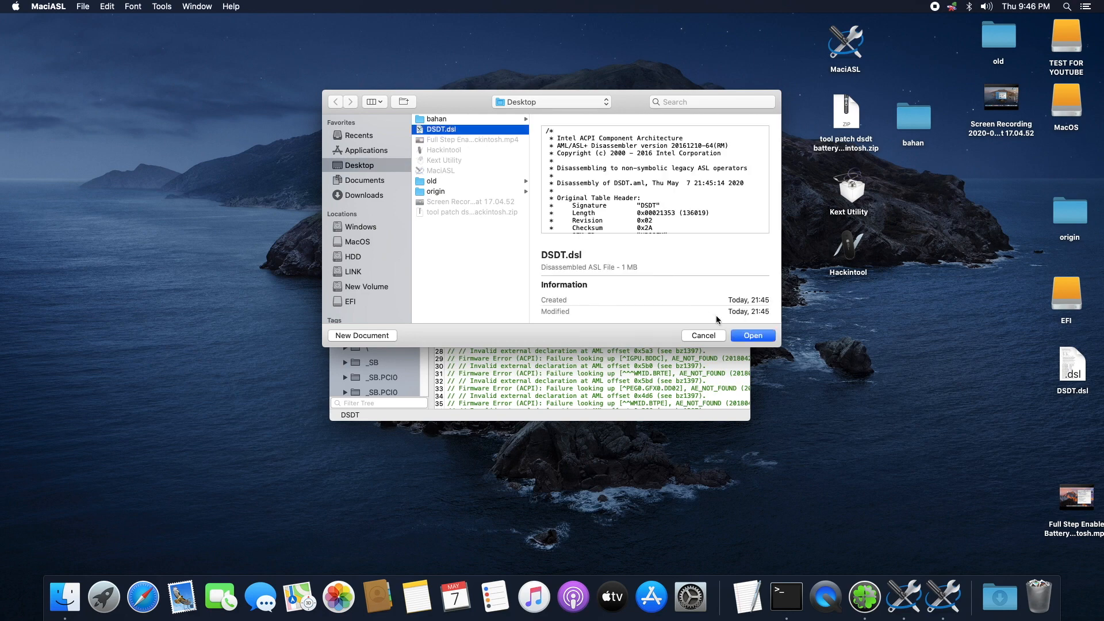
left_click(752, 335)
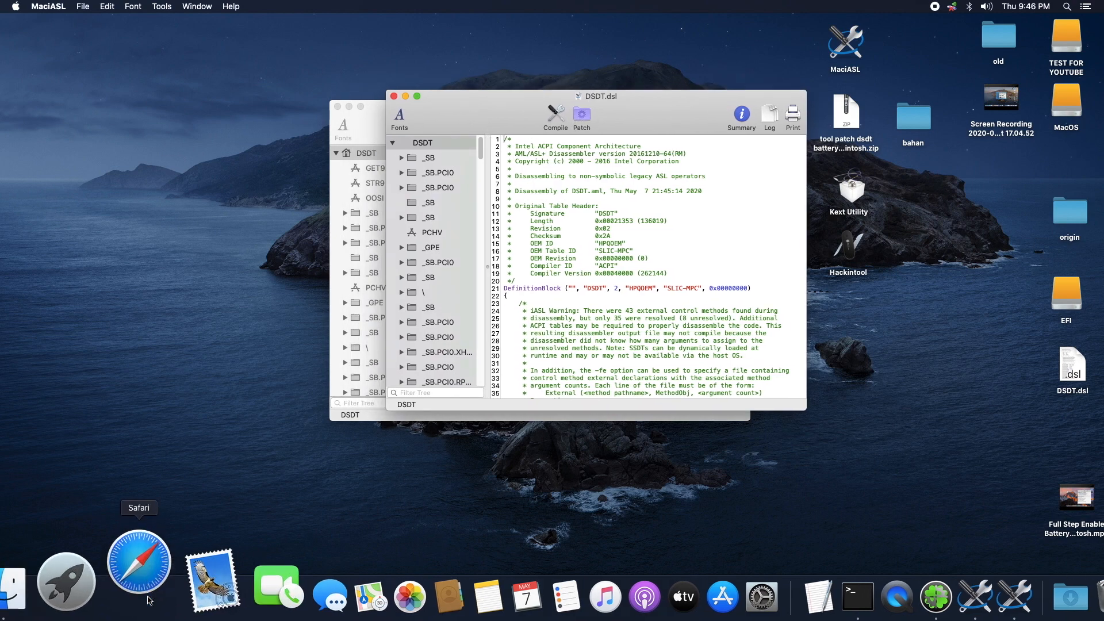
left_click(139, 563)
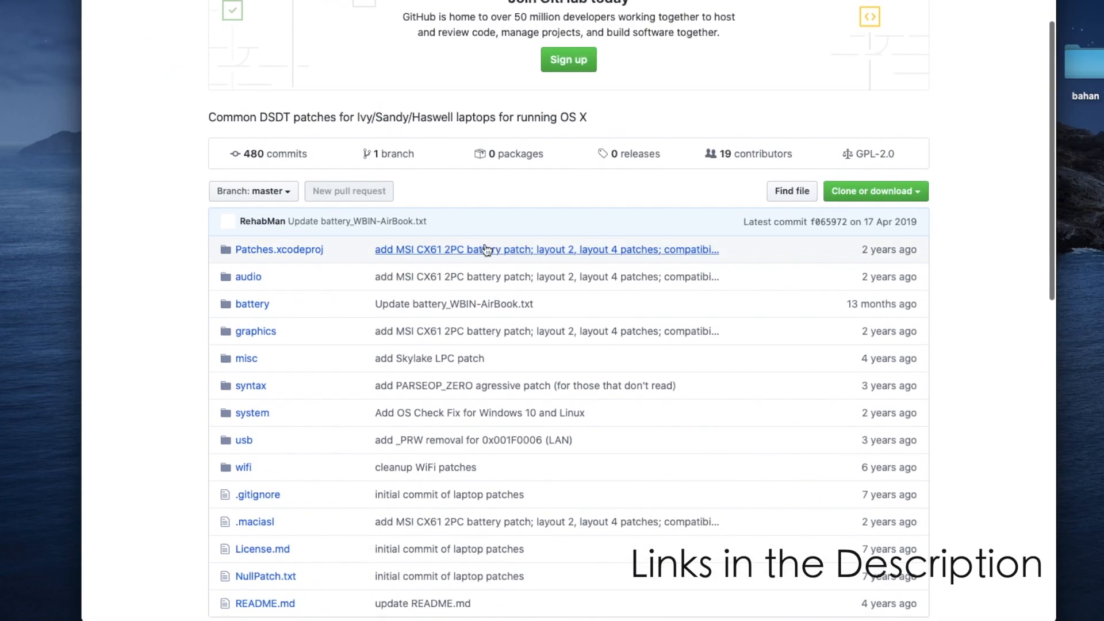
Step: Browse the repository's battery folder down to the HP Envy 17t patch file
left_click(252, 304)
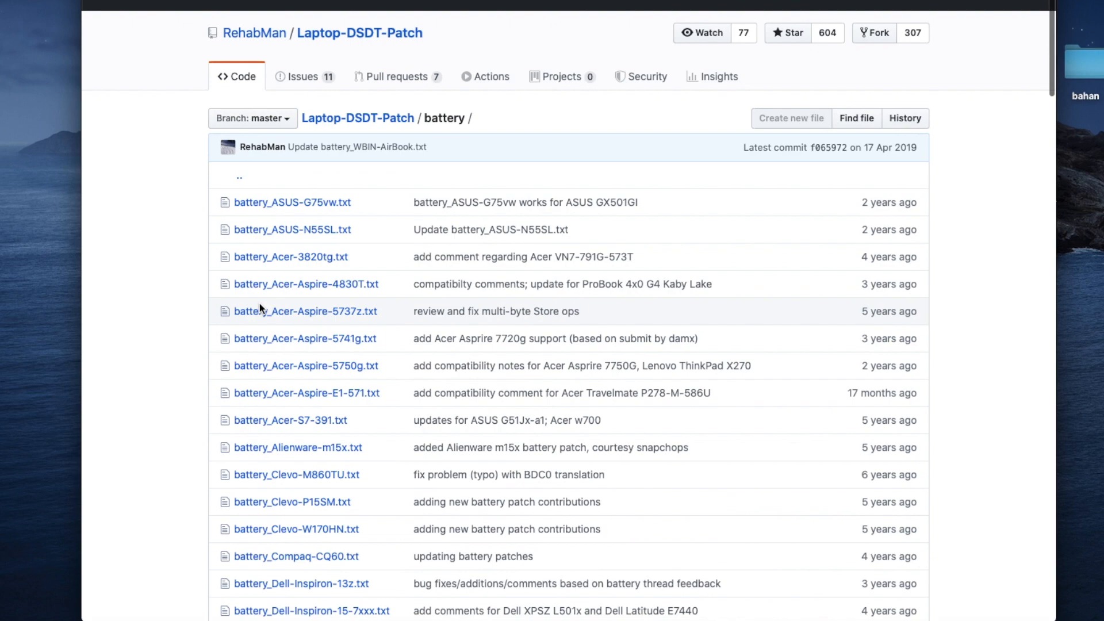
scroll("down", 3)
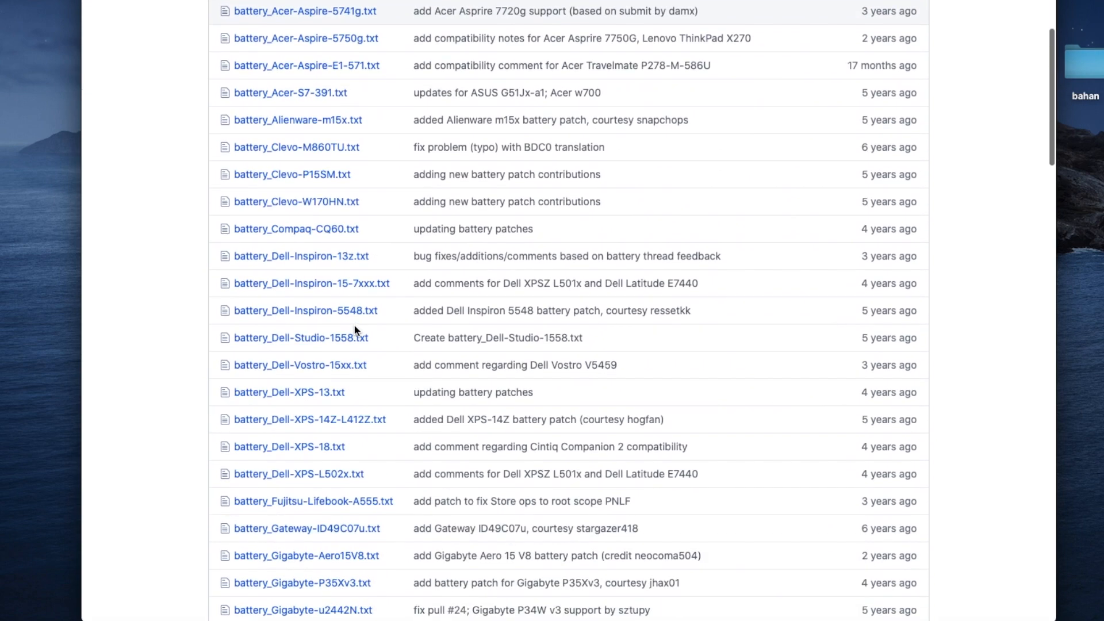
scroll("down", 3)
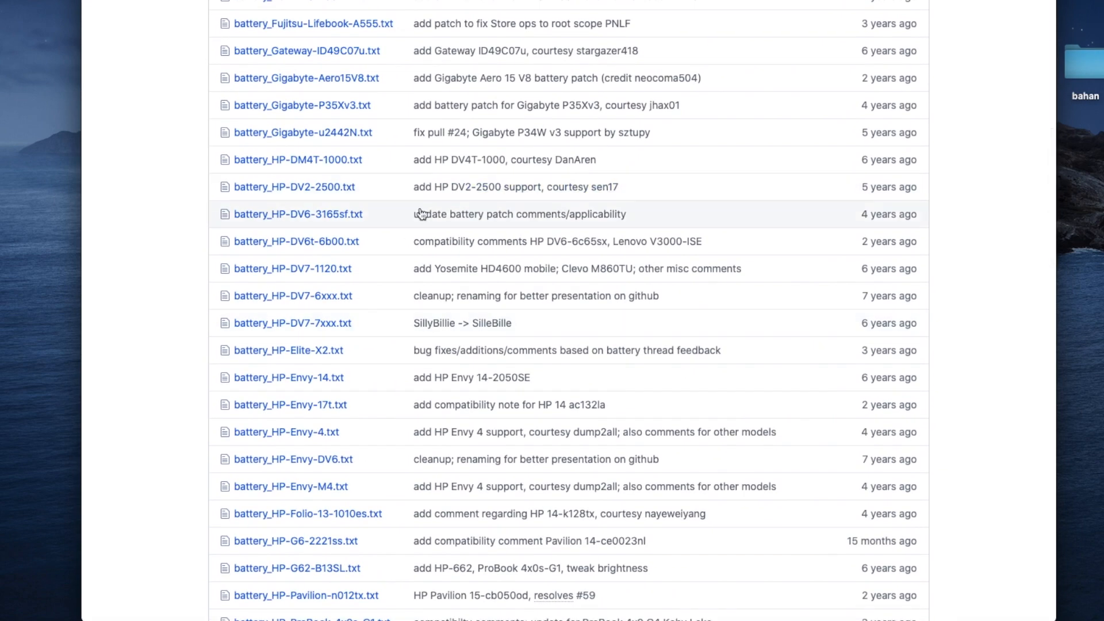
scroll("down", 3)
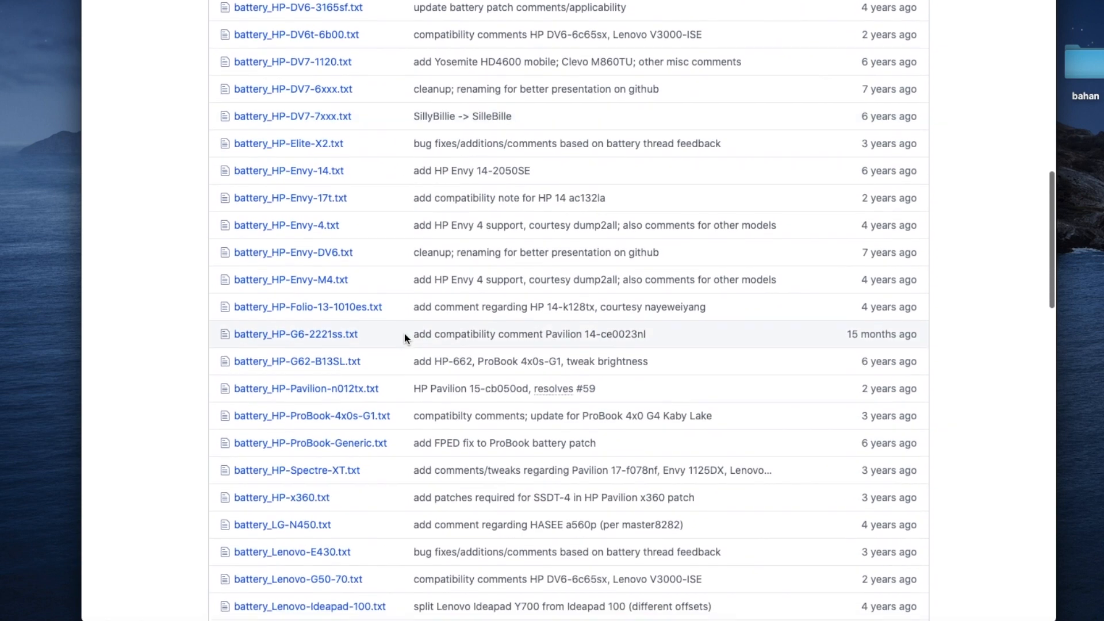
scroll("down", 3)
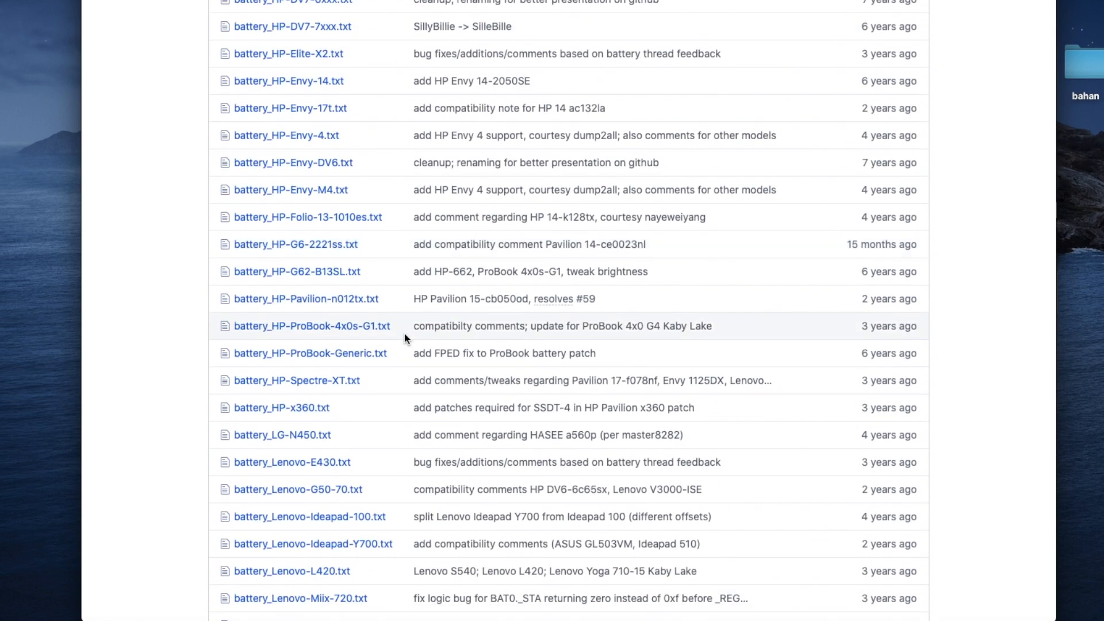
scroll("down", 3)
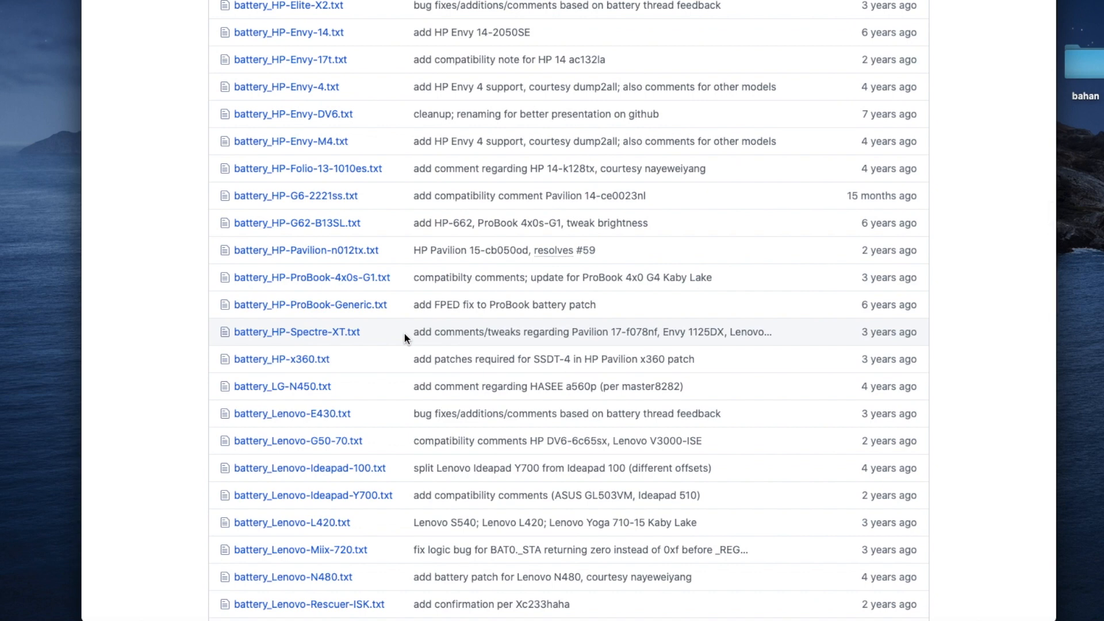
scroll("down", 3)
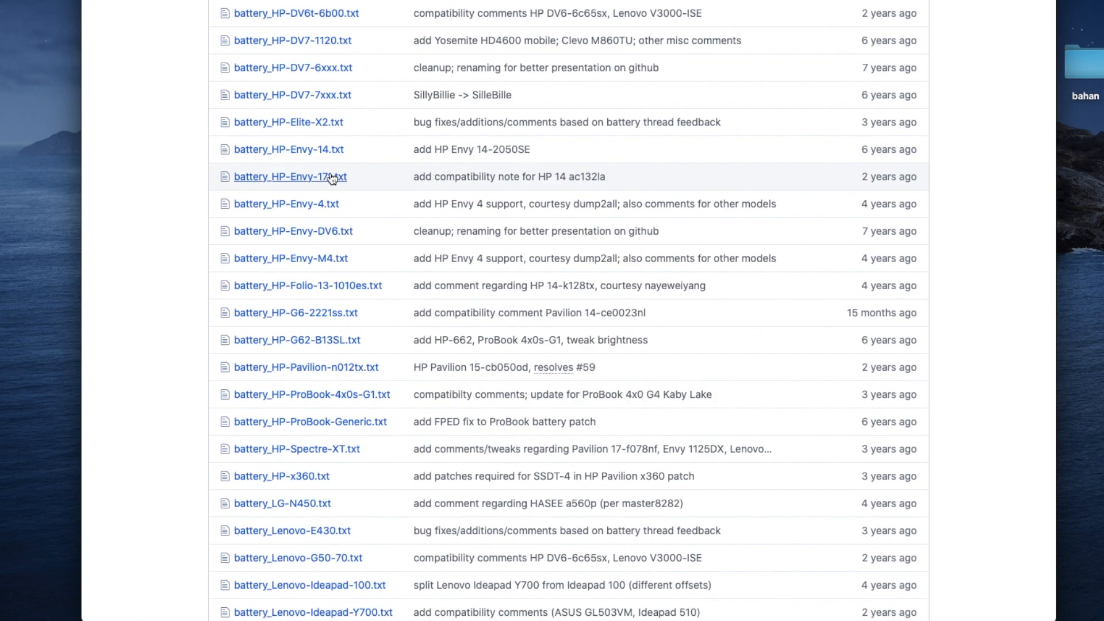
mouse_move(331, 177)
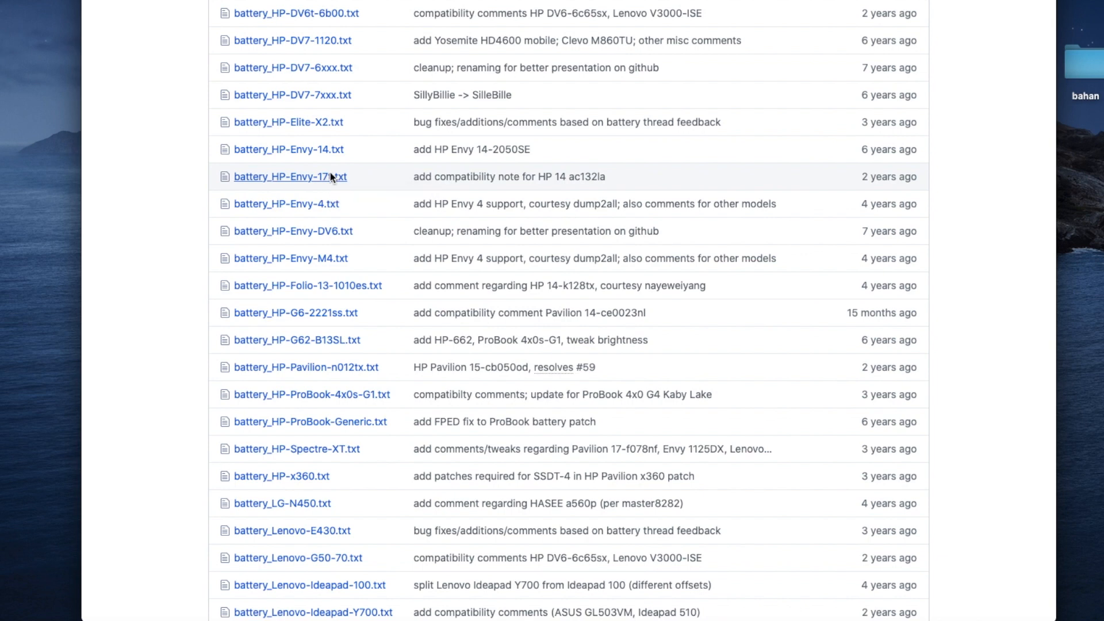
Step: View battery_HP-Envy-17t.txt raw and copy its entire patch text
left_click(290, 177)
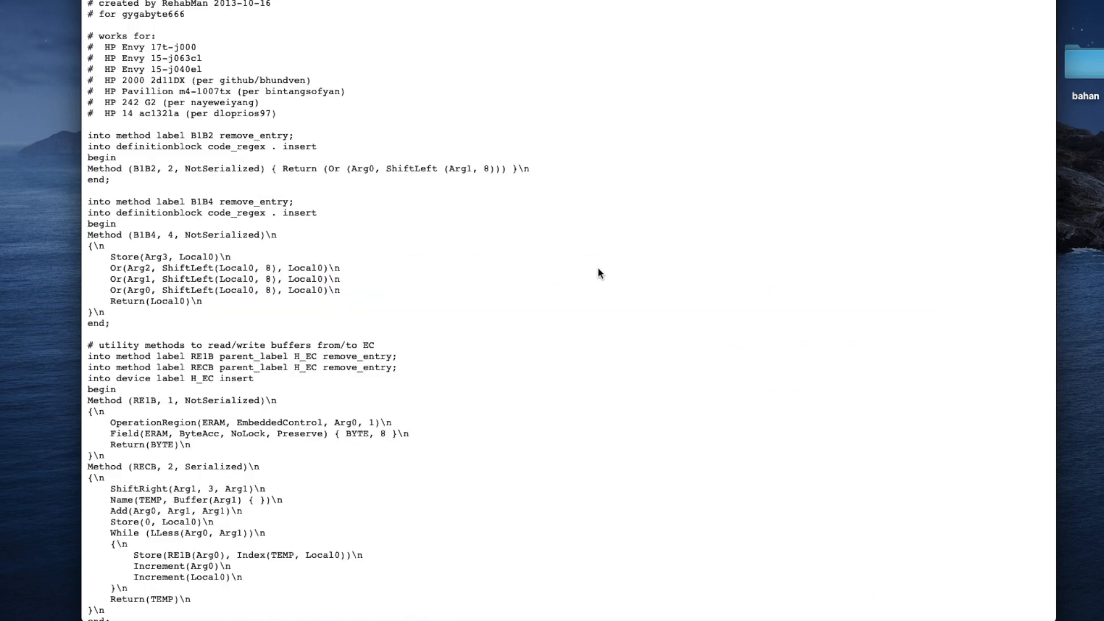
key("cmd+a")
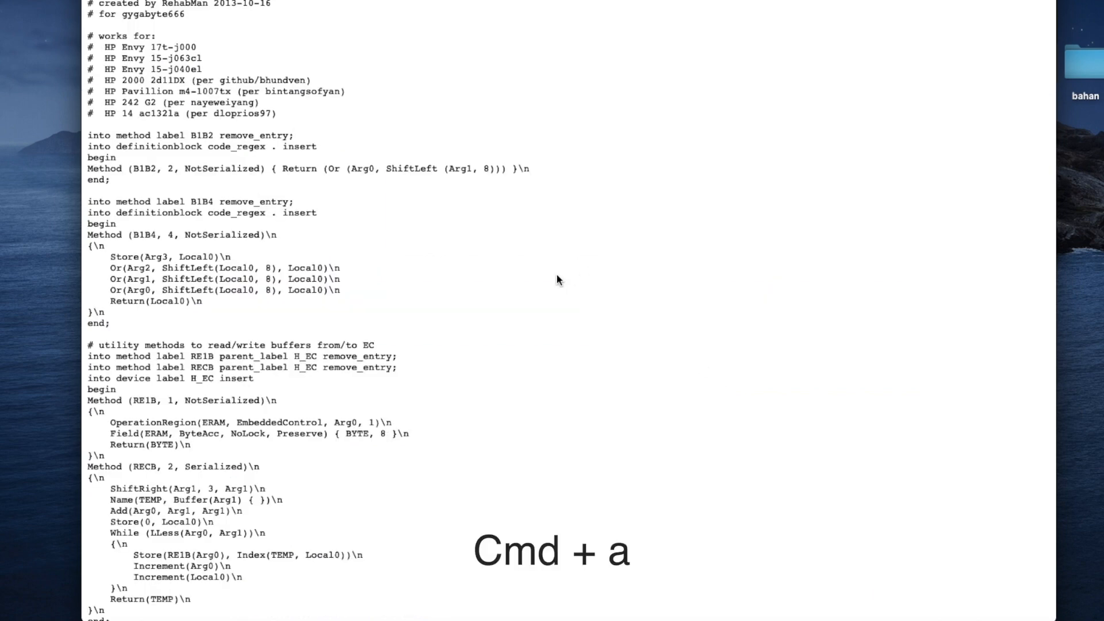
right_click(557, 280)
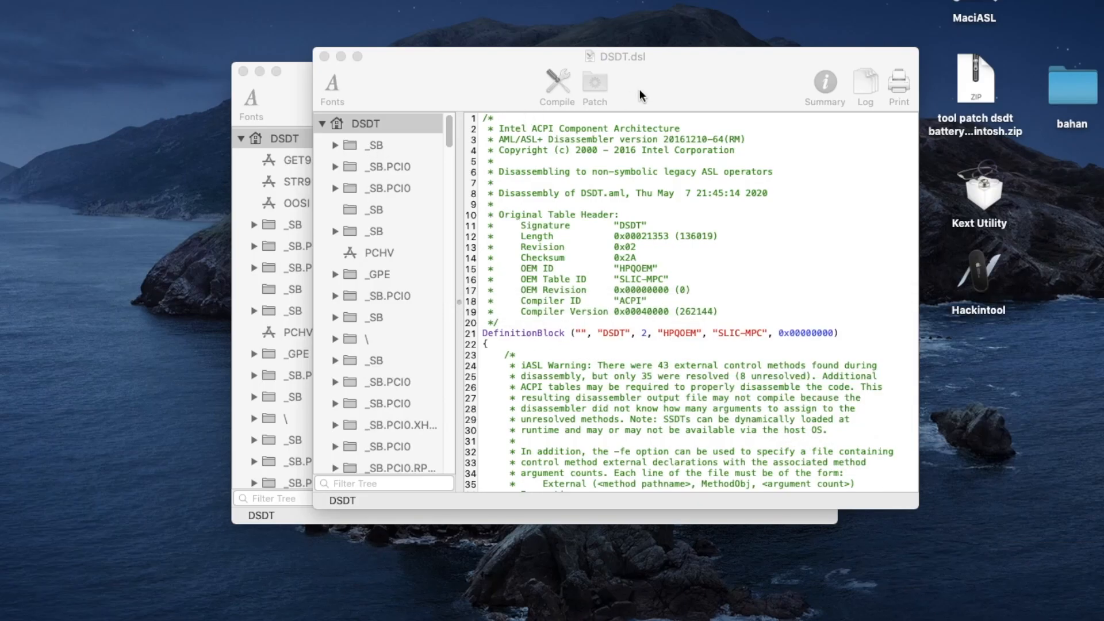
Step: Apply the pasted HP Envy battery patch (113 patches, 6 changes) to the DSDT source
left_click(595, 84)
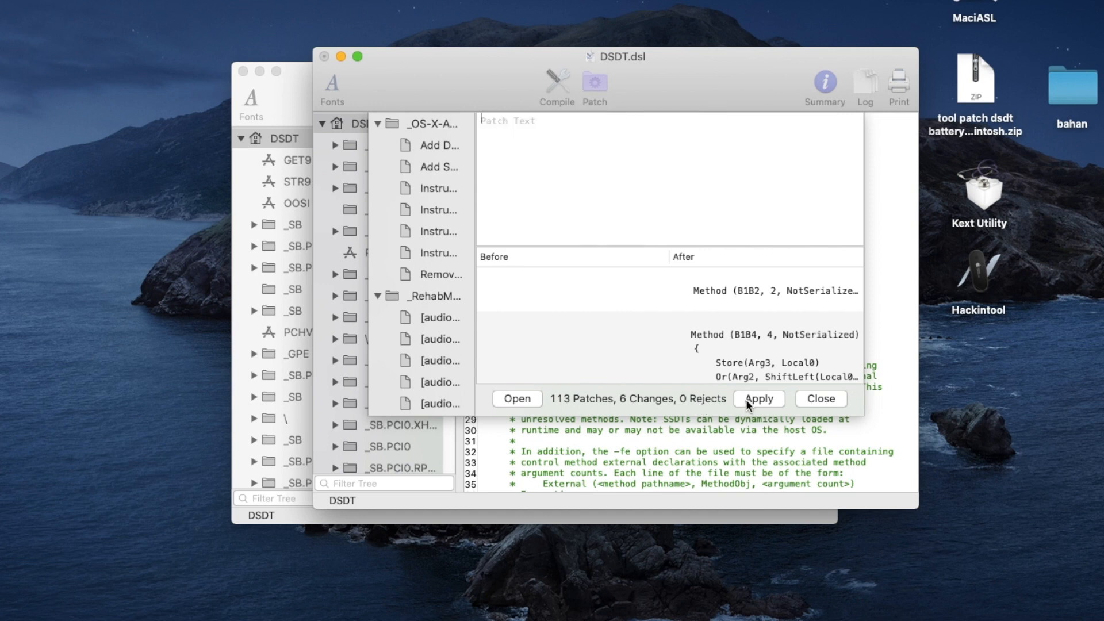
left_click(758, 399)
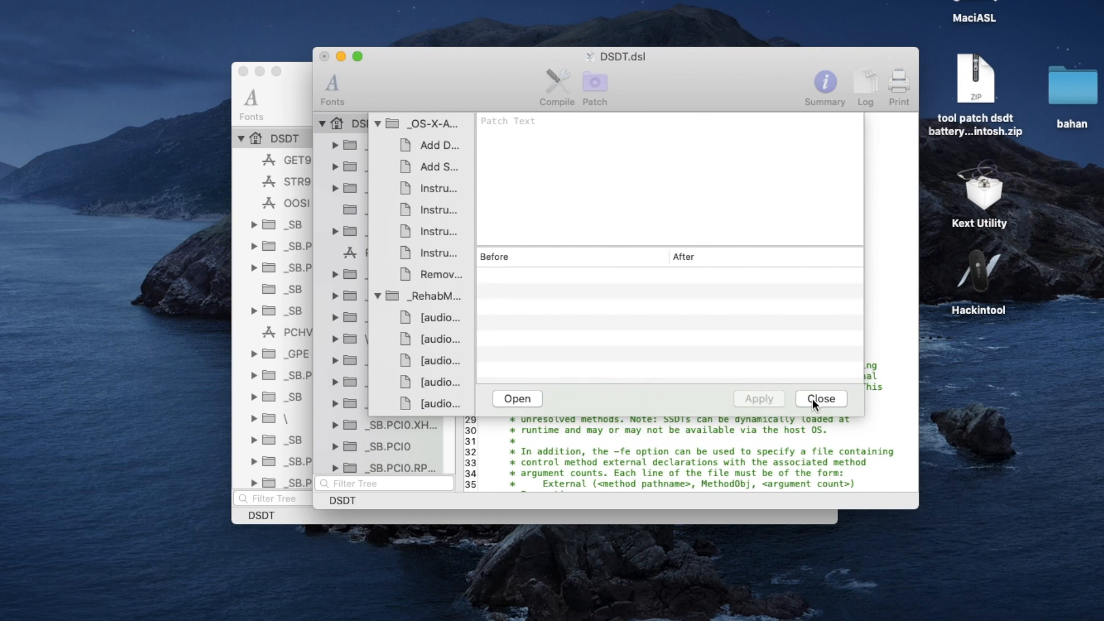
left_click(819, 399)
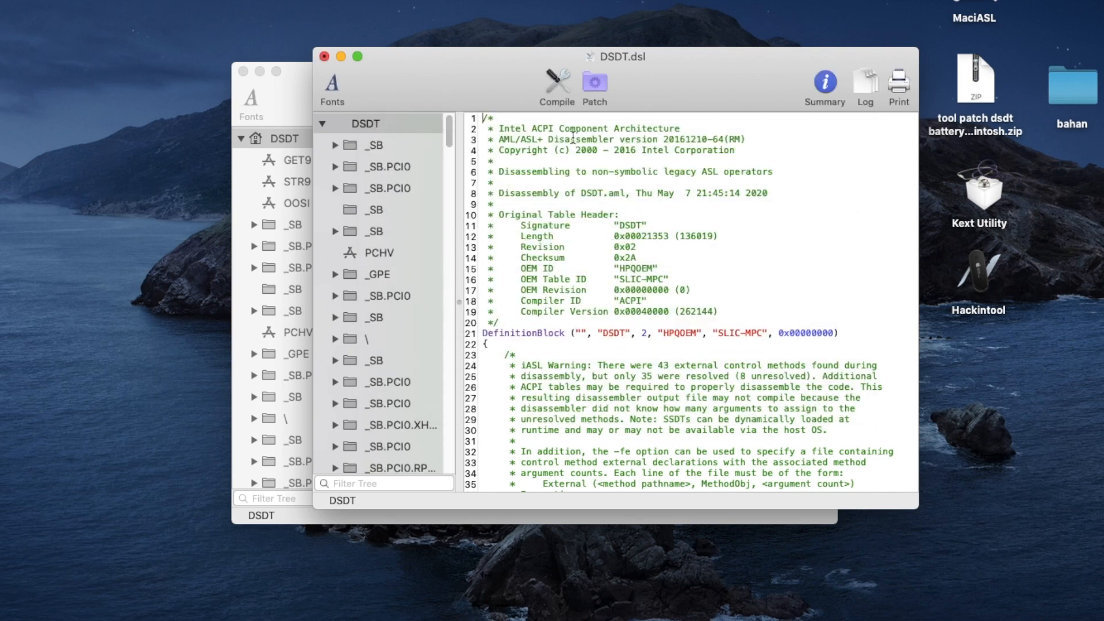
Step: Compile the patched DSDT with 0 errors and dismiss the compiler summary
left_click(557, 83)
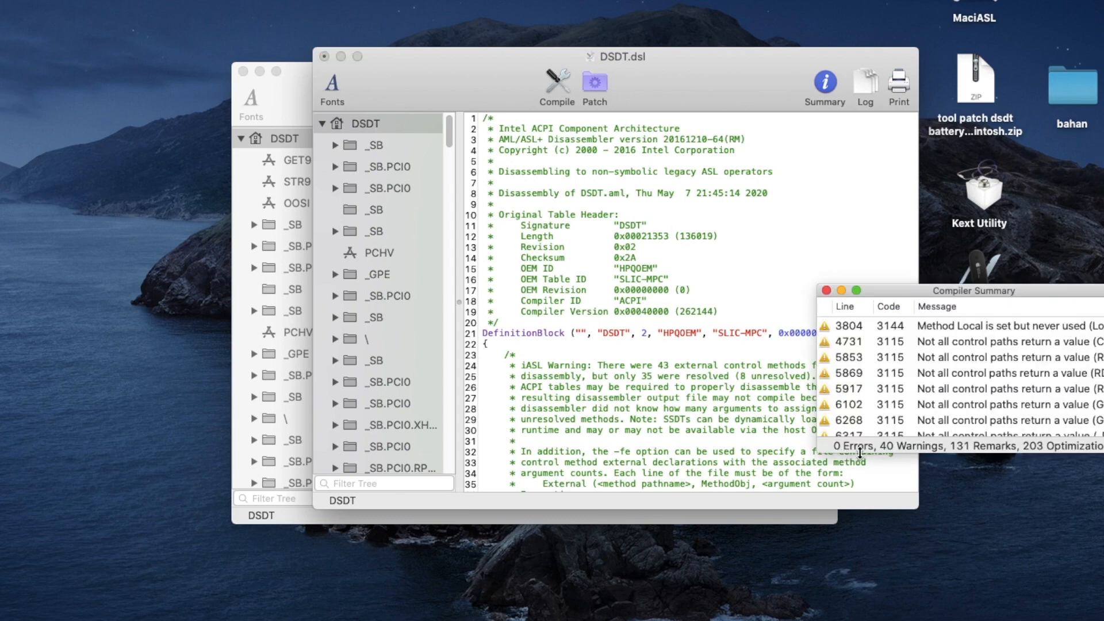
mouse_move(827, 290)
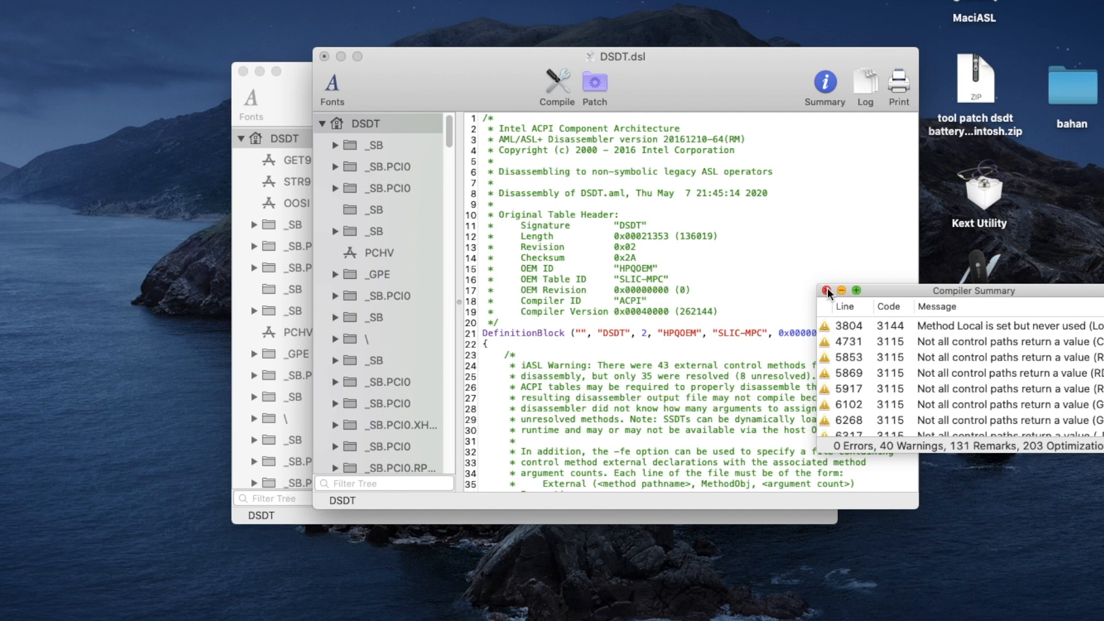
left_click(828, 289)
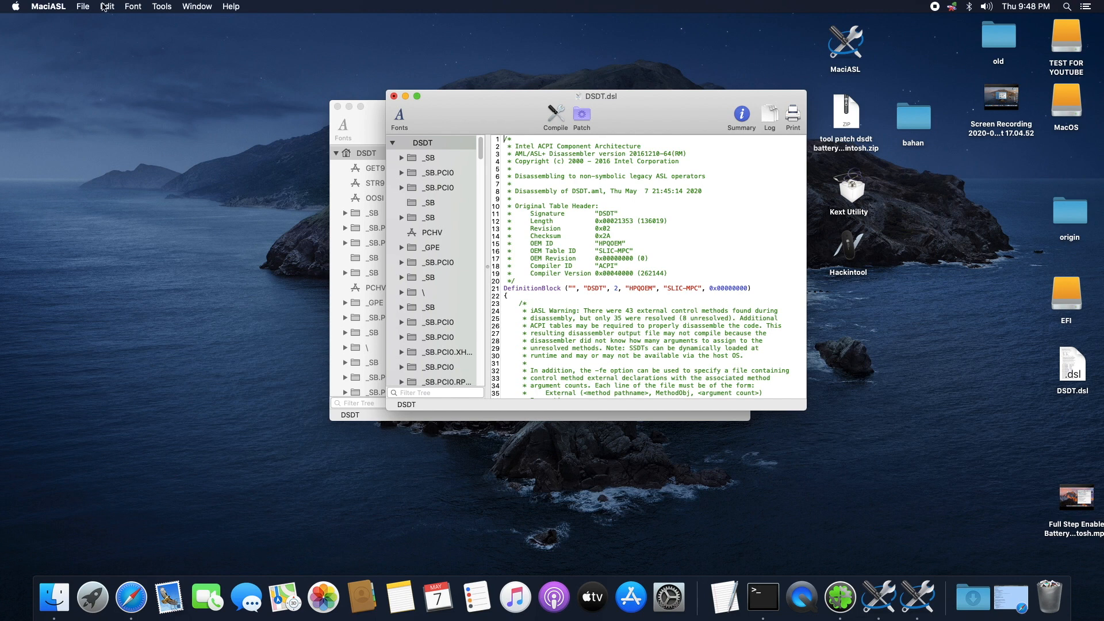
Step: Save the DSDT to the desktop as DSDT.aml in ACPI Machine Language Binary format
left_click(83, 6)
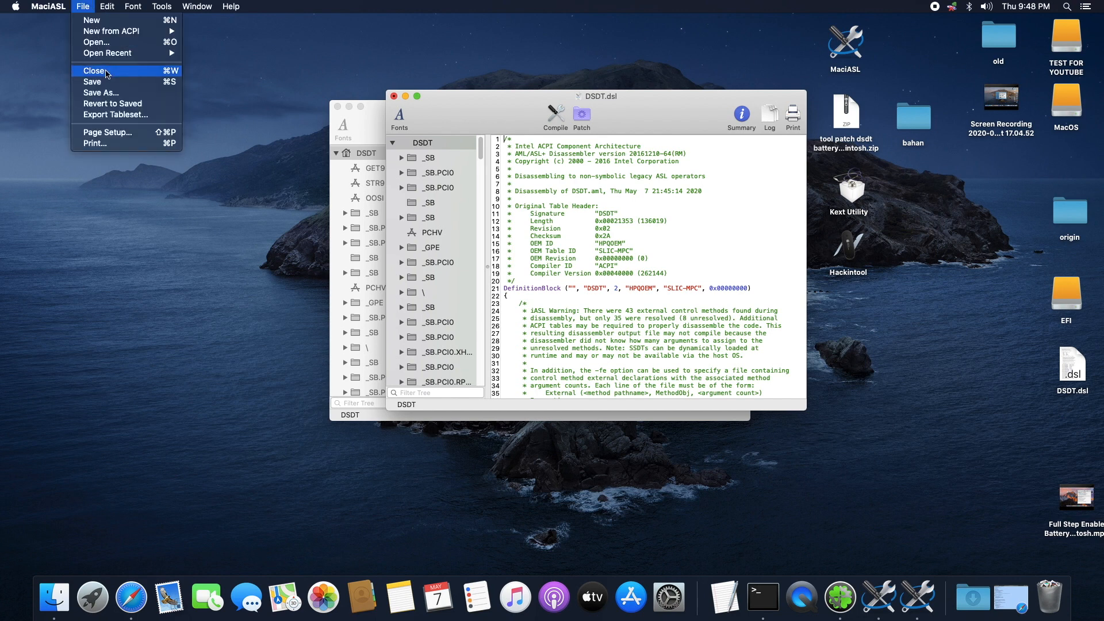
left_click(102, 92)
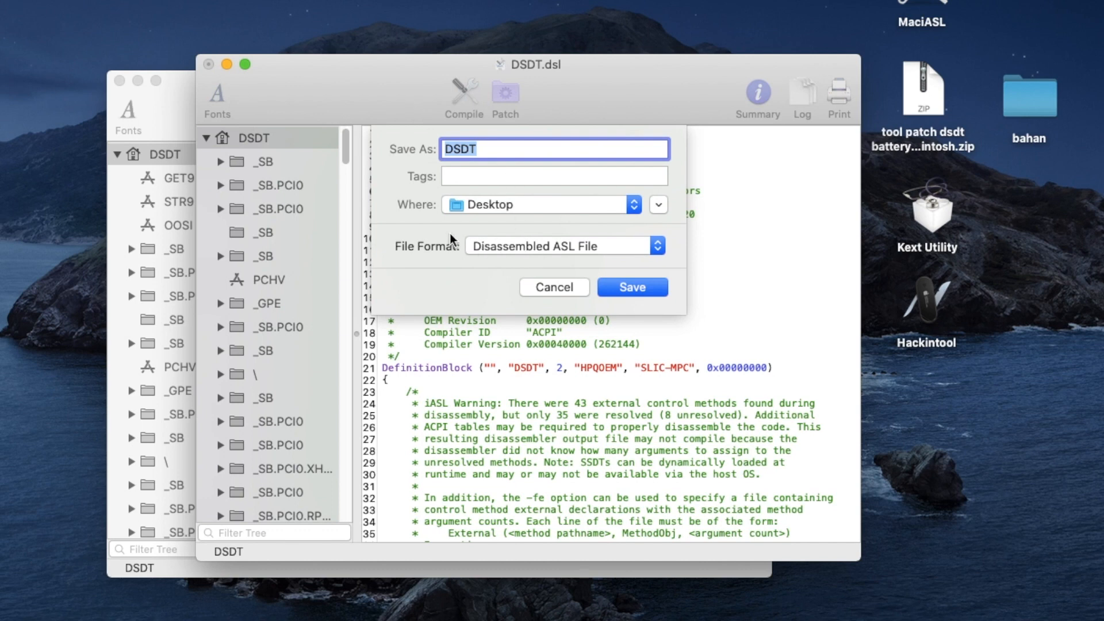
left_click(564, 245)
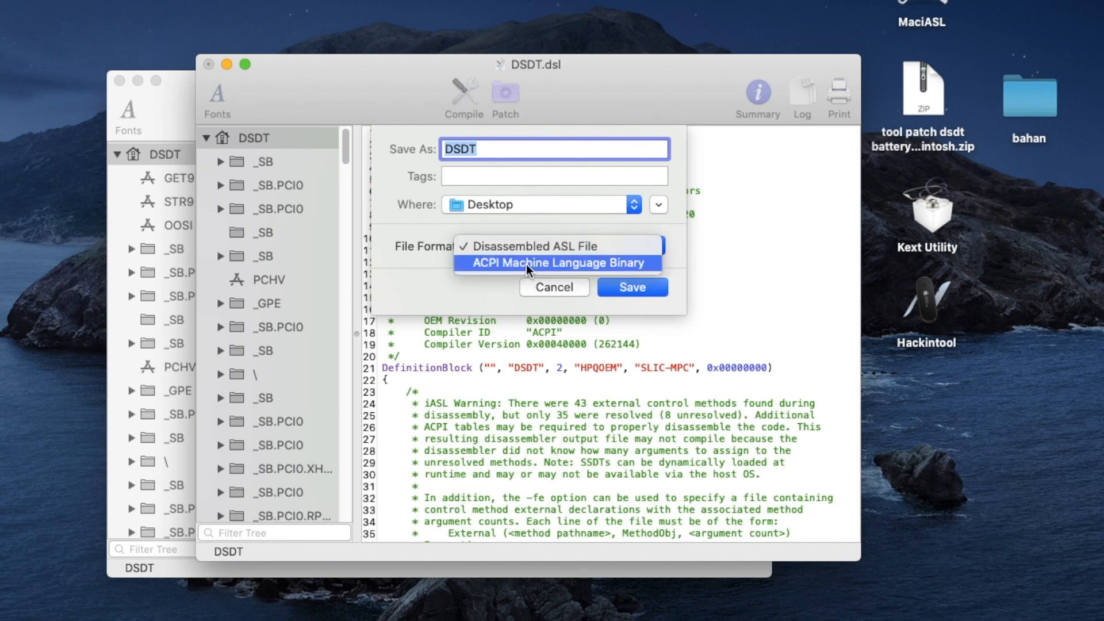
left_click(557, 262)
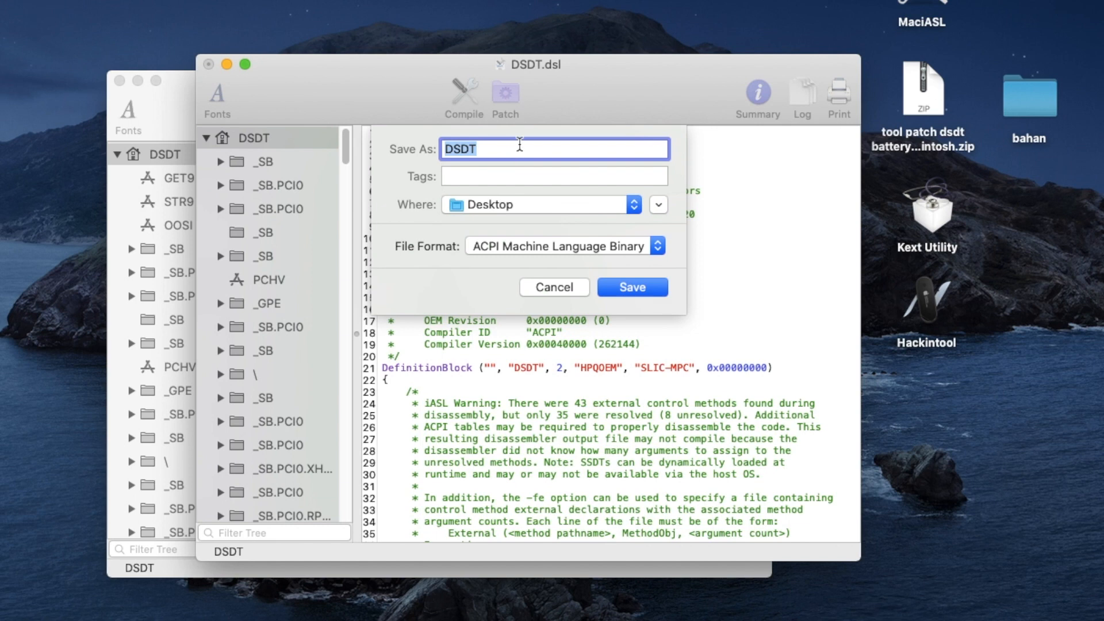
type(".a")
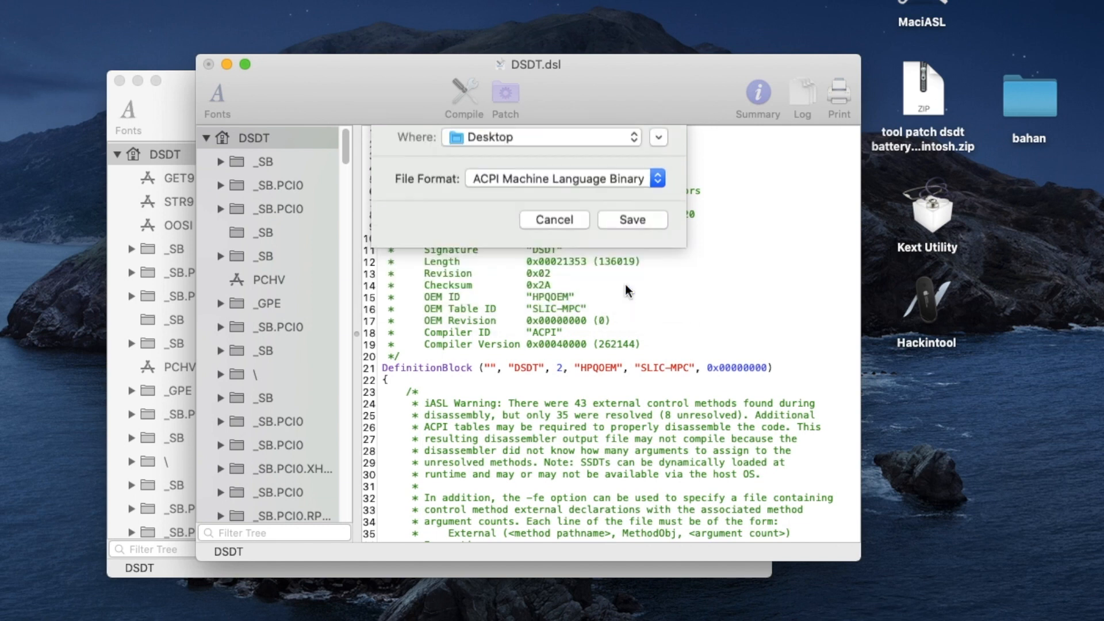
left_click(631, 219)
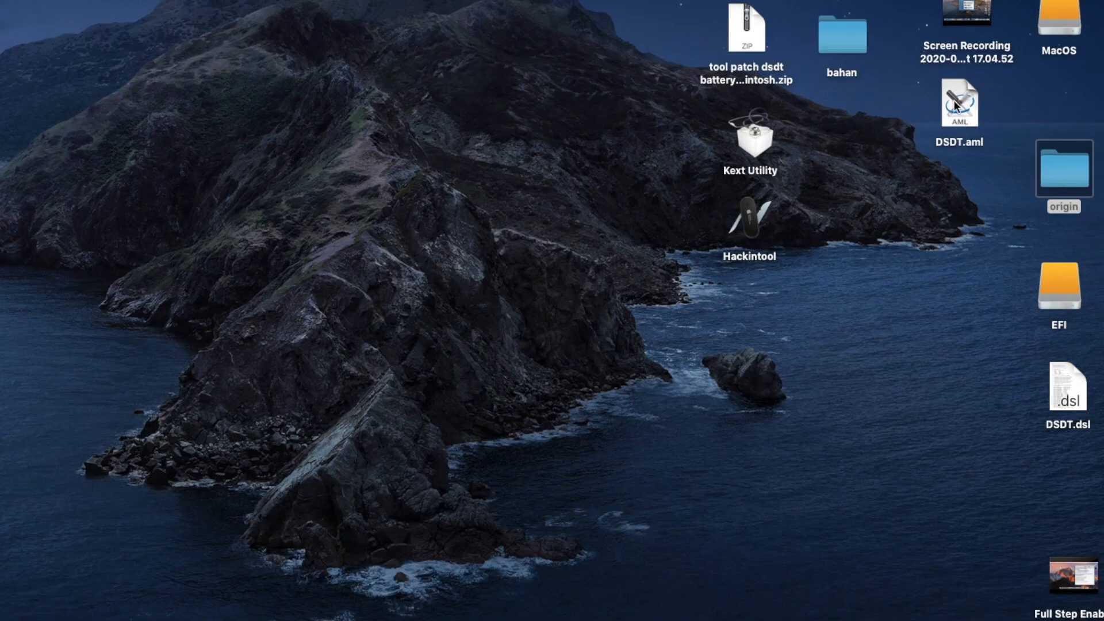
Step: Put the desktop DSDT.aml into EFI/CLOVER/ACPI/patched on the EFI partition
left_click(959, 106)
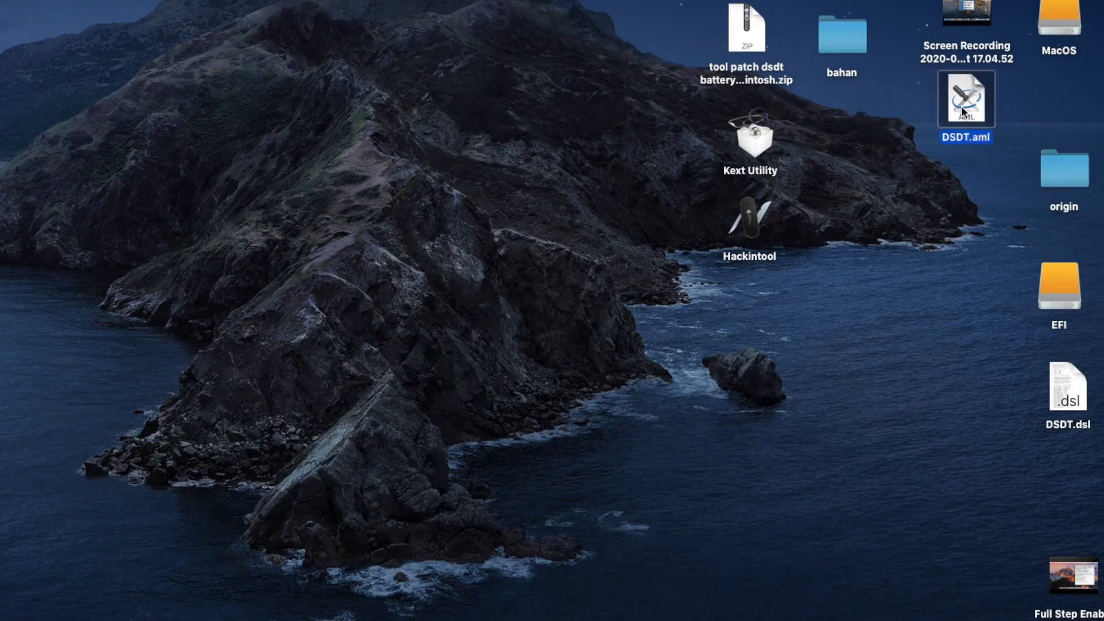
mouse_move(963, 164)
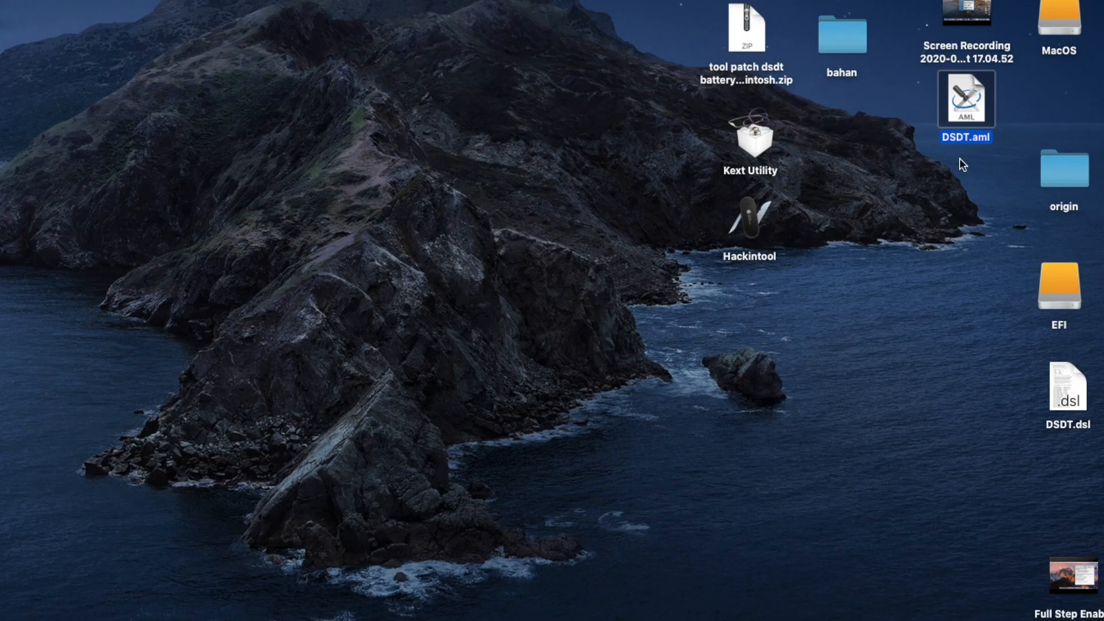
double_click(1058, 284)
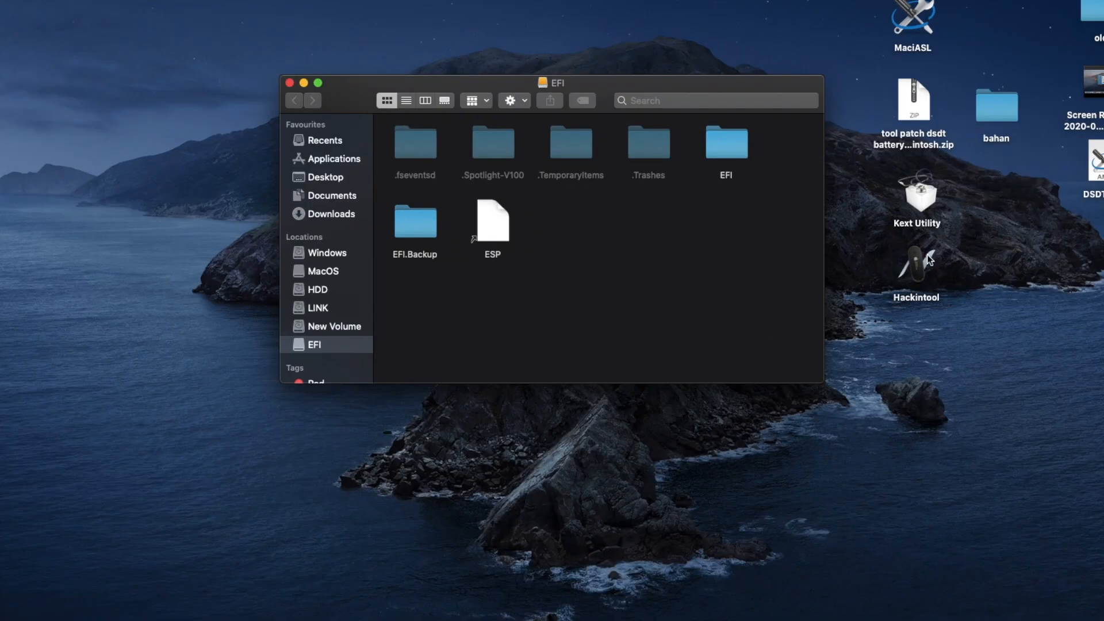
double_click(726, 143)
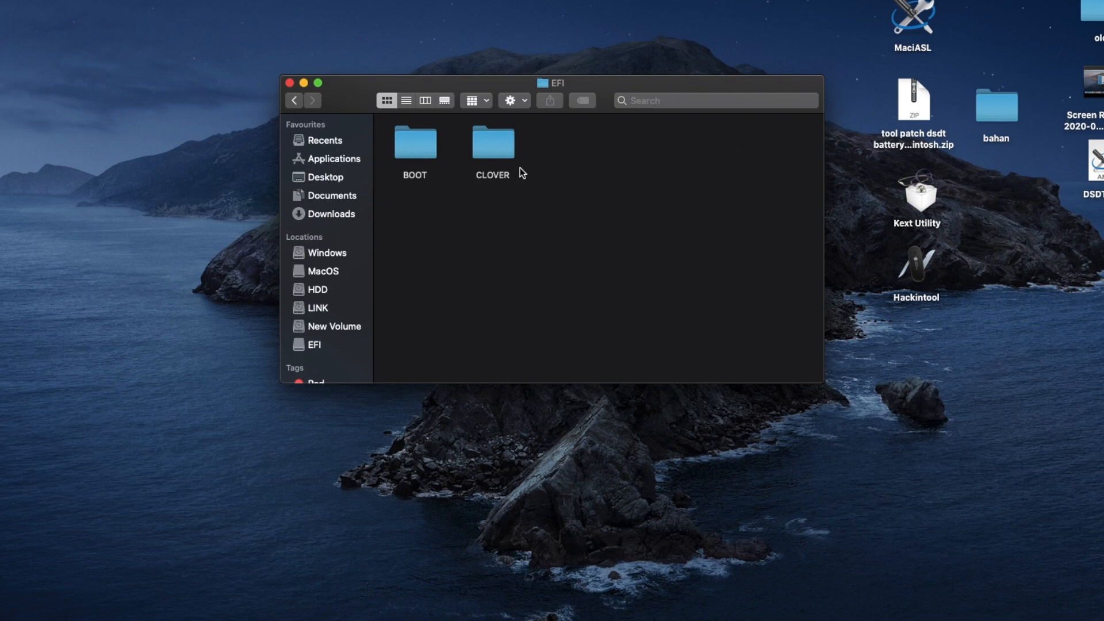
double_click(493, 143)
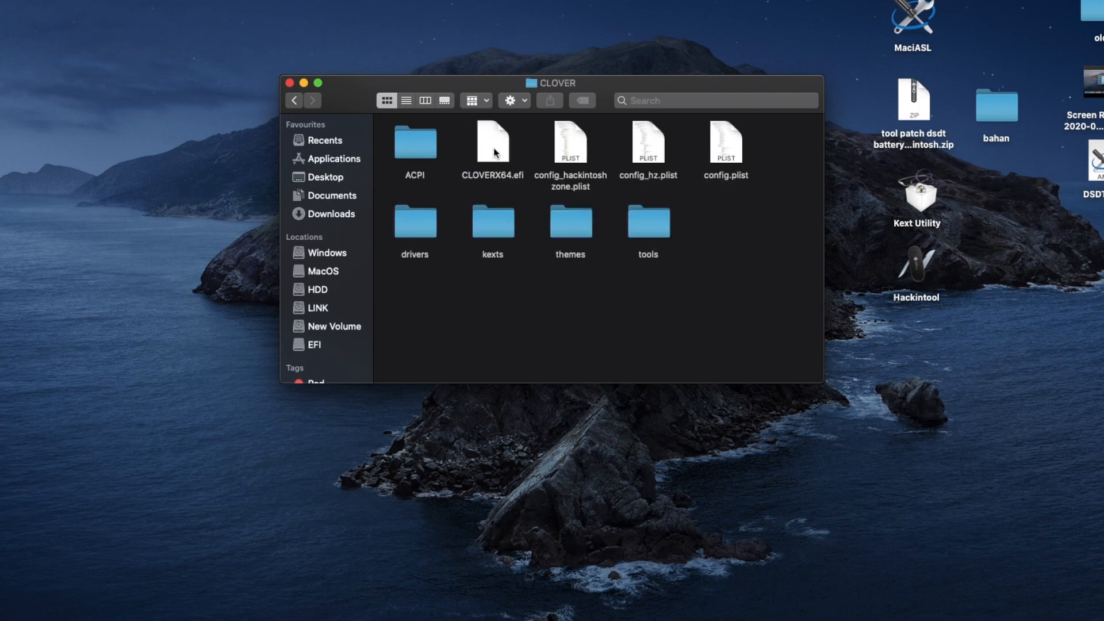
double_click(415, 142)
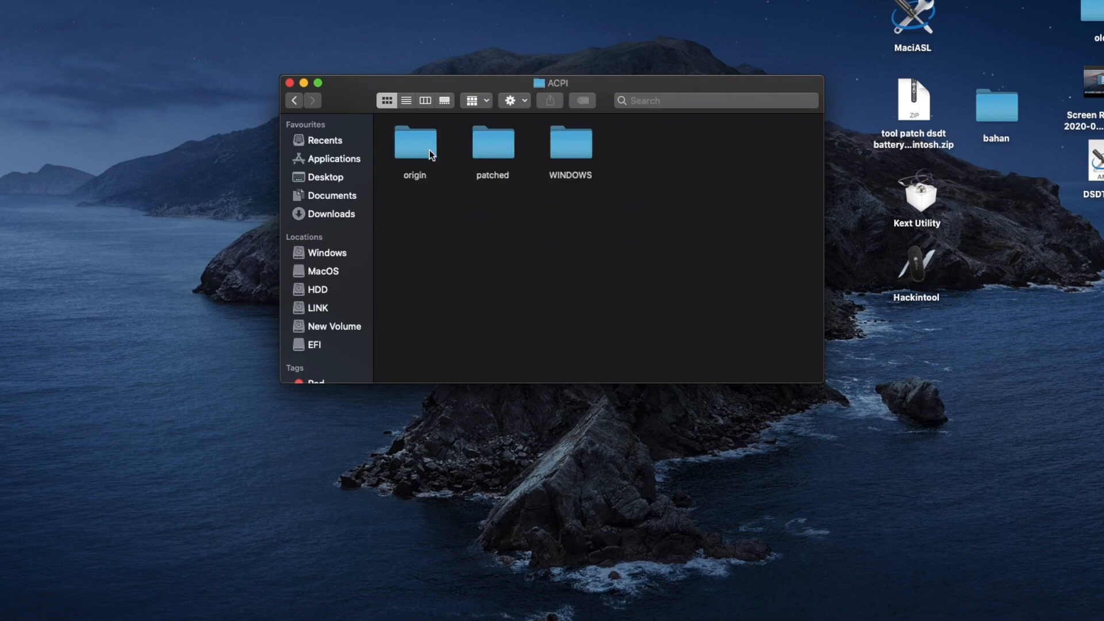
double_click(492, 143)
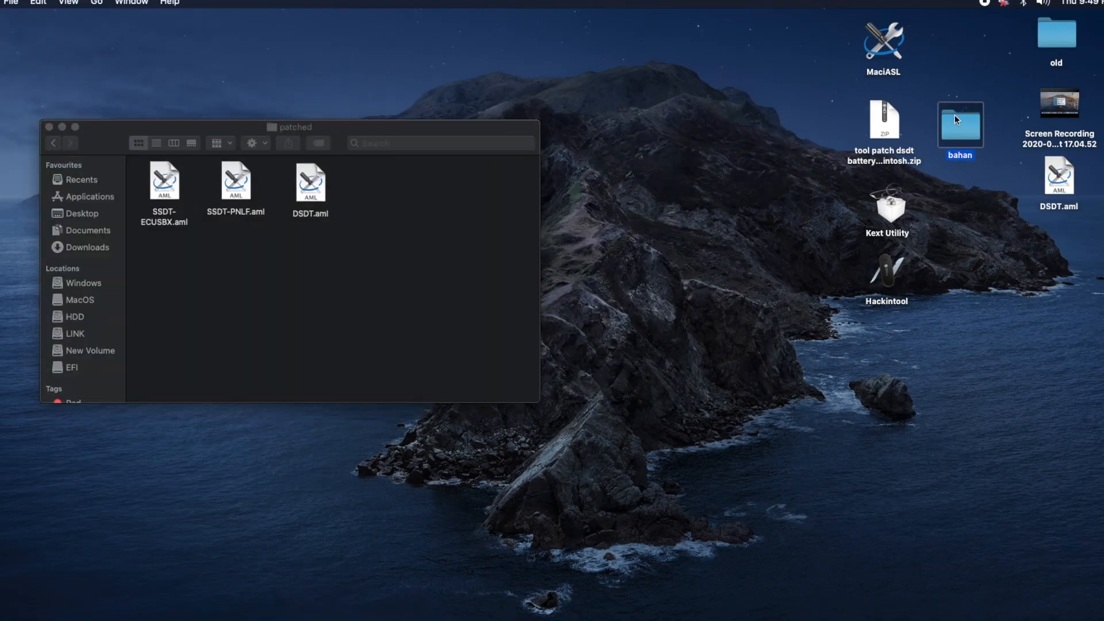
Step: Copy ACPIBatteryManager.kext from the bahan folder into CLOVER/kexts/Other
double_click(959, 123)
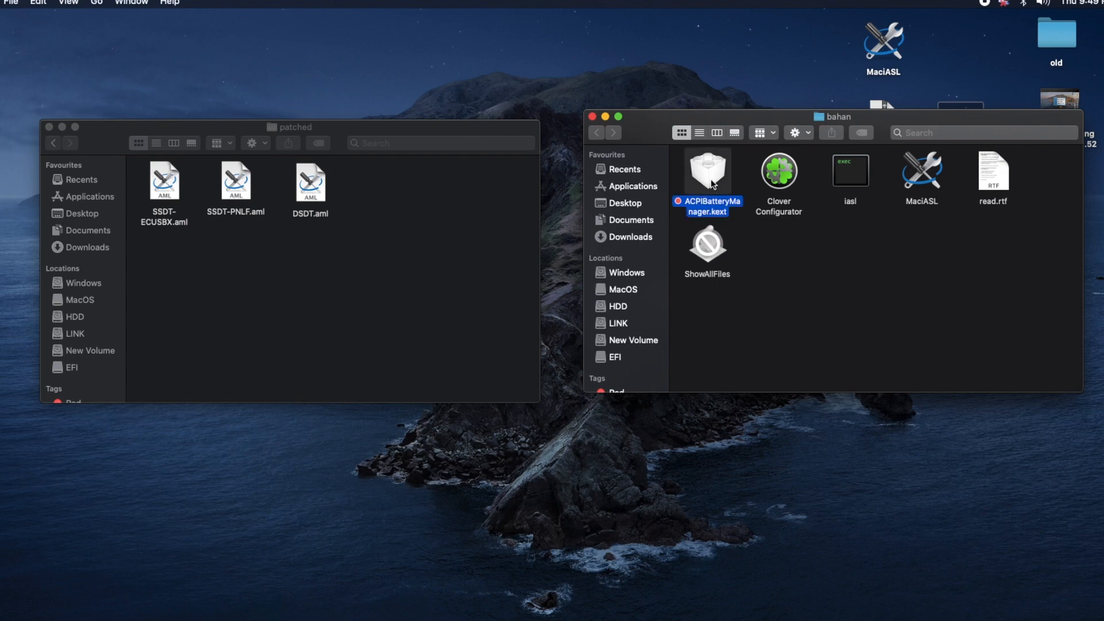
right_click(707, 175)
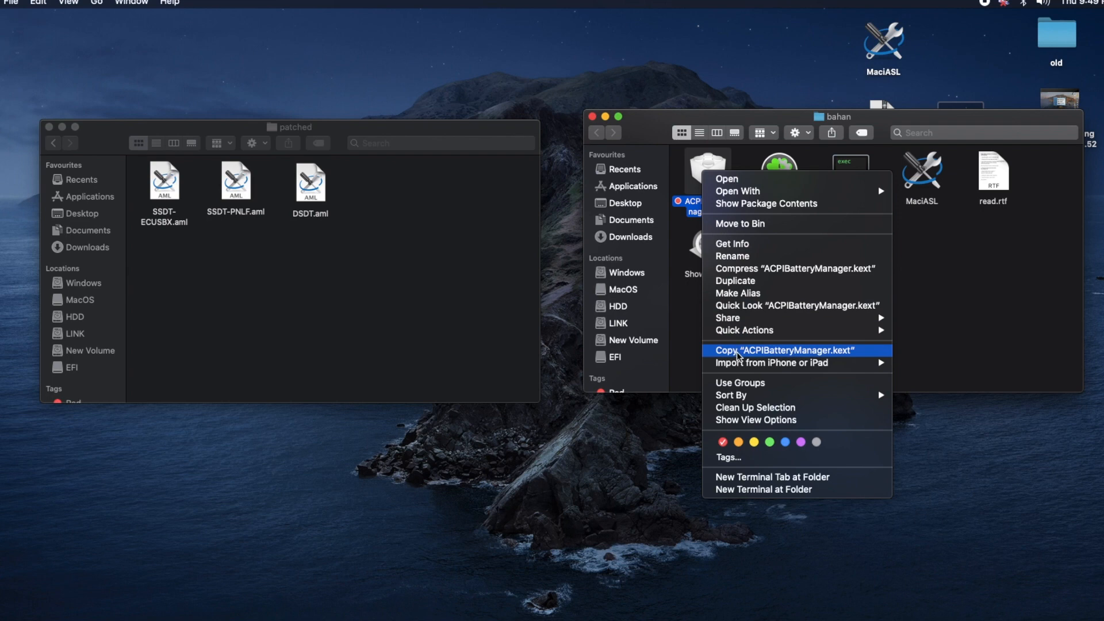
left_click(787, 349)
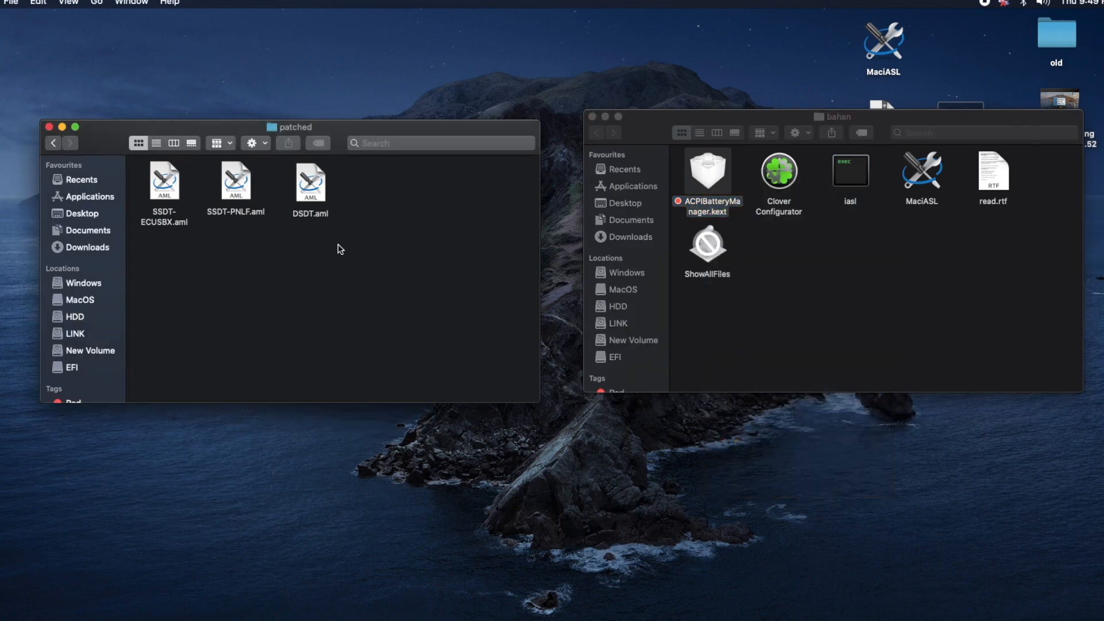
left_click(54, 146)
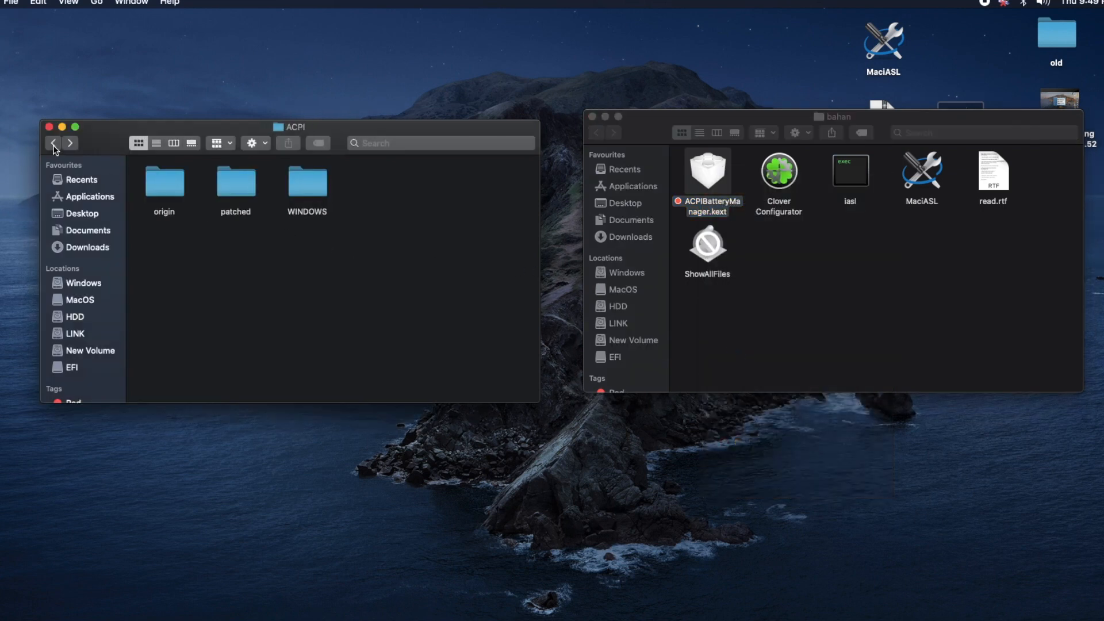
left_click(52, 144)
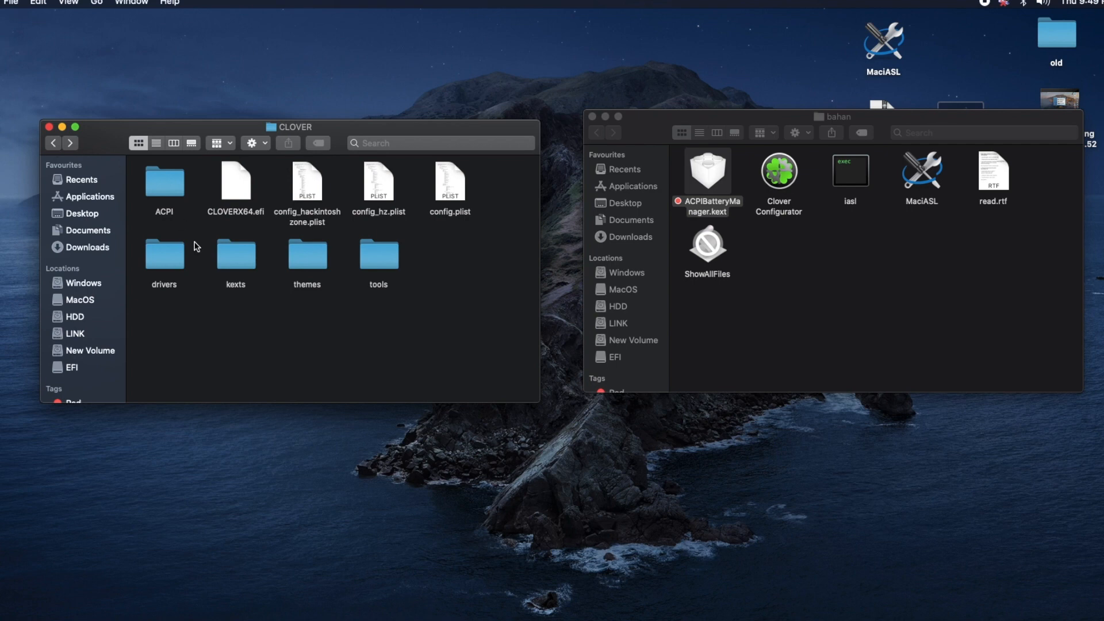
double_click(235, 256)
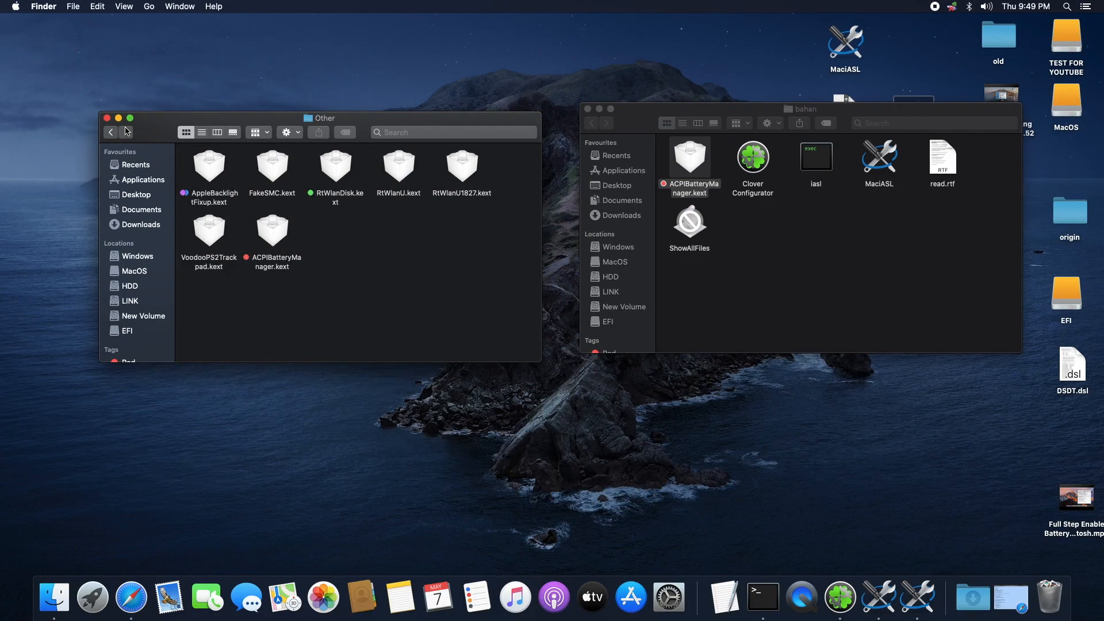
left_click(107, 117)
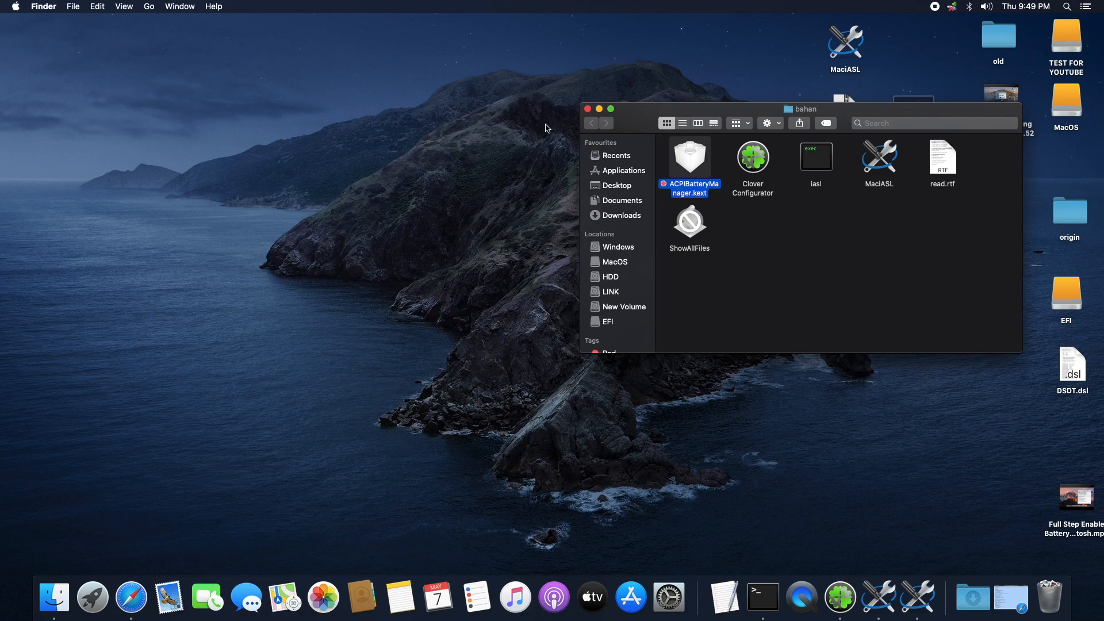
Step: Launch Kext Utility with the admin password to repair permissions and rebuild the kext cache
left_click(588, 110)
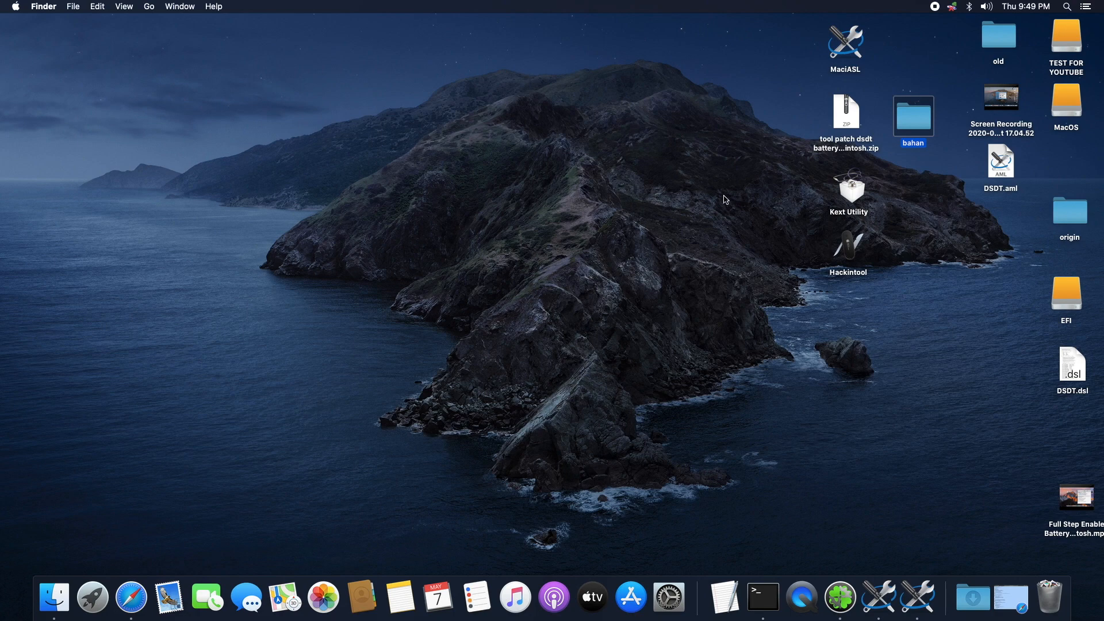
left_click(849, 189)
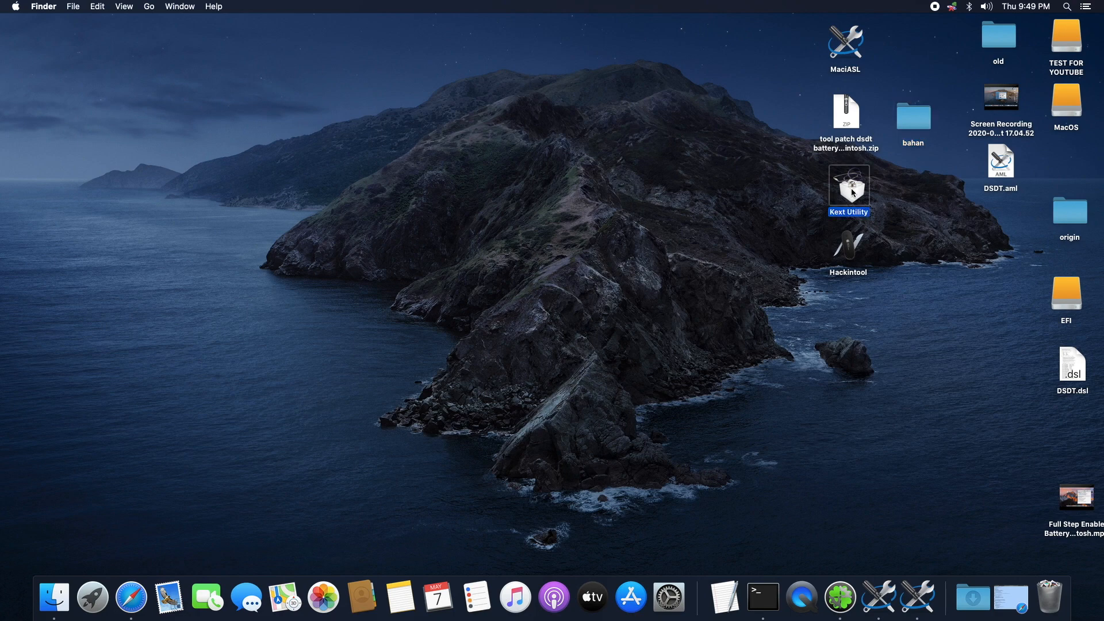
double_click(849, 188)
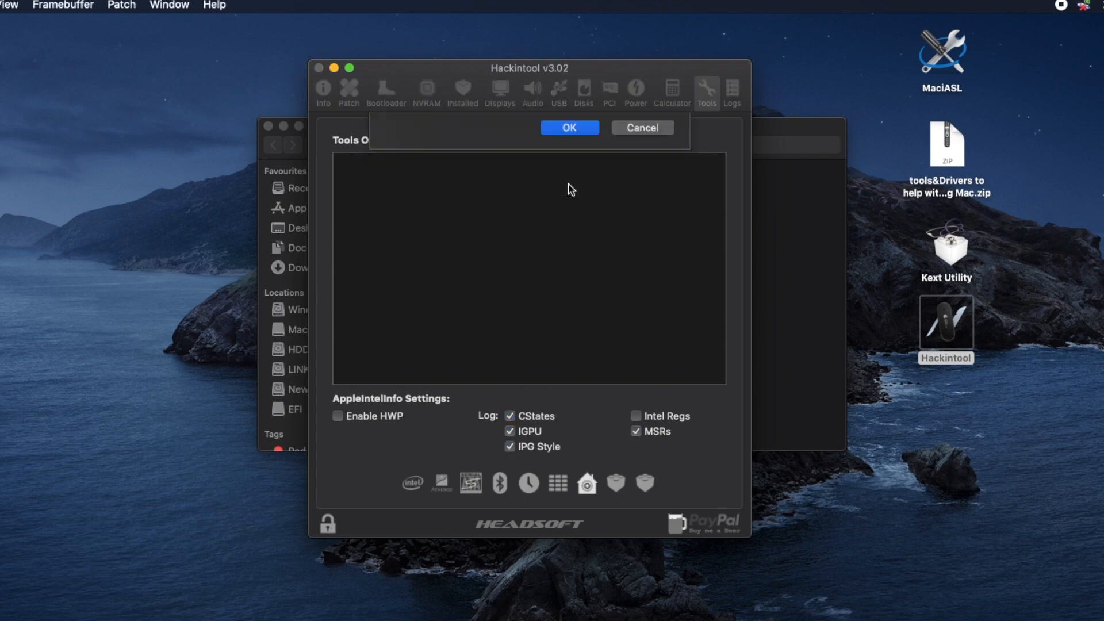
left_click(570, 127)
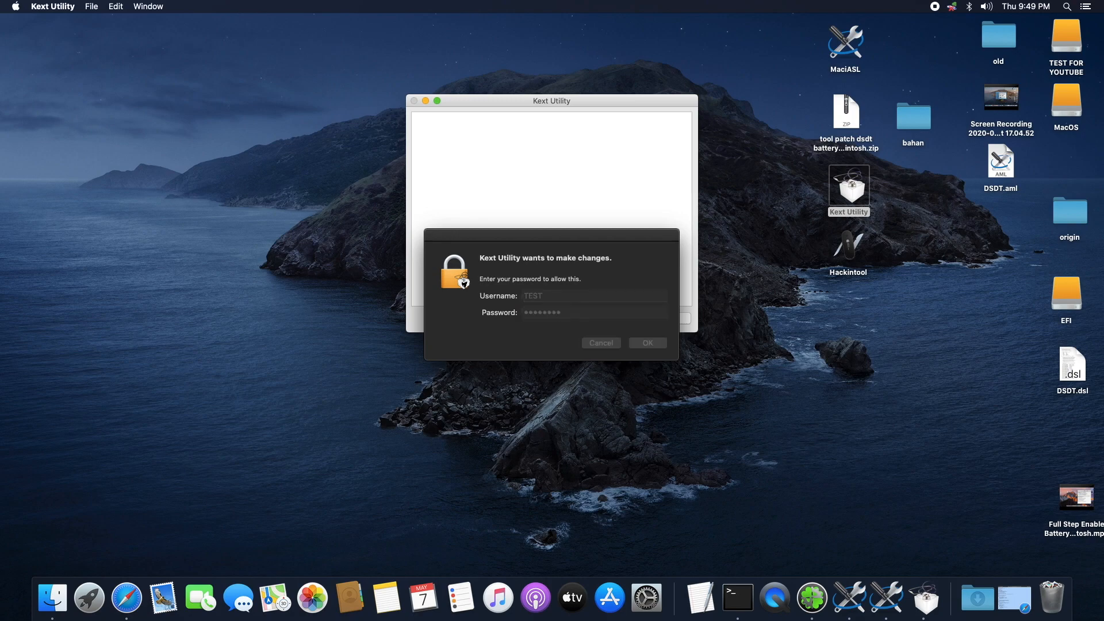
left_click(645, 342)
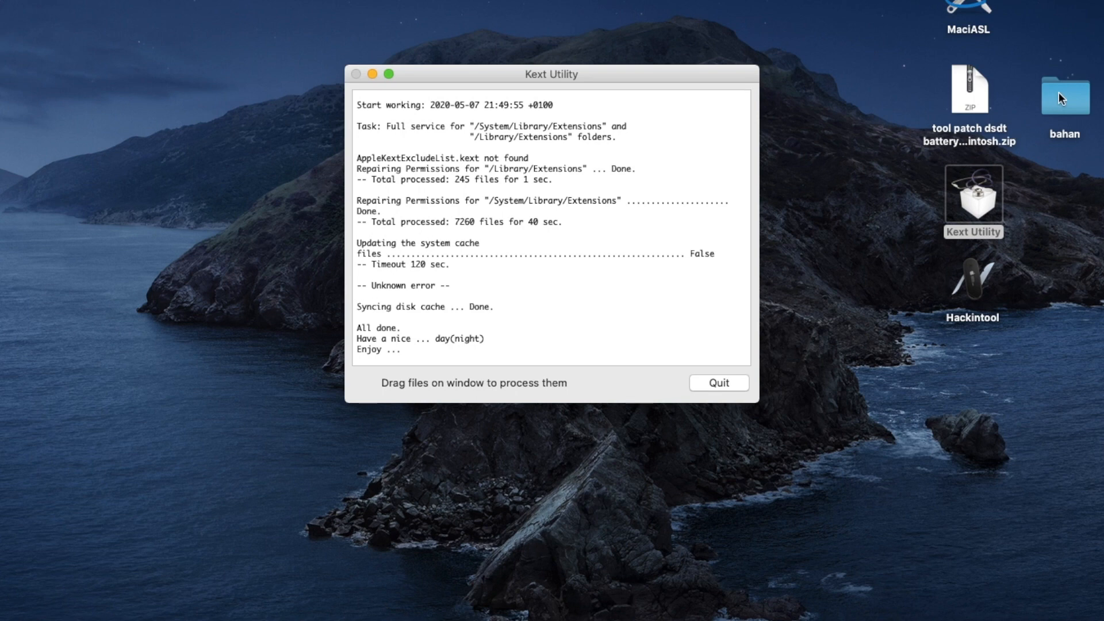
Step: Install ACPIBatteryManager.kext from bahan through Kext Utility, authorising with the admin password
double_click(1064, 97)
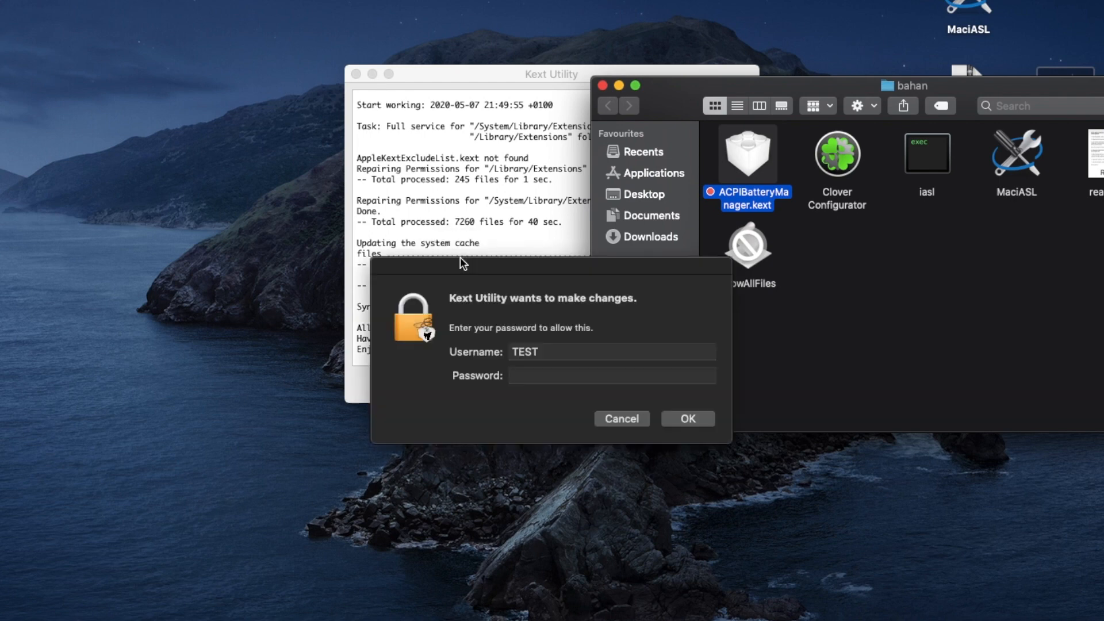
left_click(611, 375)
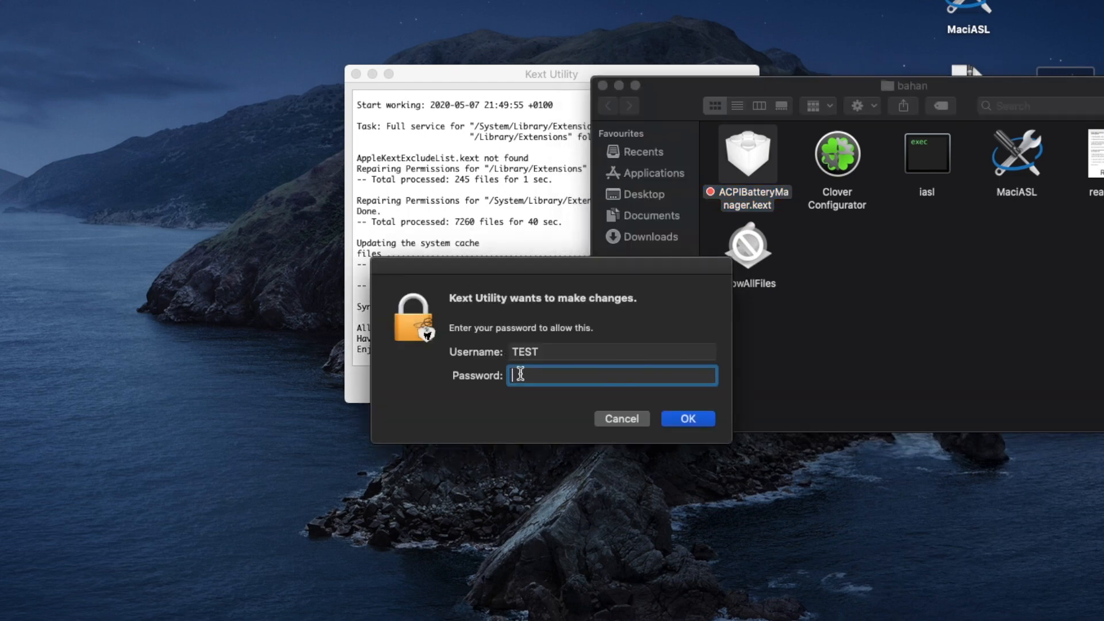
type("•••••")
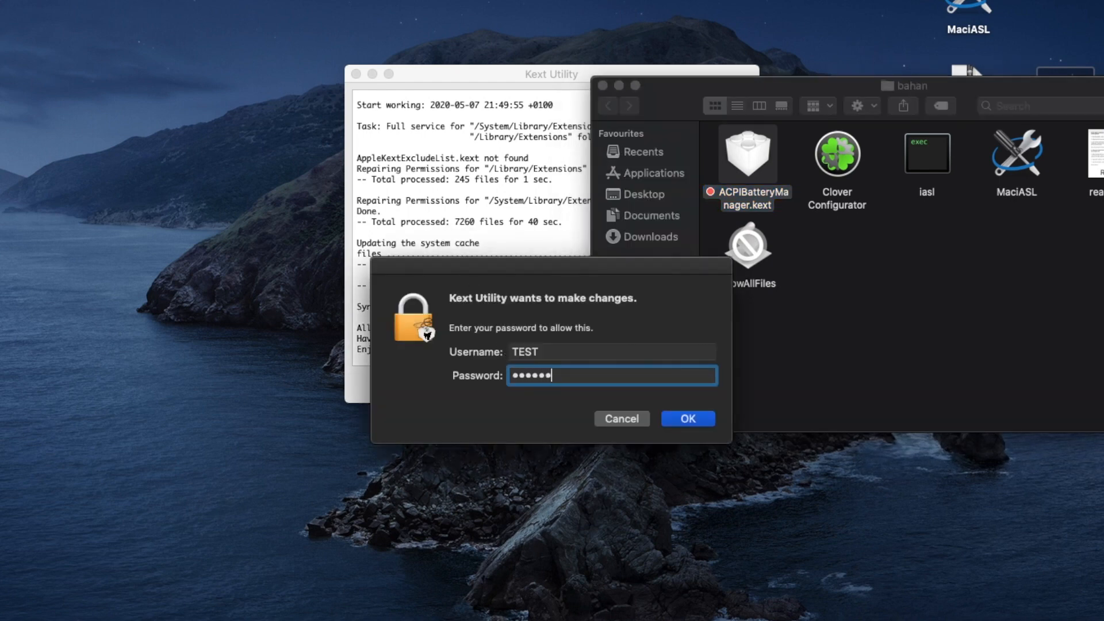
left_click(687, 418)
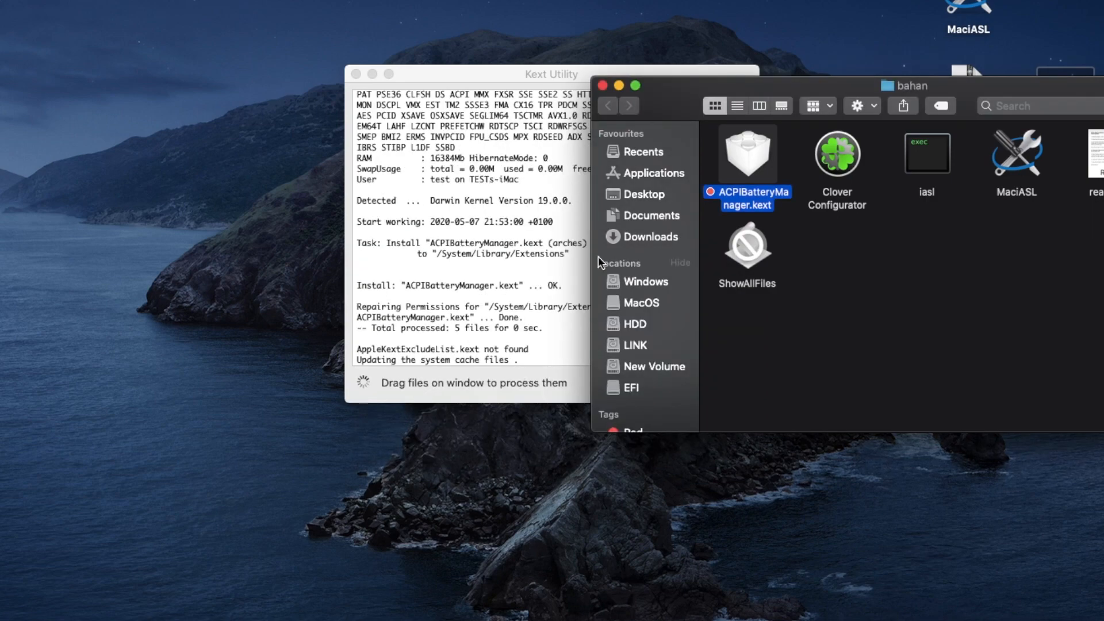
left_click(601, 85)
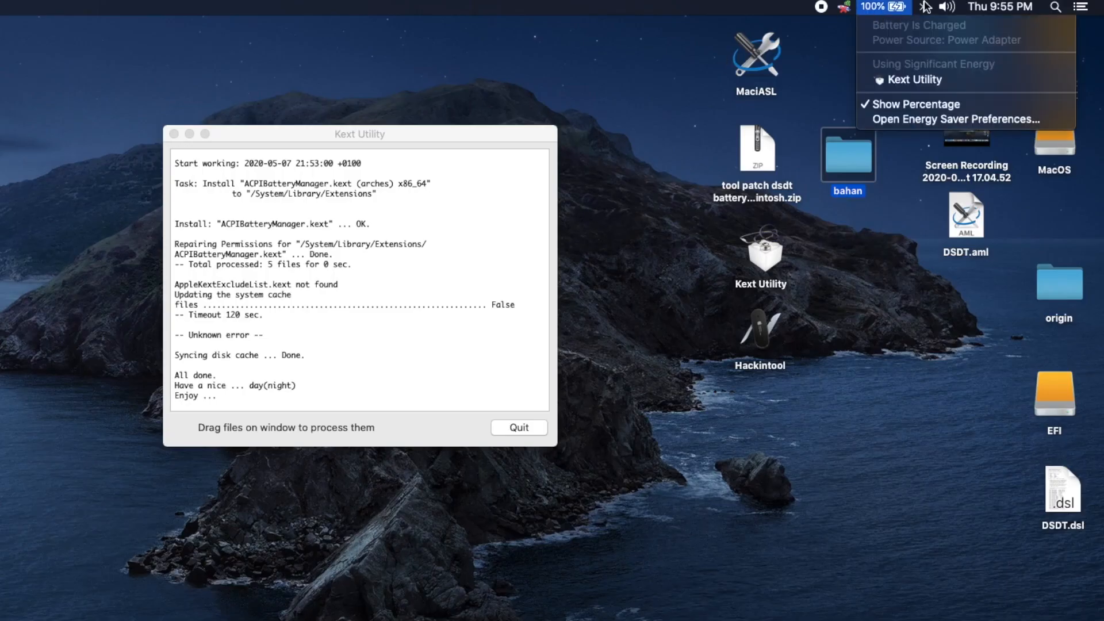
Step: Show the battery percentage (100%) in the menu bar battery status
left_click(918, 104)
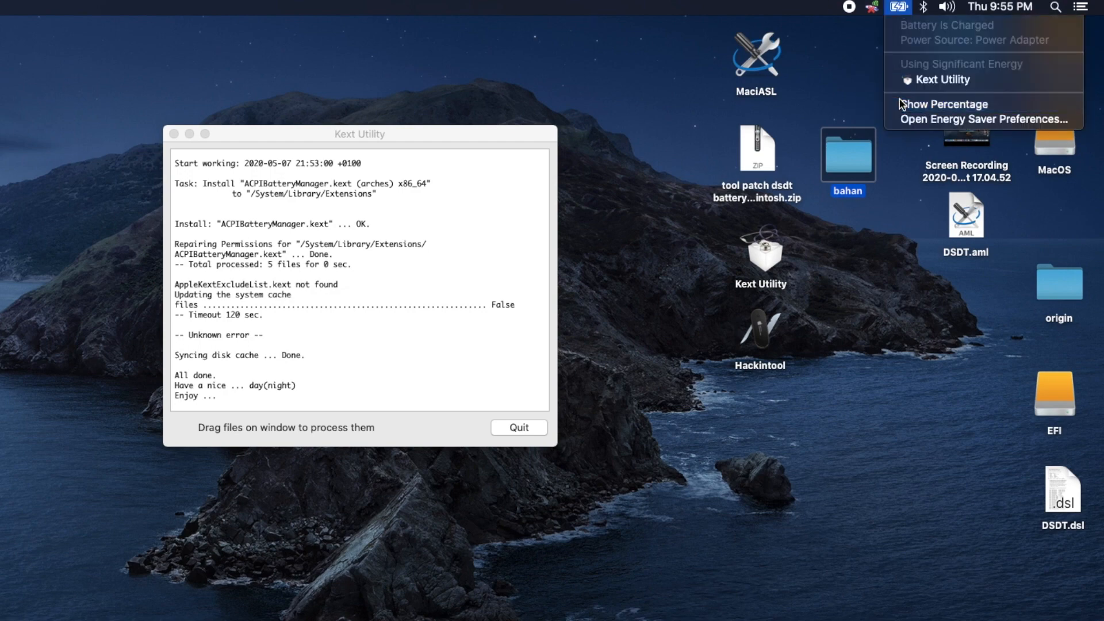
left_click(946, 104)
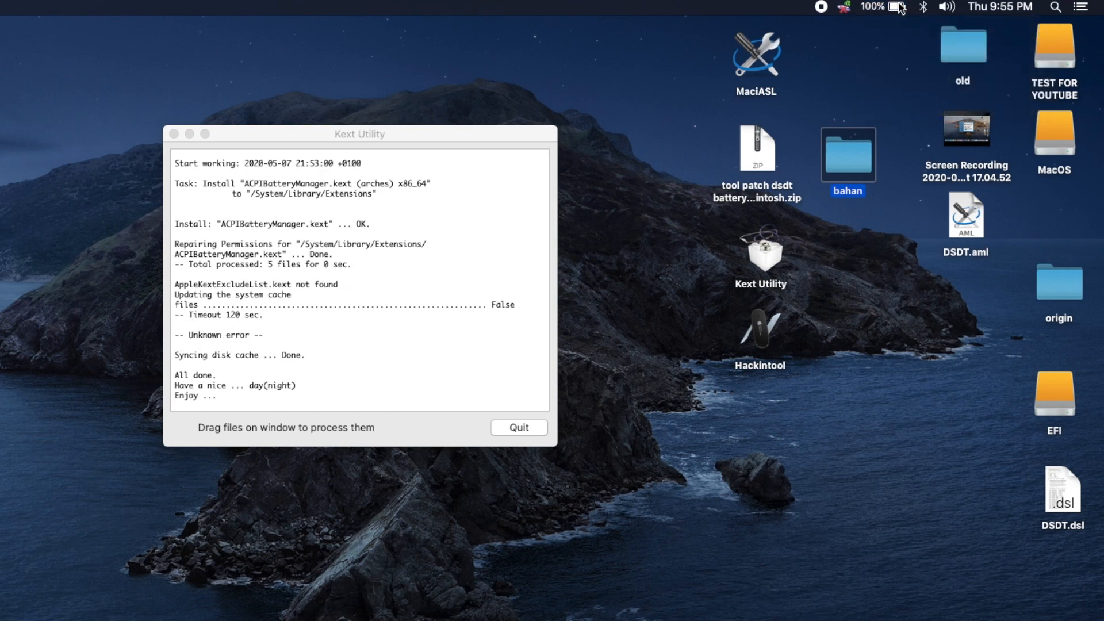
mouse_move(438, 92)
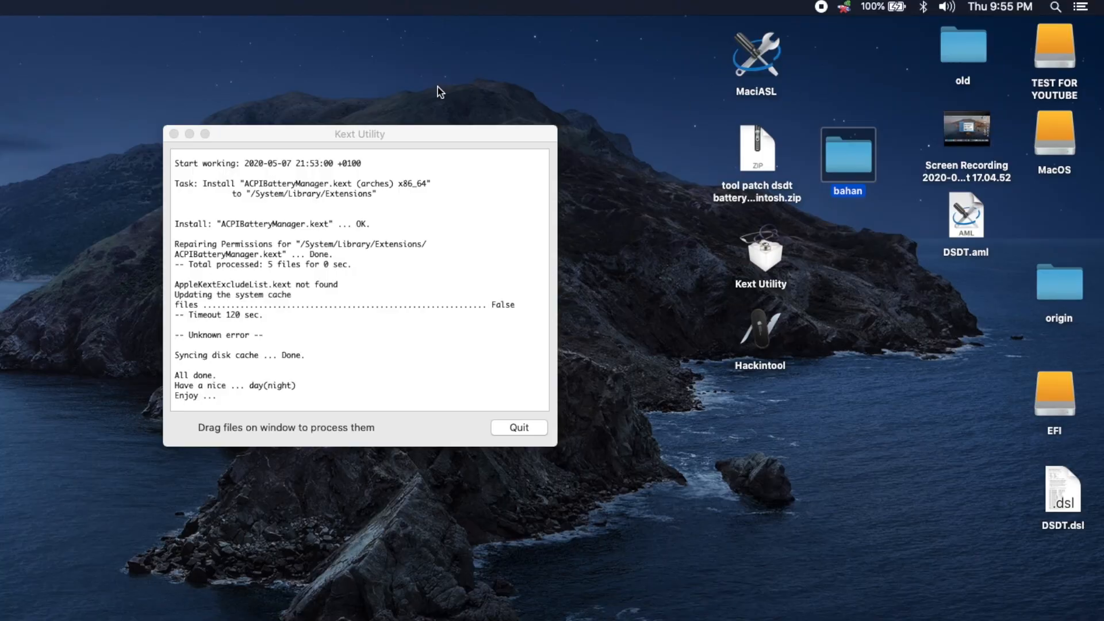